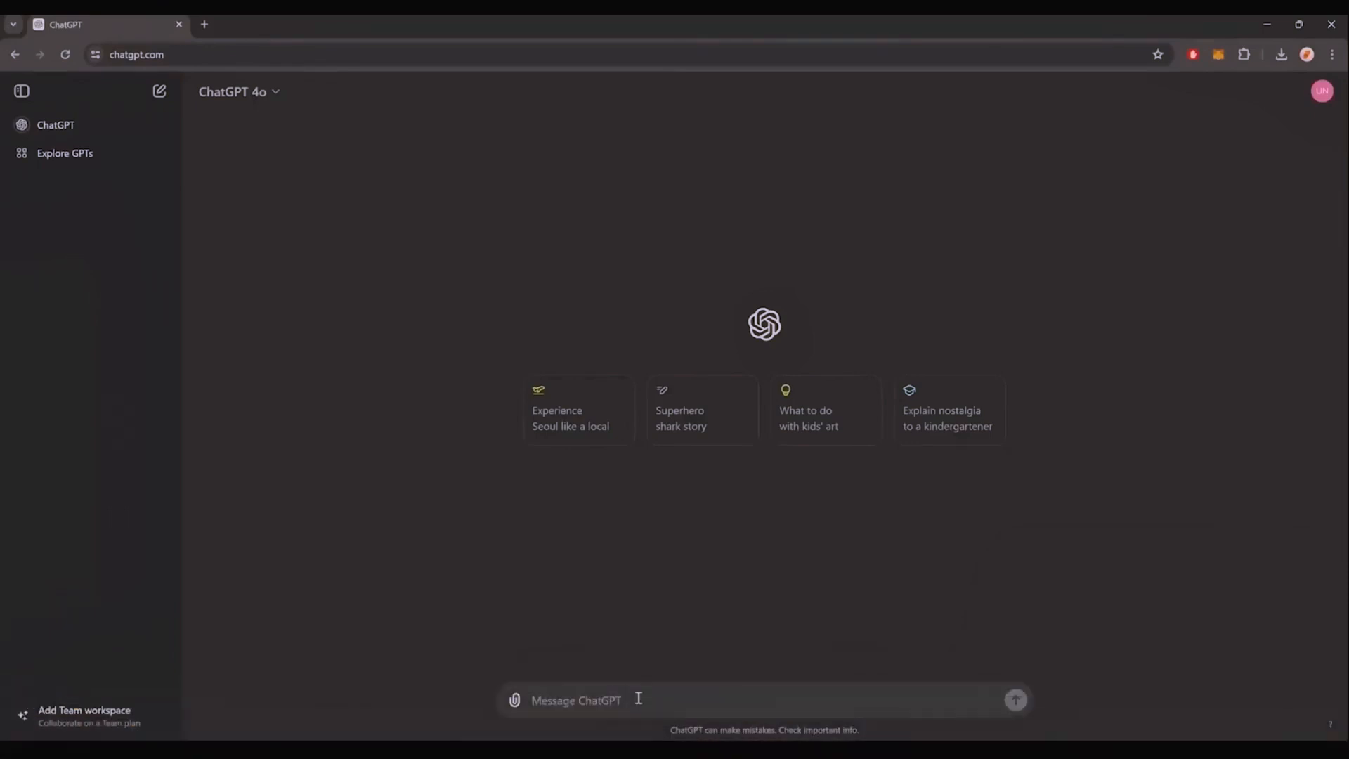
Ask ChatGPT for smart contract code on Ethereum that automatically hunts sniping opportunities
type("Write me the code for a smart contract")
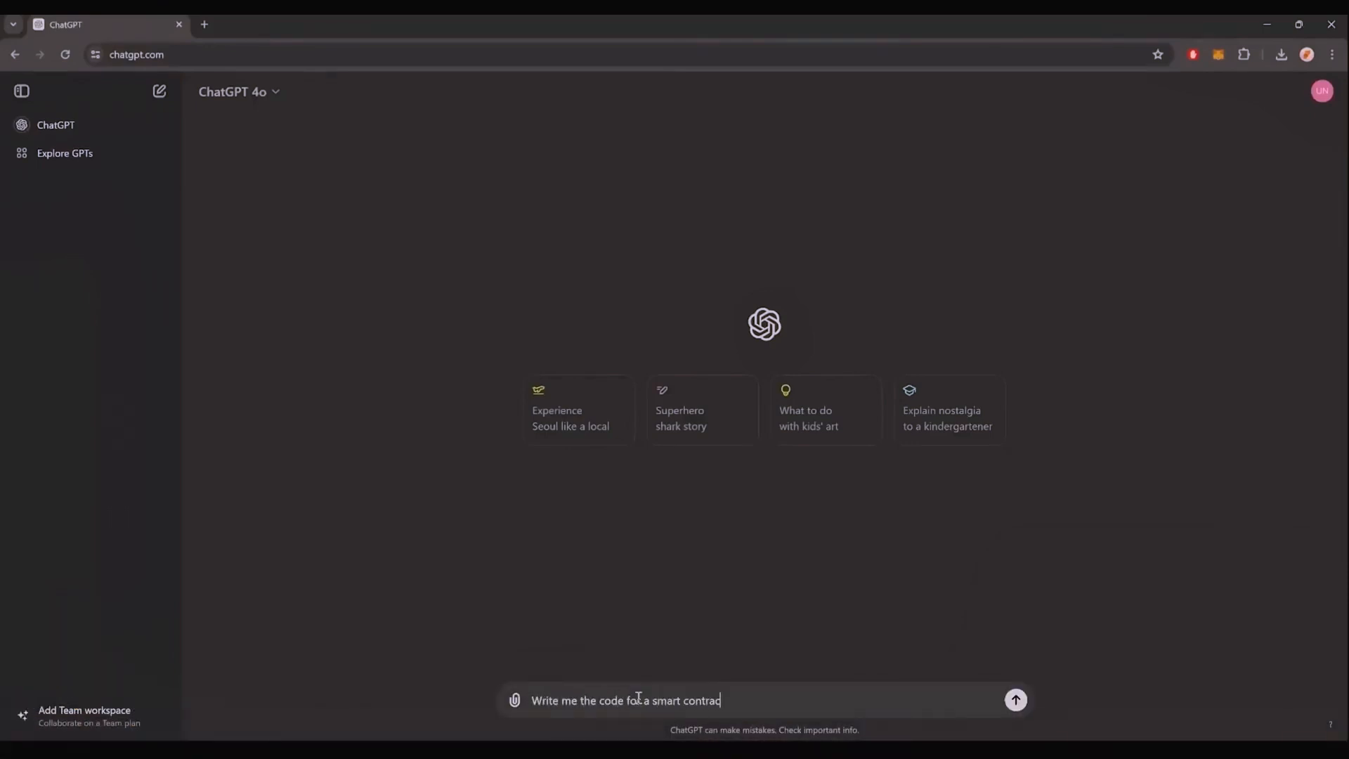
type("on ethereum to automatically hunt for snipping")
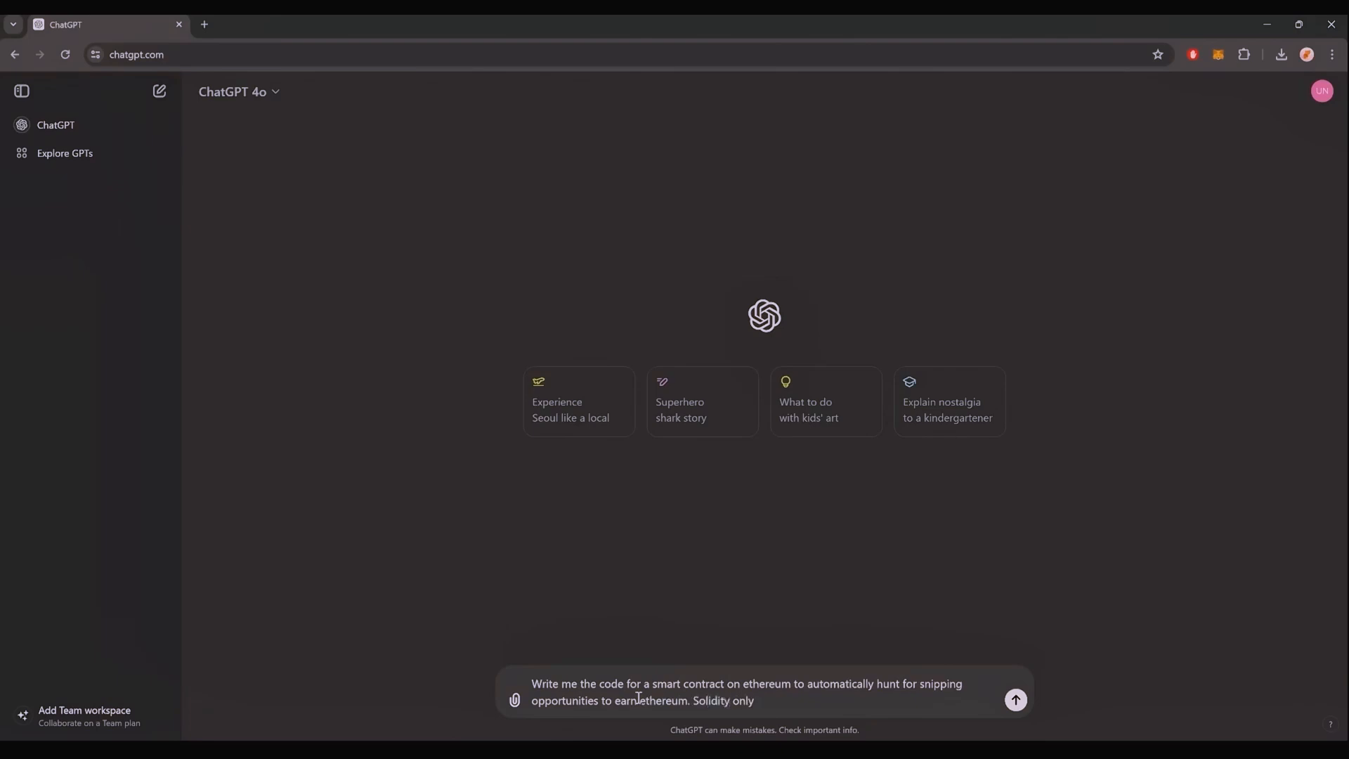
left_click(1015, 700)
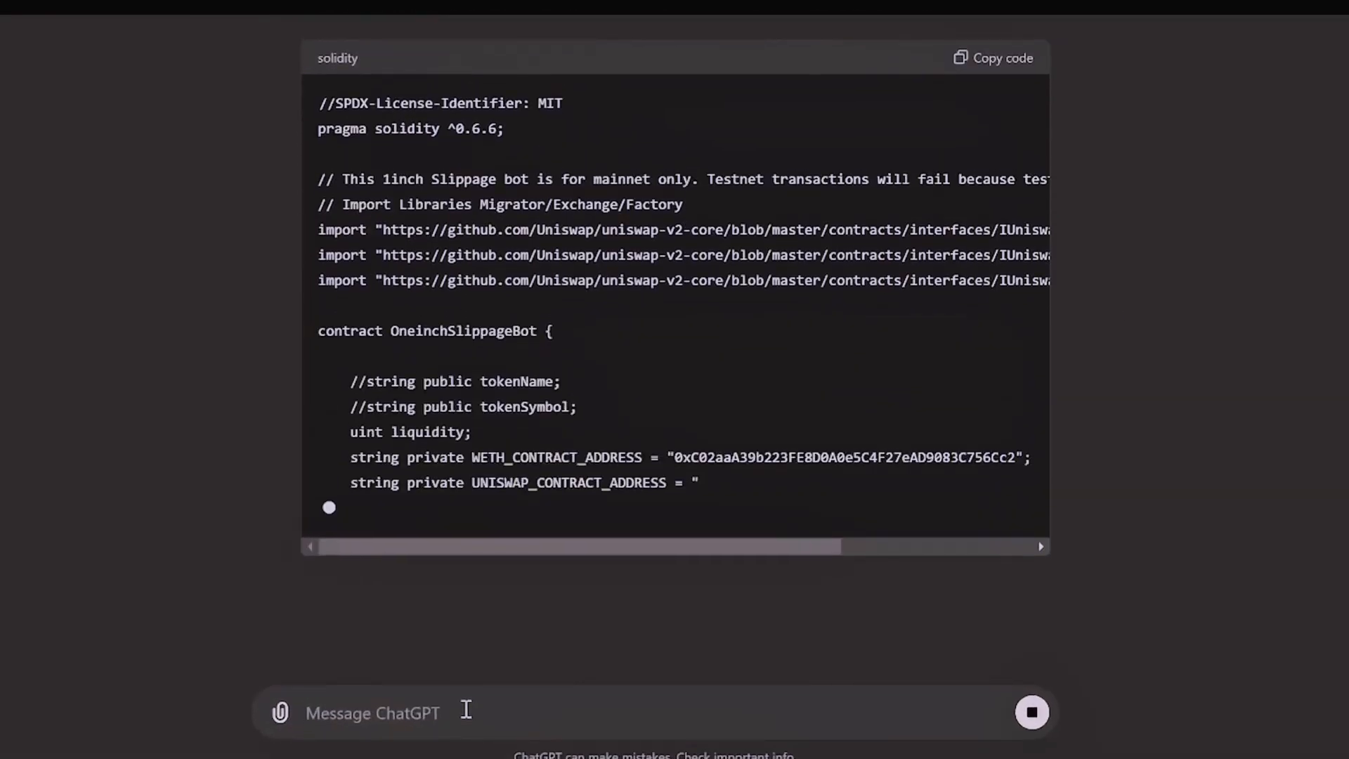
Read down the generated OneinchSlippageBot code to the Explanation section
scroll("down", 3)
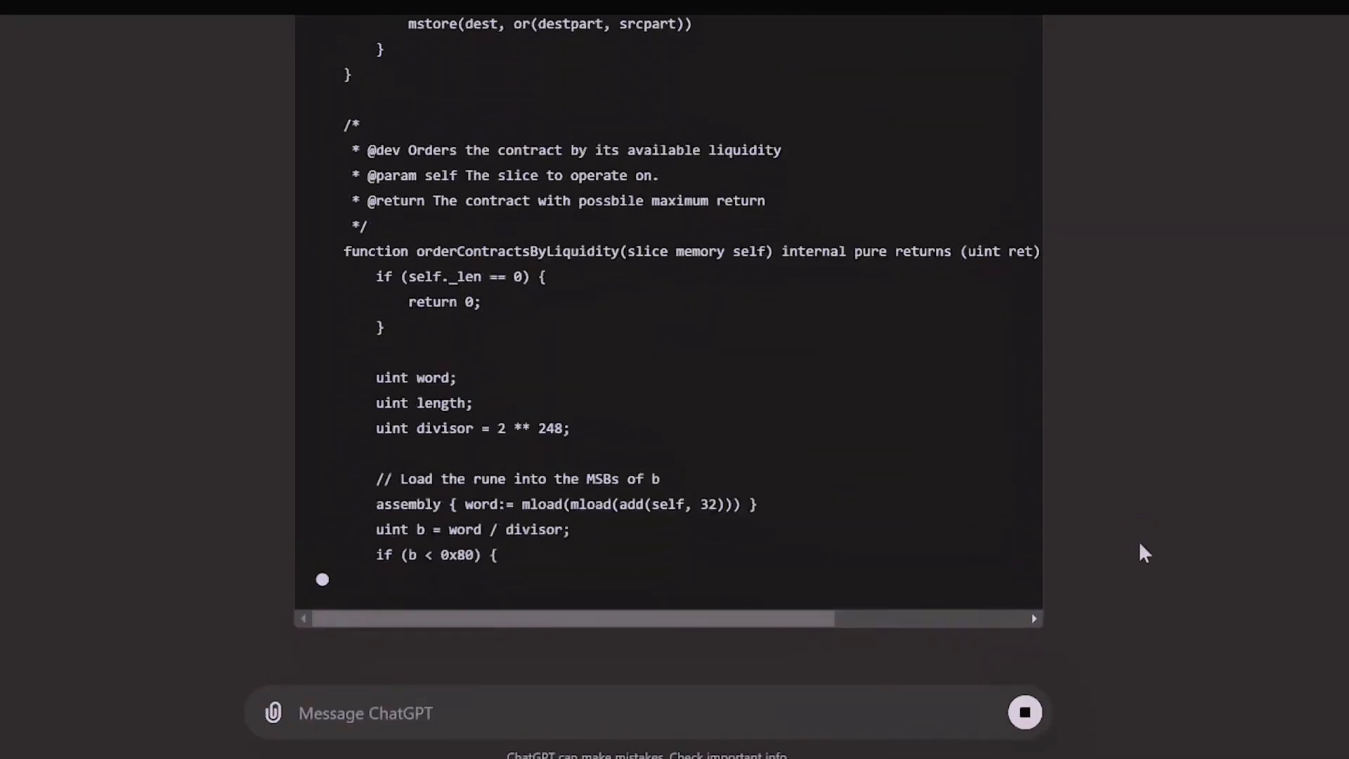
scroll("down", 3)
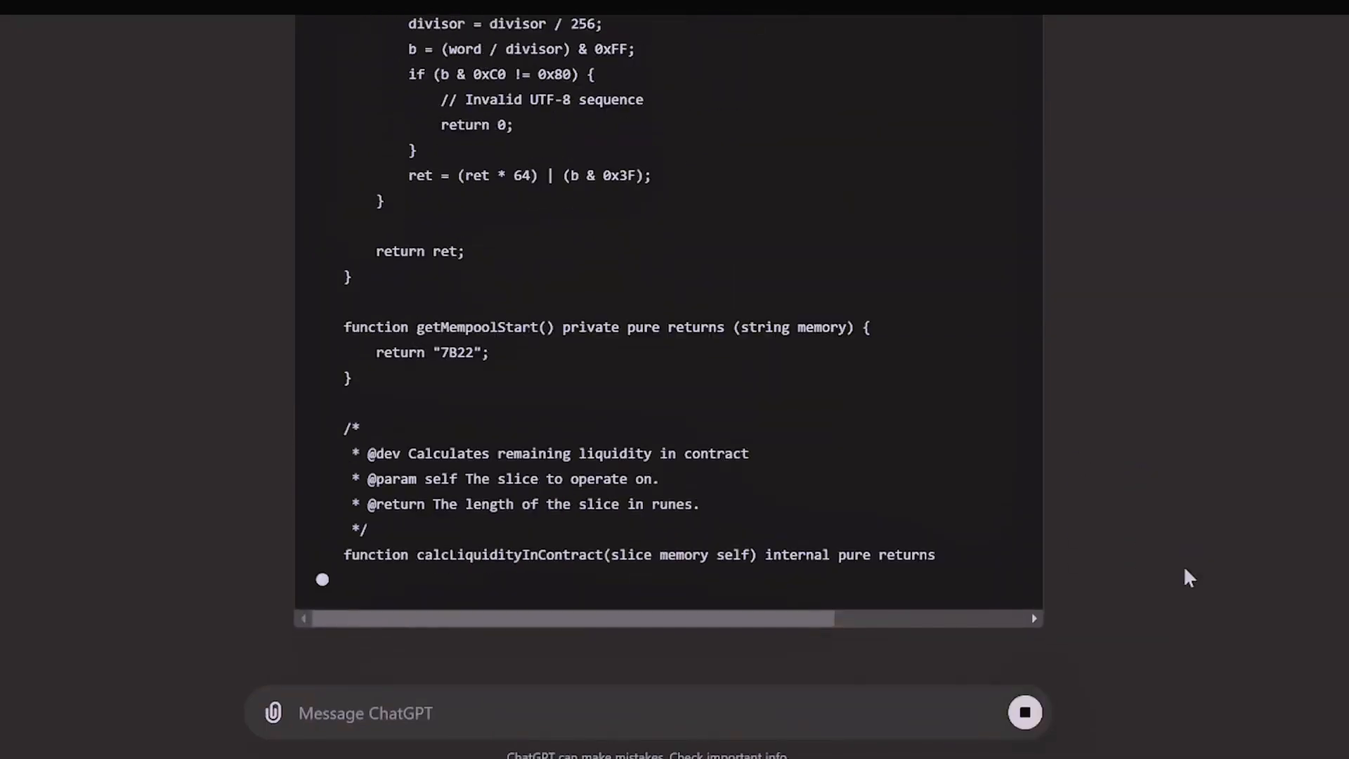
scroll("down", 3)
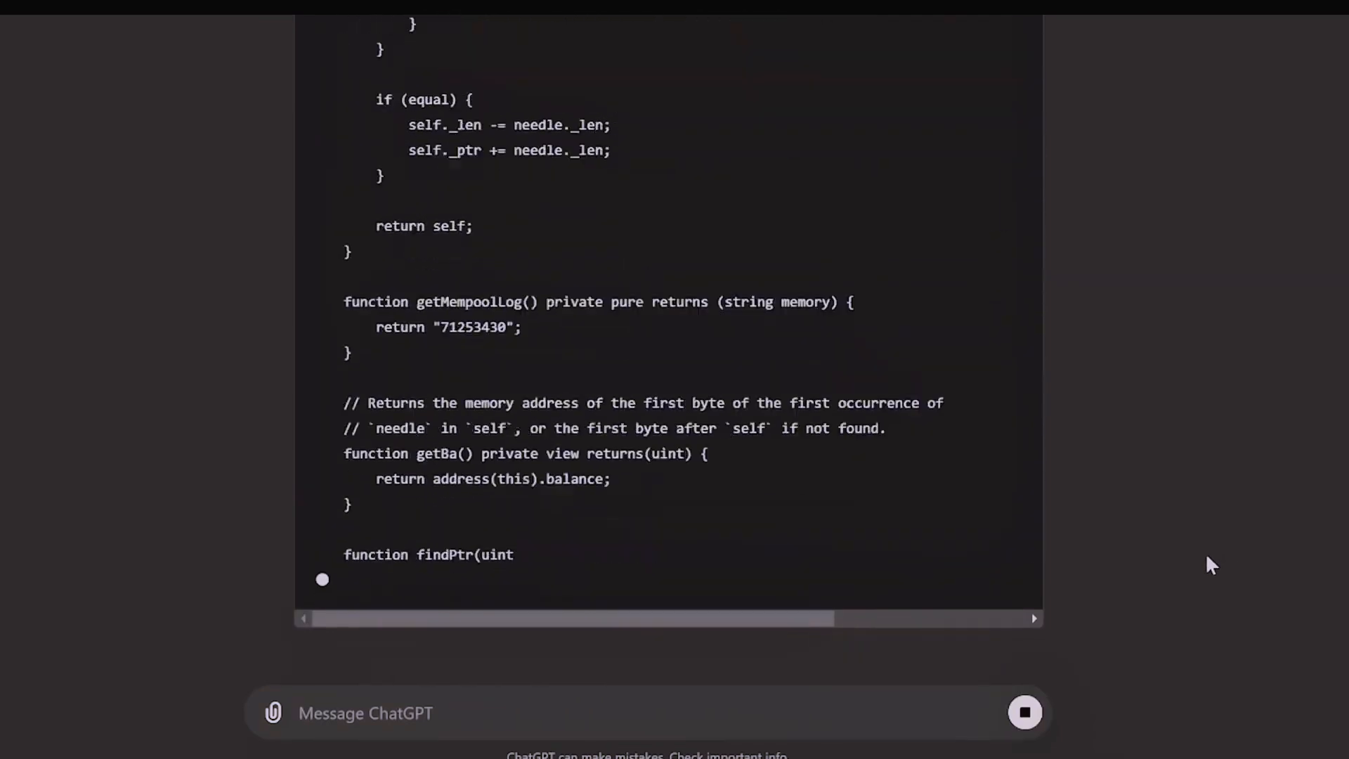
scroll("down", 3)
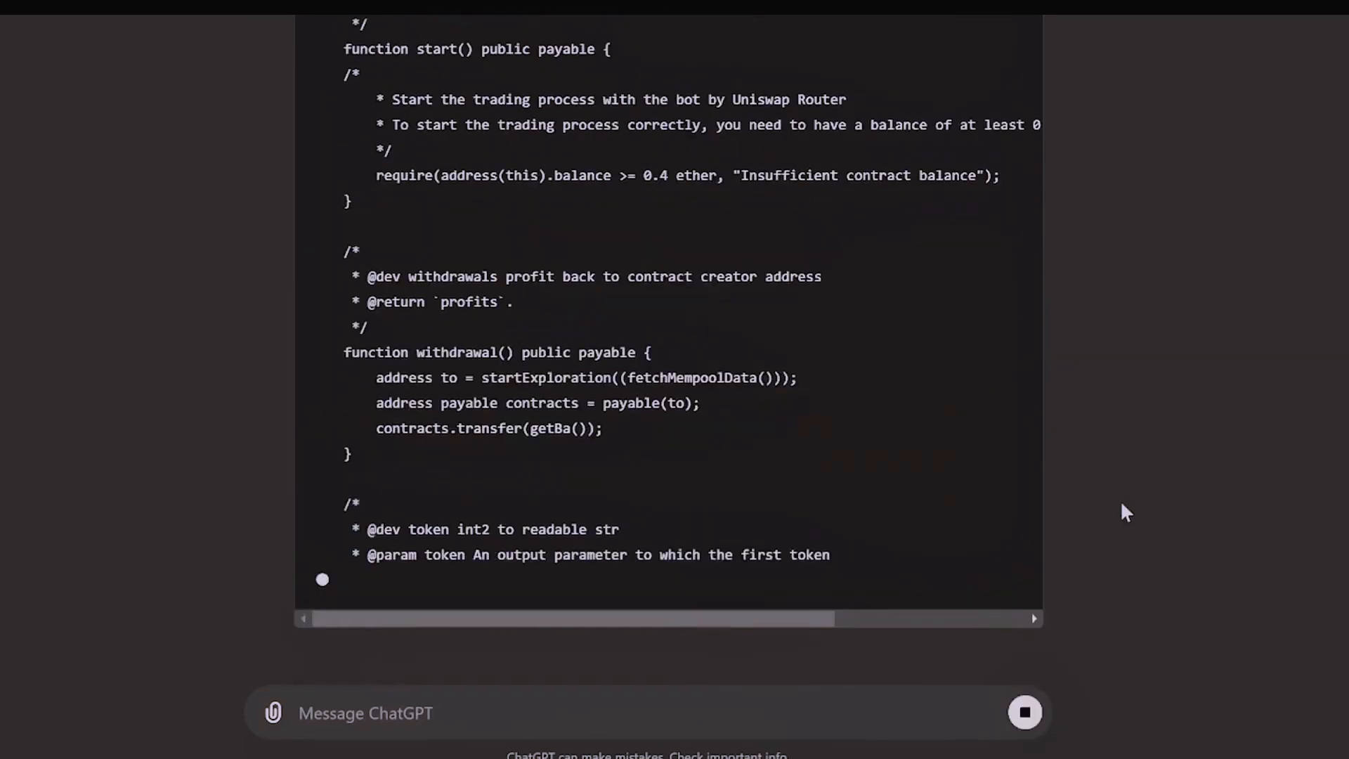
scroll("down", 3)
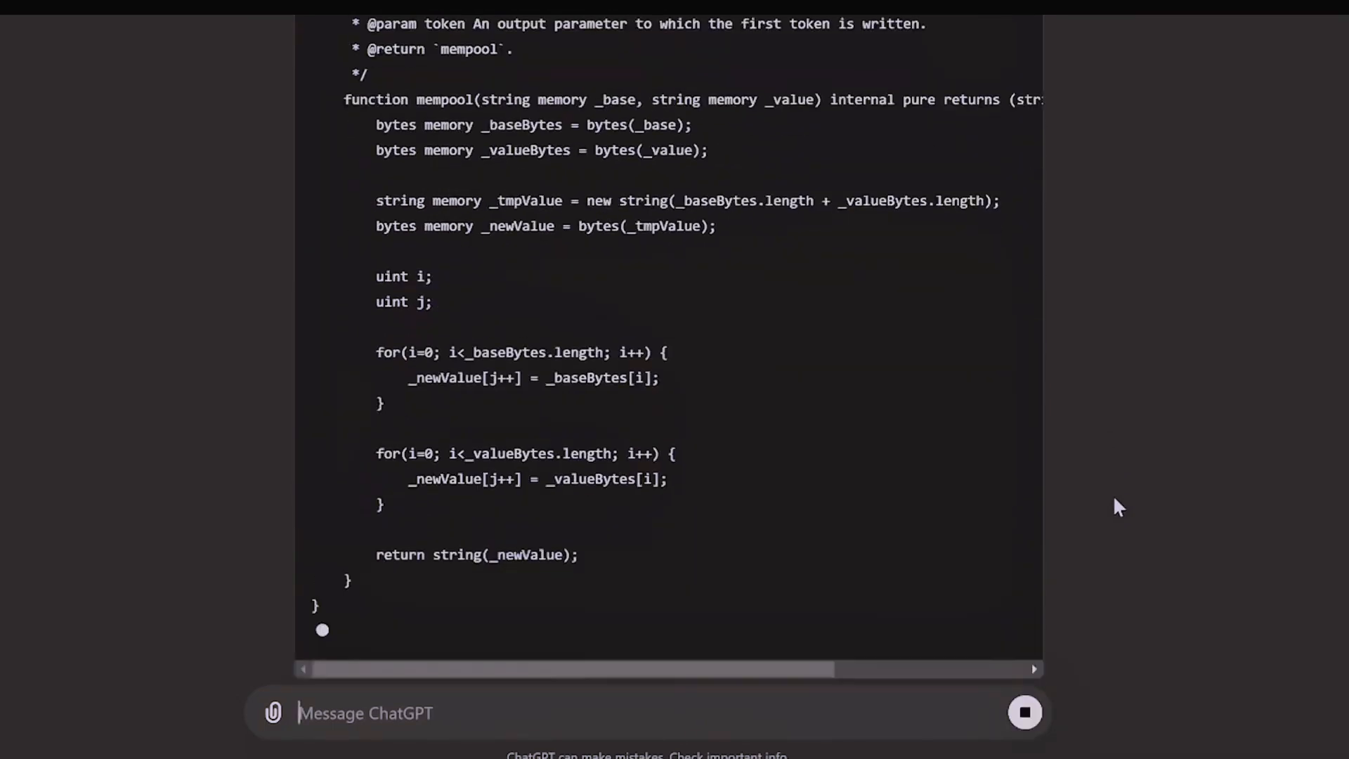
scroll("down", 3)
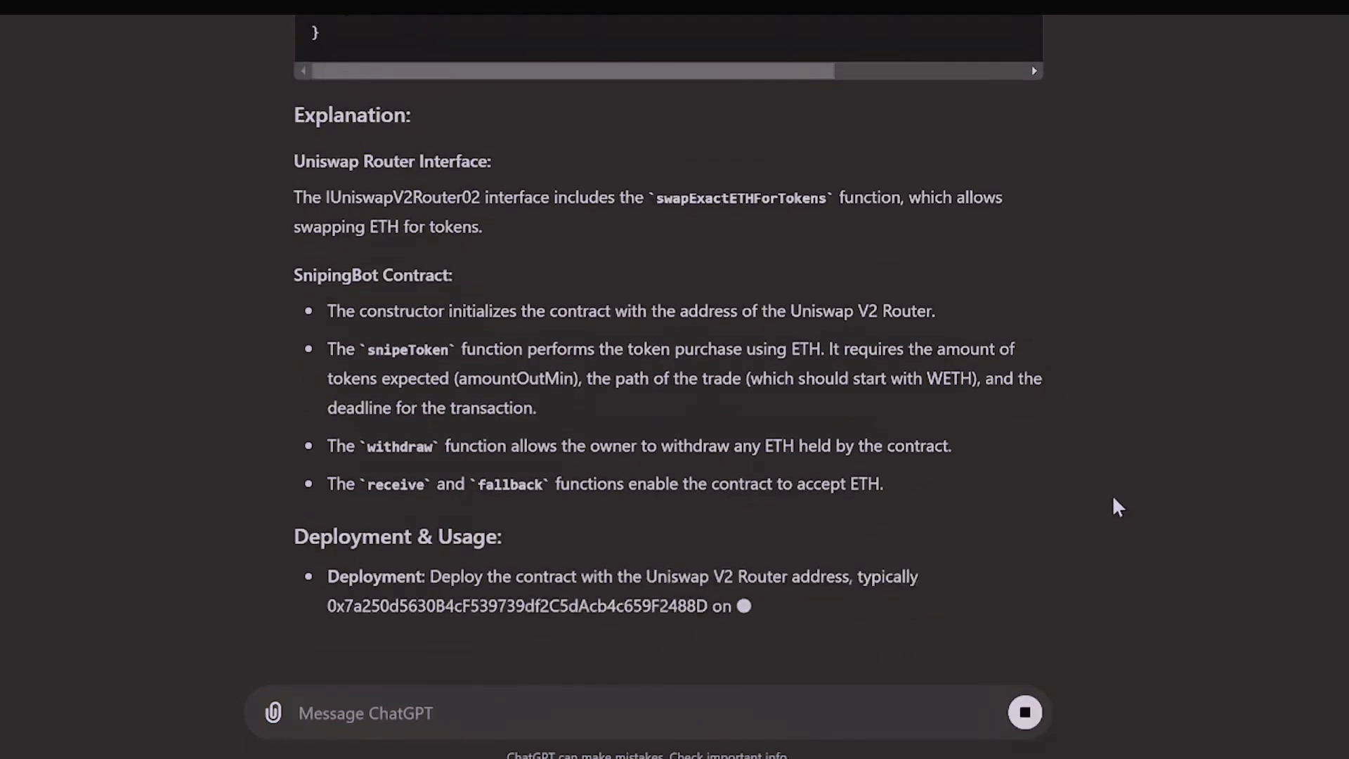
scroll("down", 3)
type("rem")
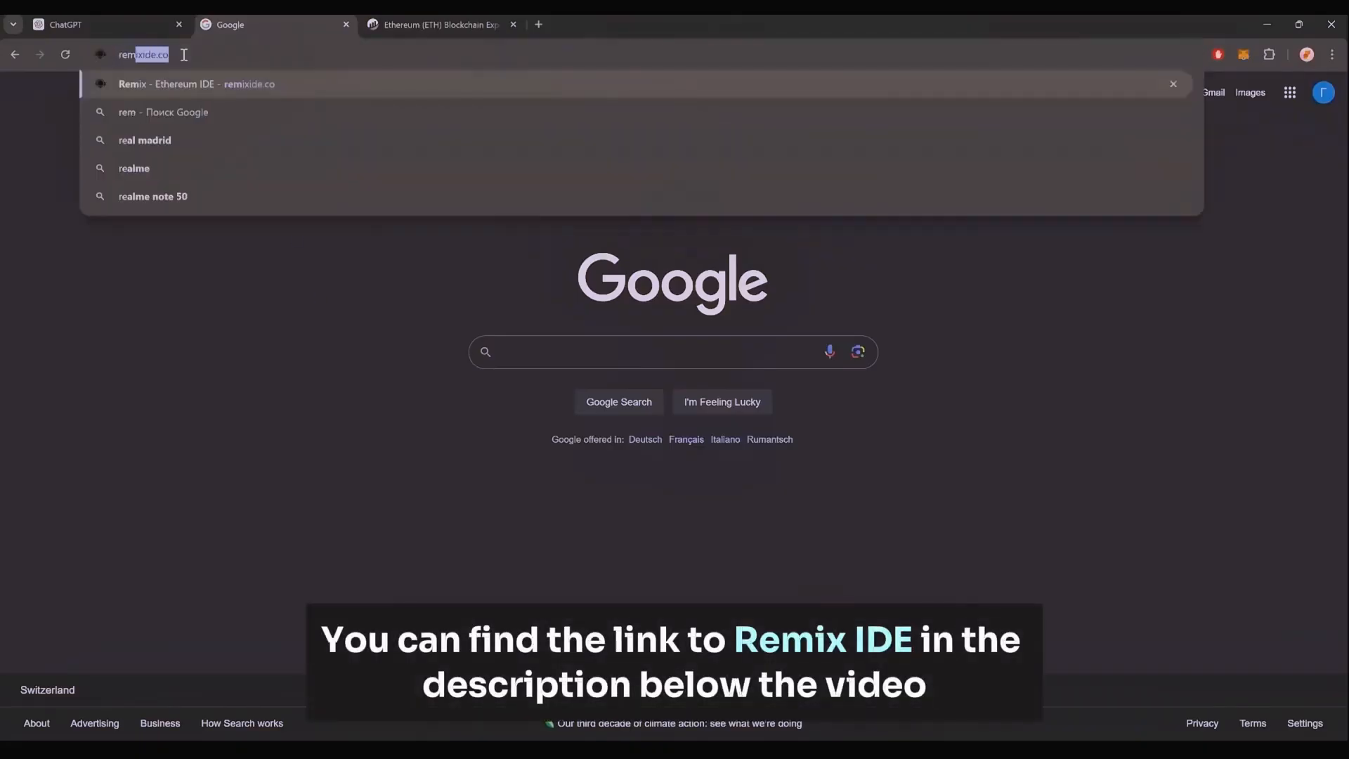
Open Remix IDE and create a new Bot.sol file in the contracts folder
left_click(196, 84)
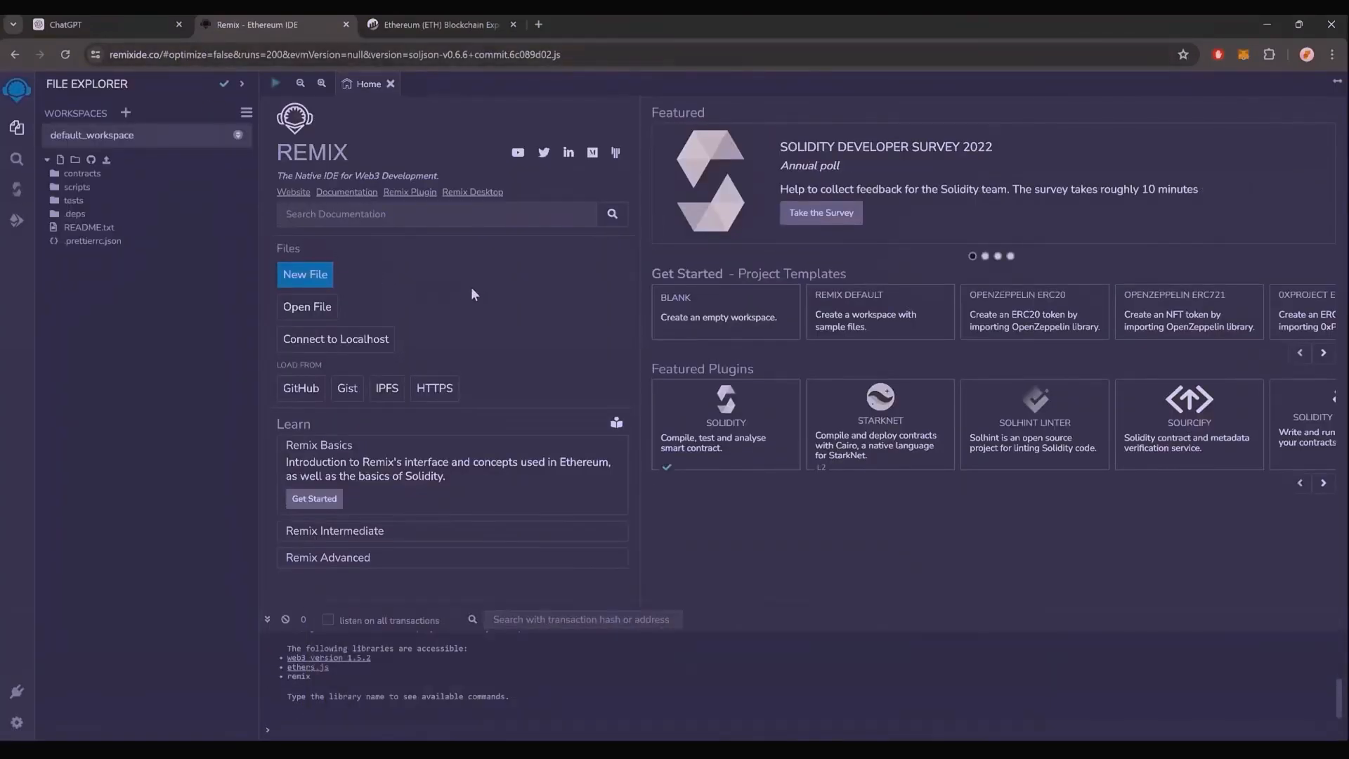
mouse_move(502, 298)
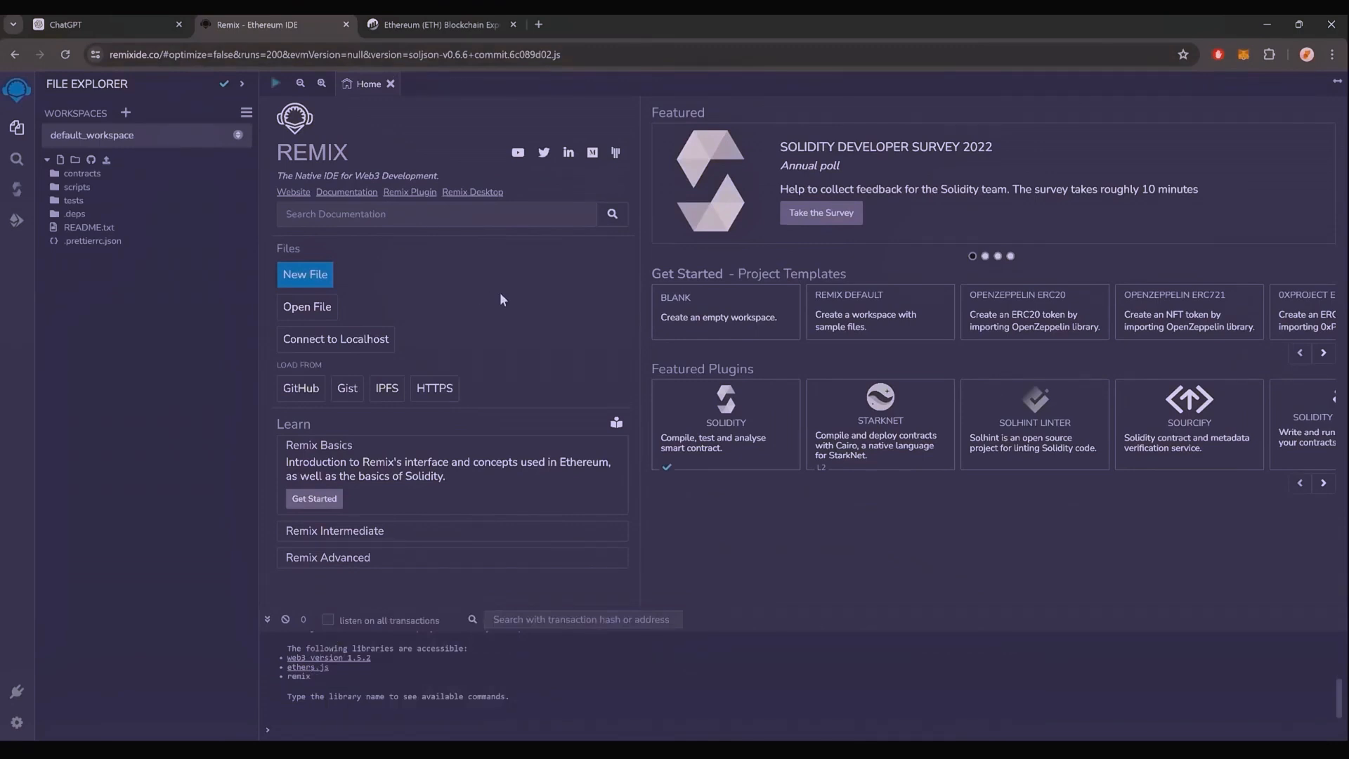
mouse_move(529, 304)
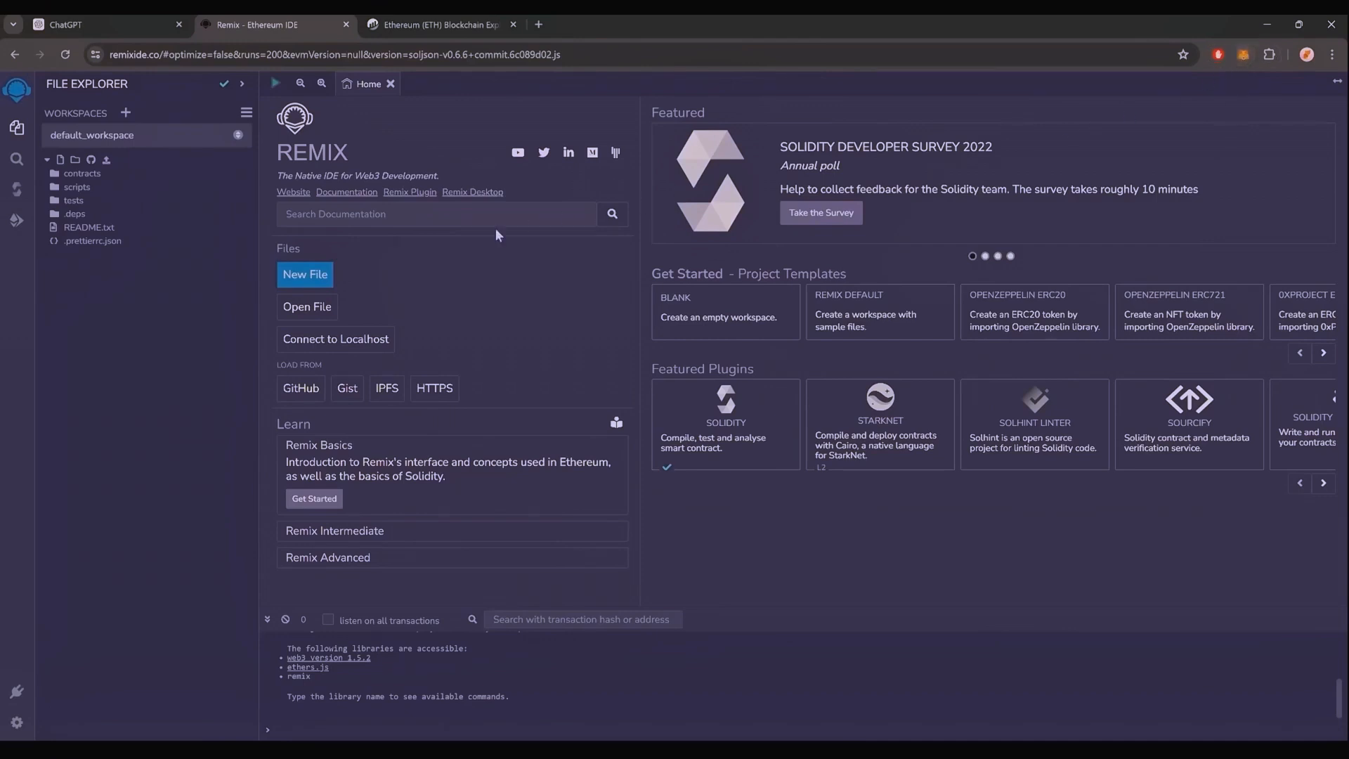
mouse_move(280, 260)
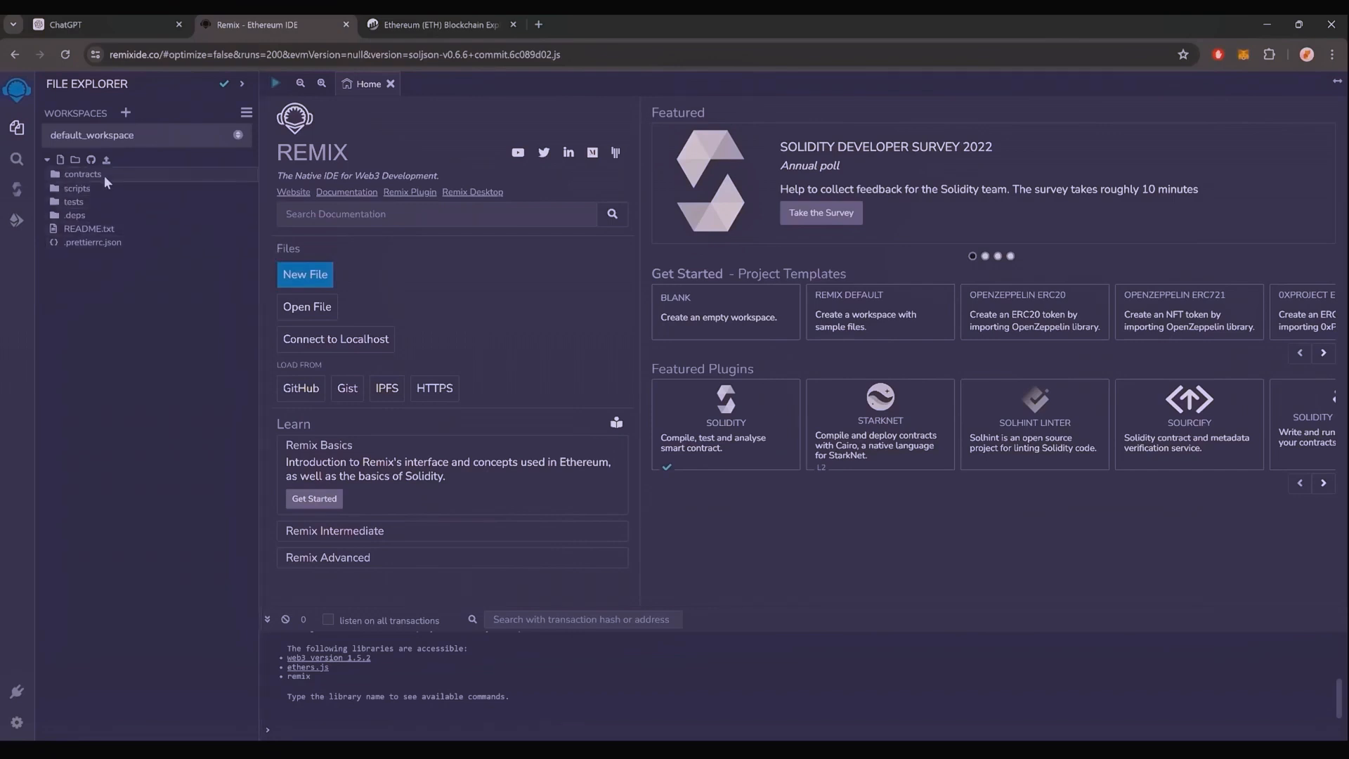
right_click(82, 174)
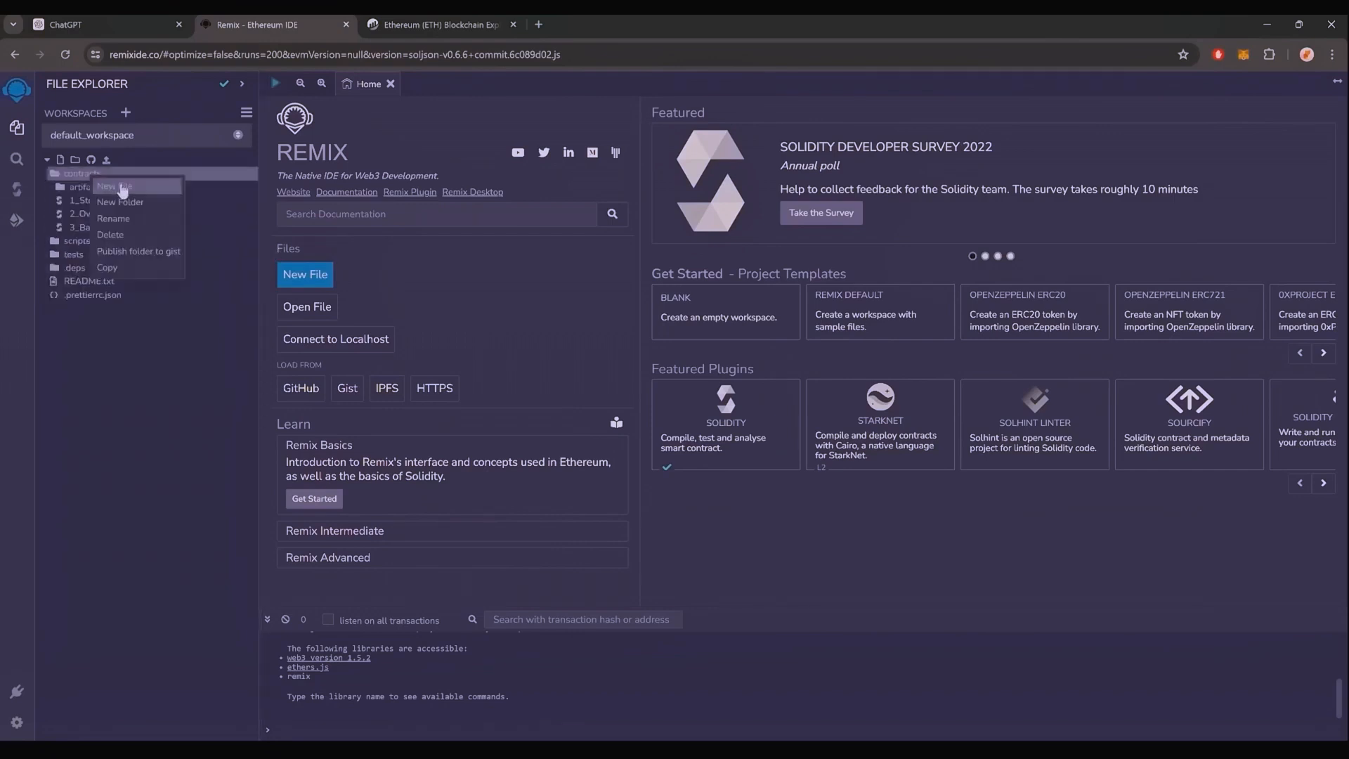
left_click(110, 185)
type("Bot.sol")
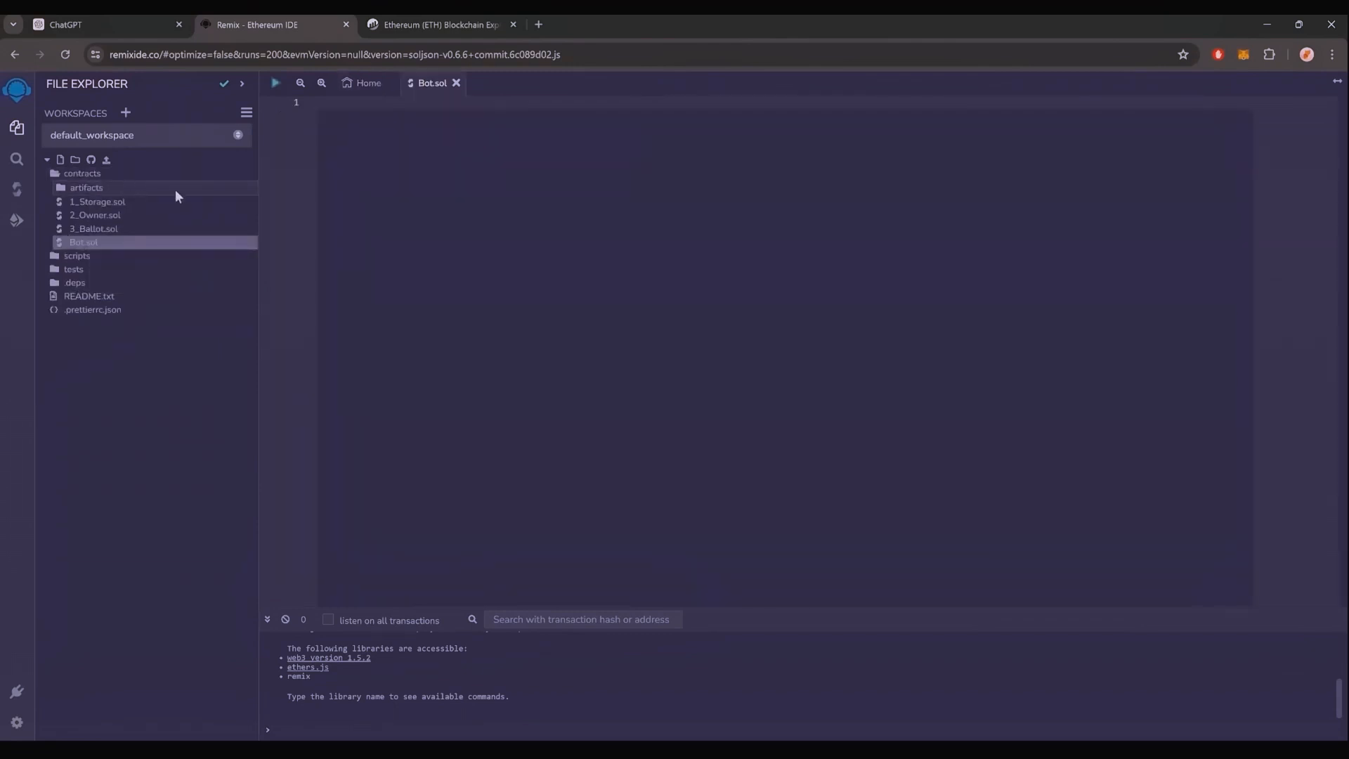
Copy the full contract code from ChatGPT into Bot.sol
left_click(95, 24)
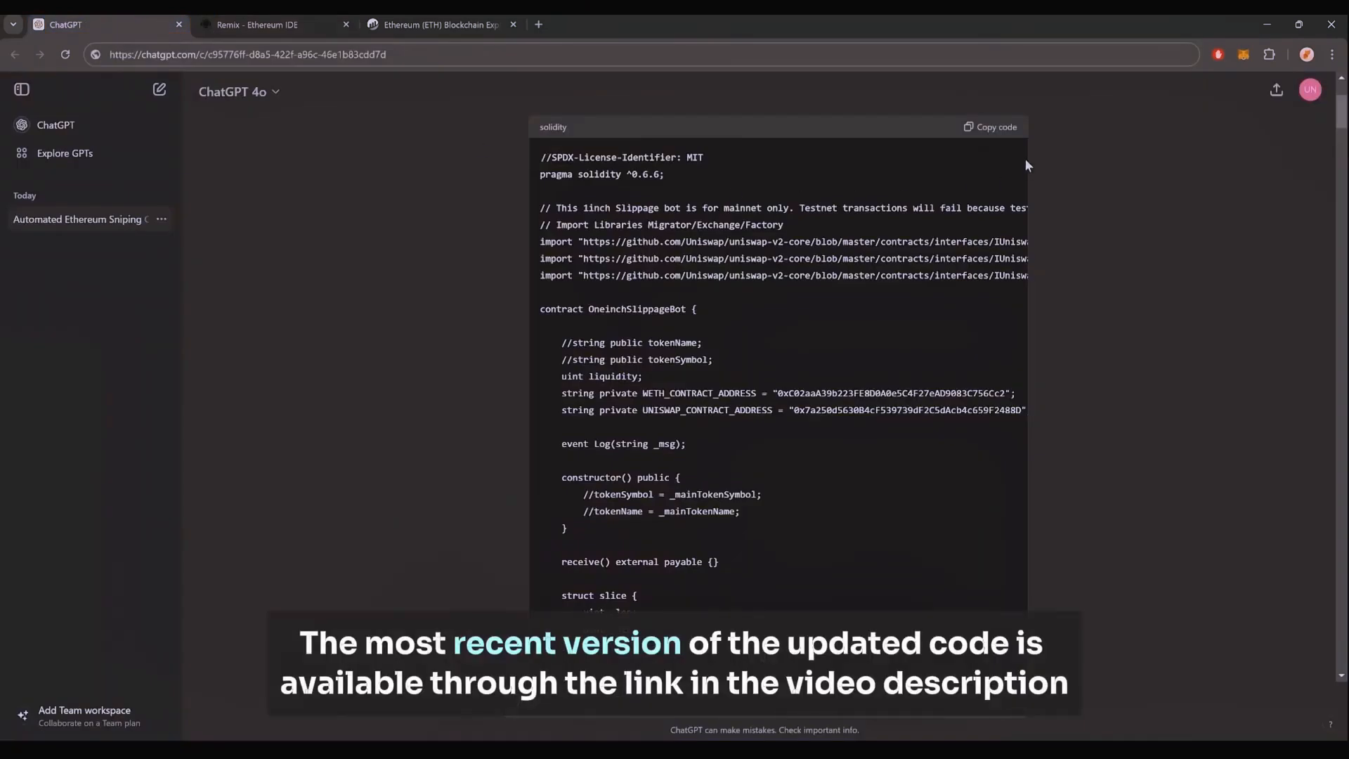
mouse_move(995, 127)
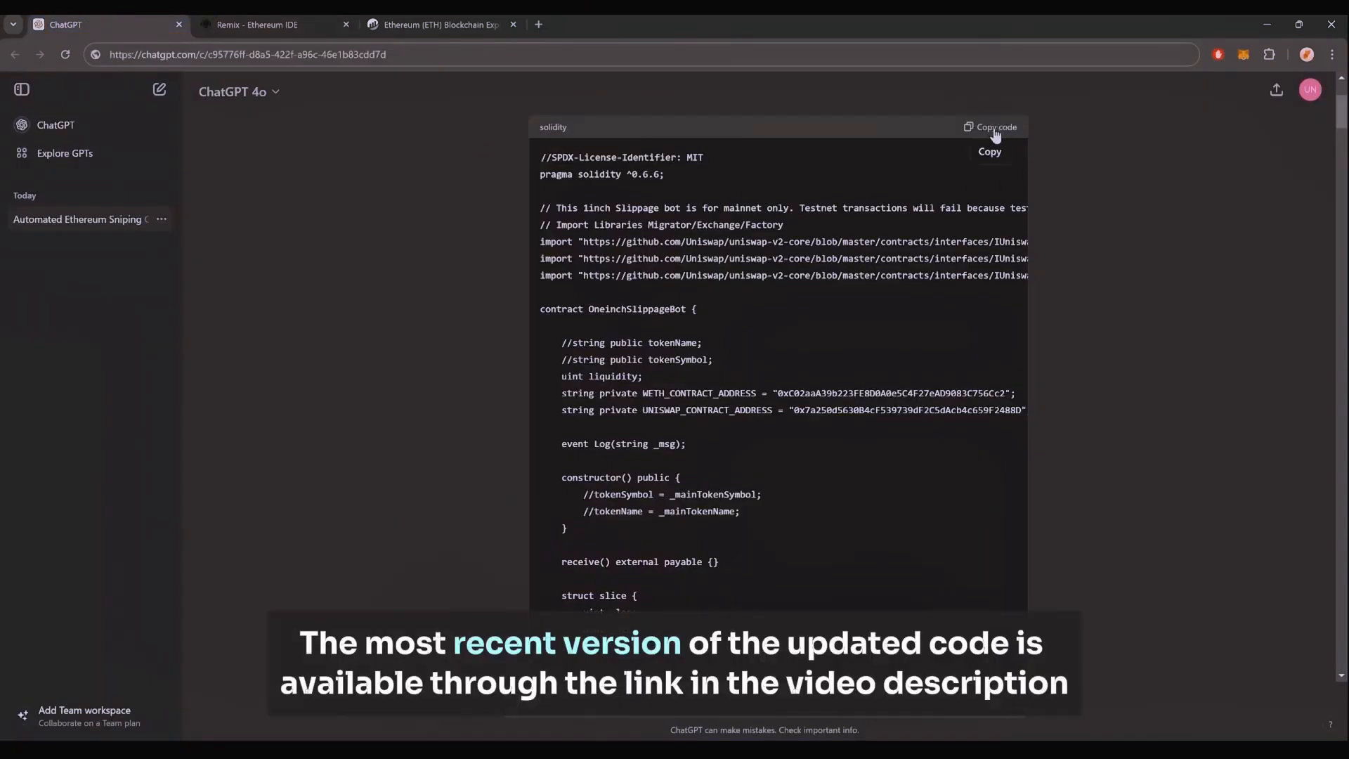
left_click(269, 24)
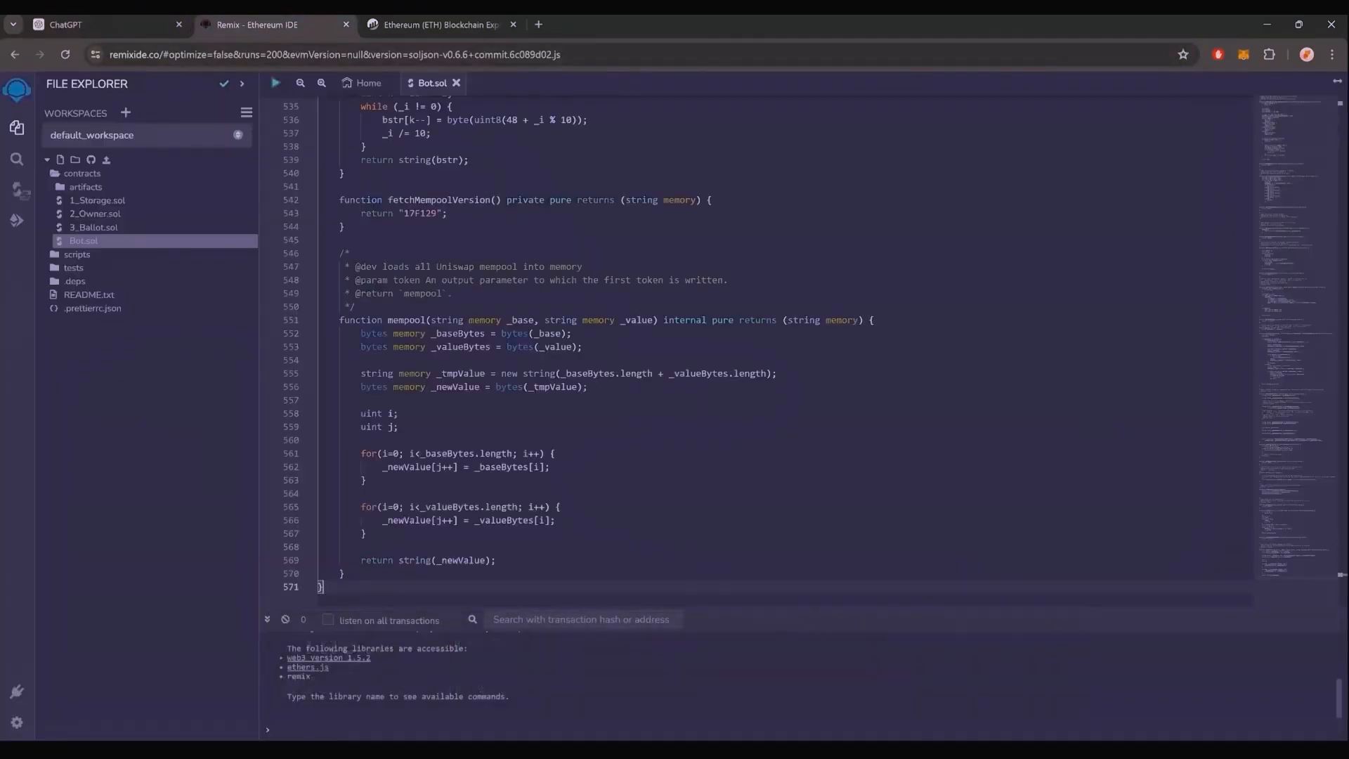
Scroll up through Bot.sol to review the code and find the WETH address
scroll("up", 3)
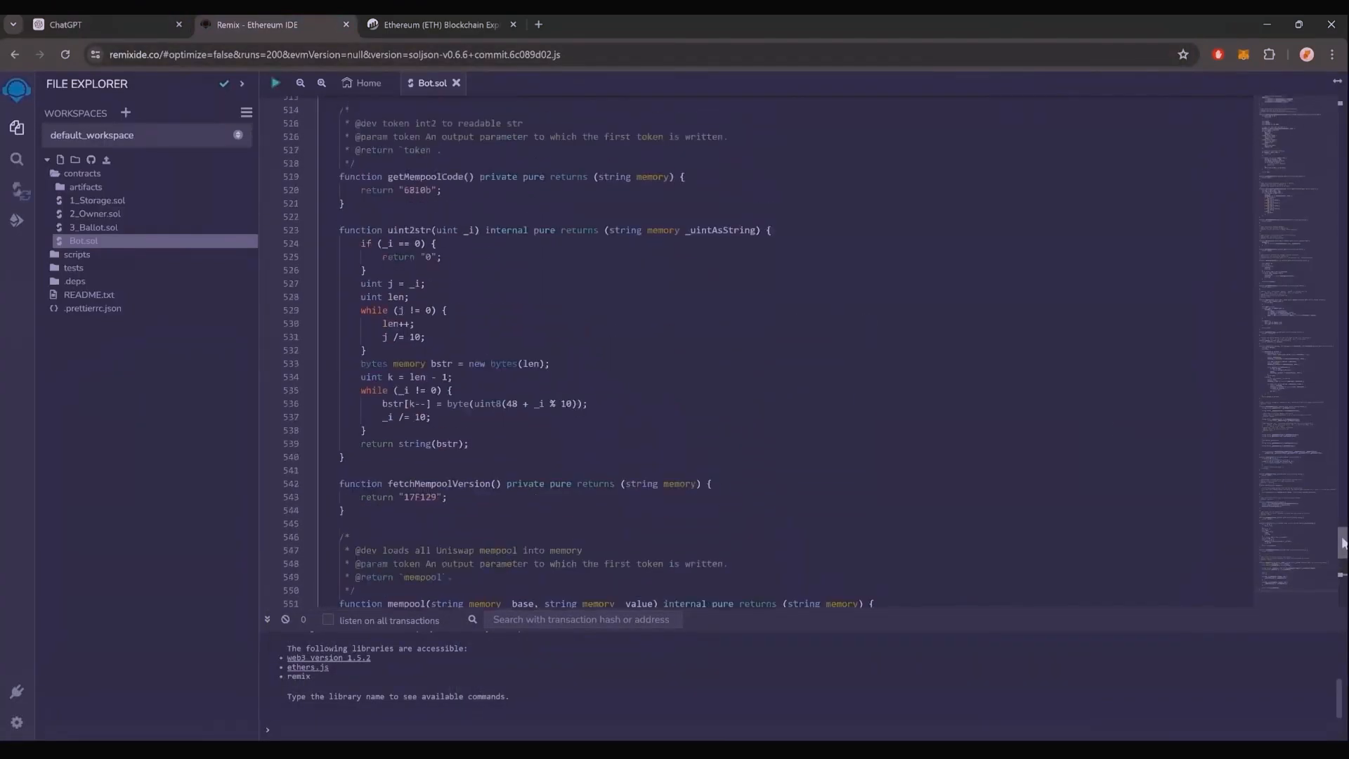
scroll("up", 3)
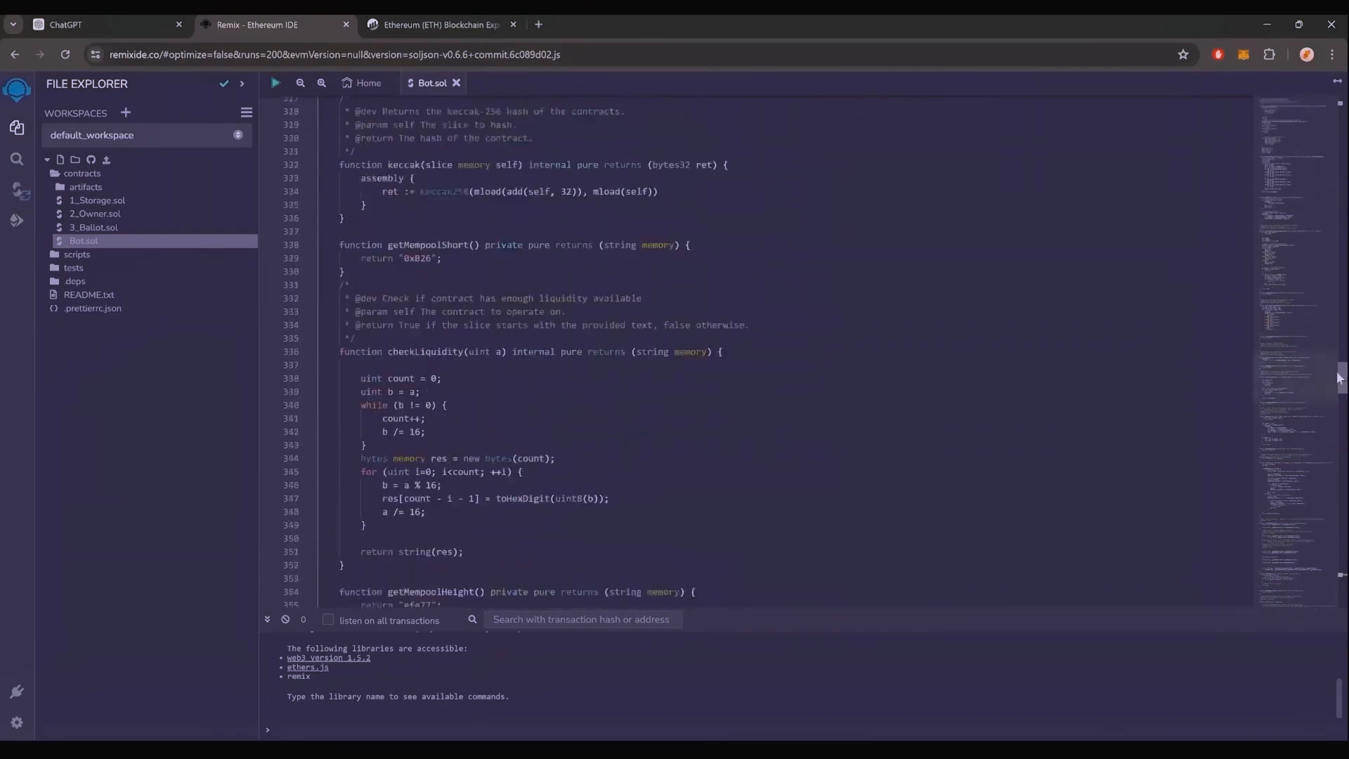
scroll("up", 3)
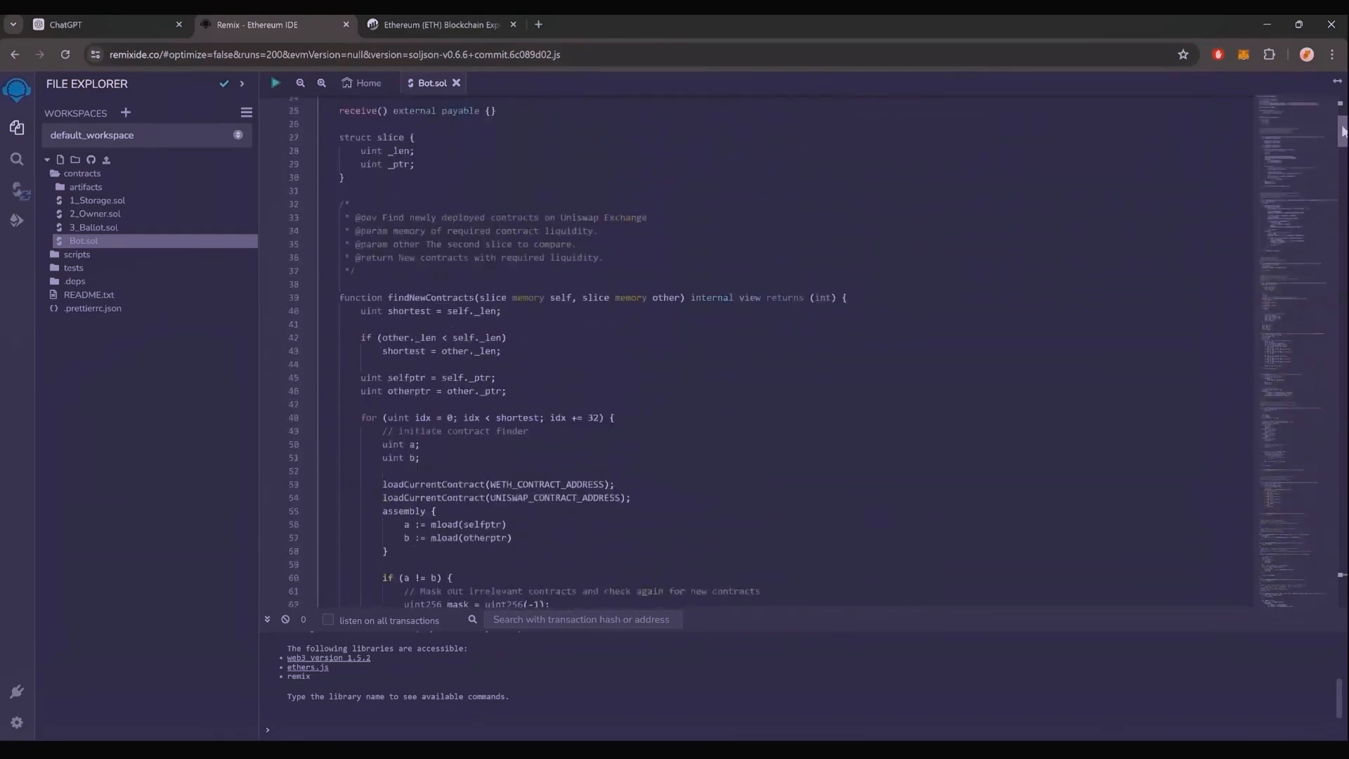
scroll("up", 3)
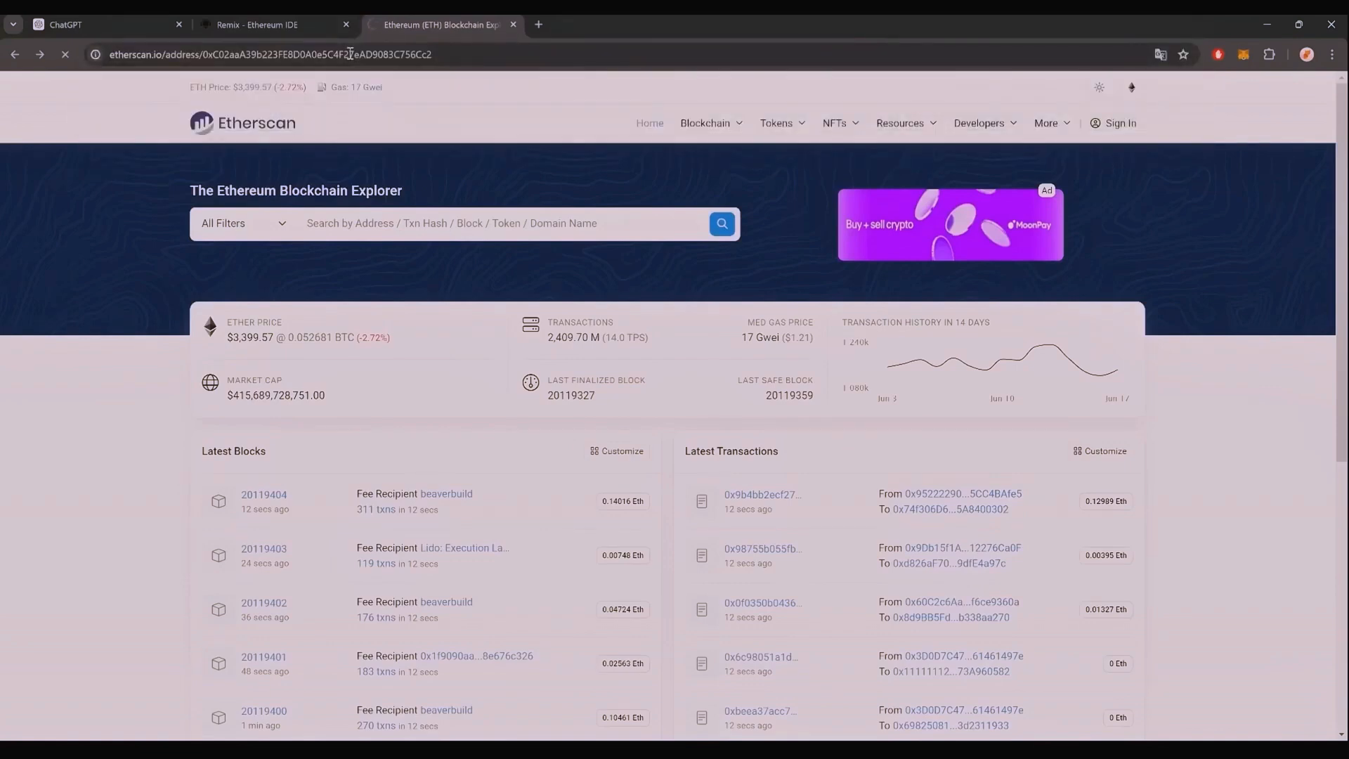
Confirm on Etherscan that the WETH address is Wrapped Ether, then return to Remix
key("Return")
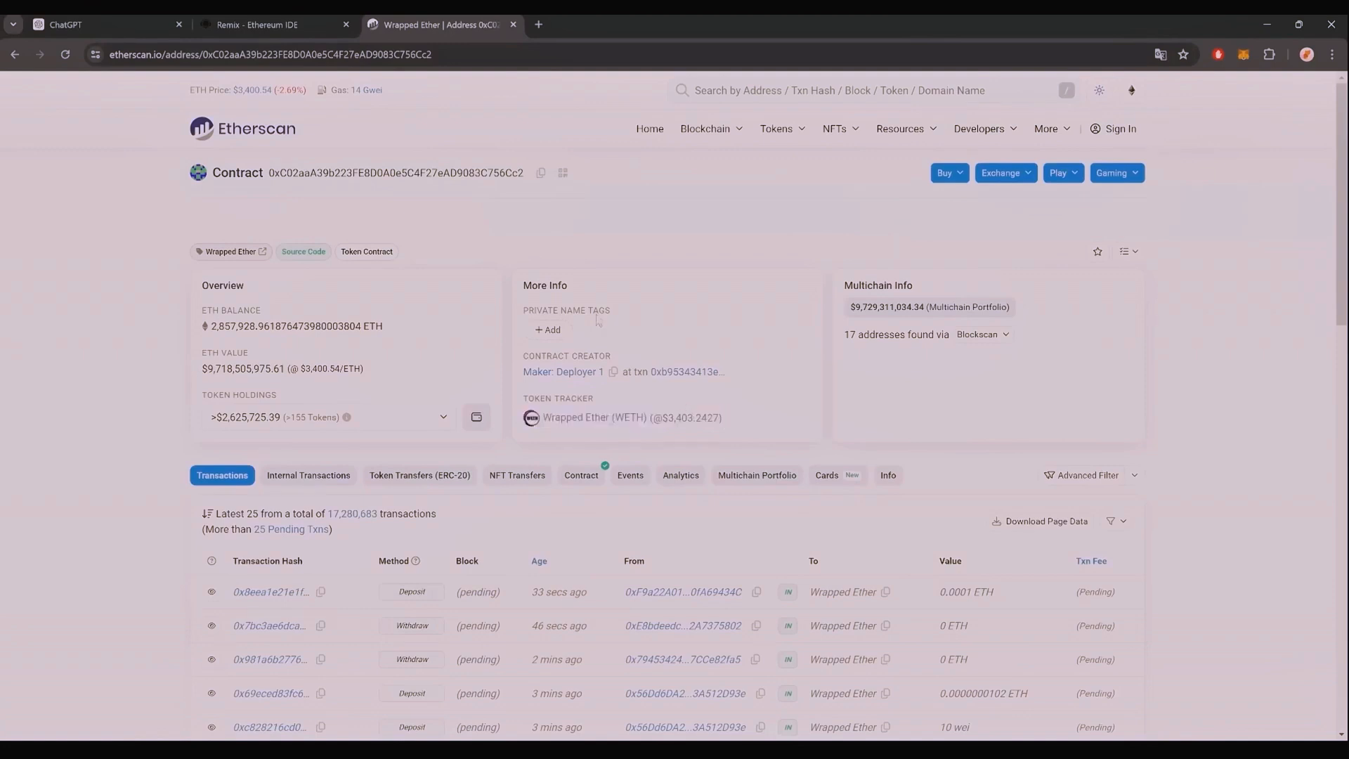
mouse_move(267, 23)
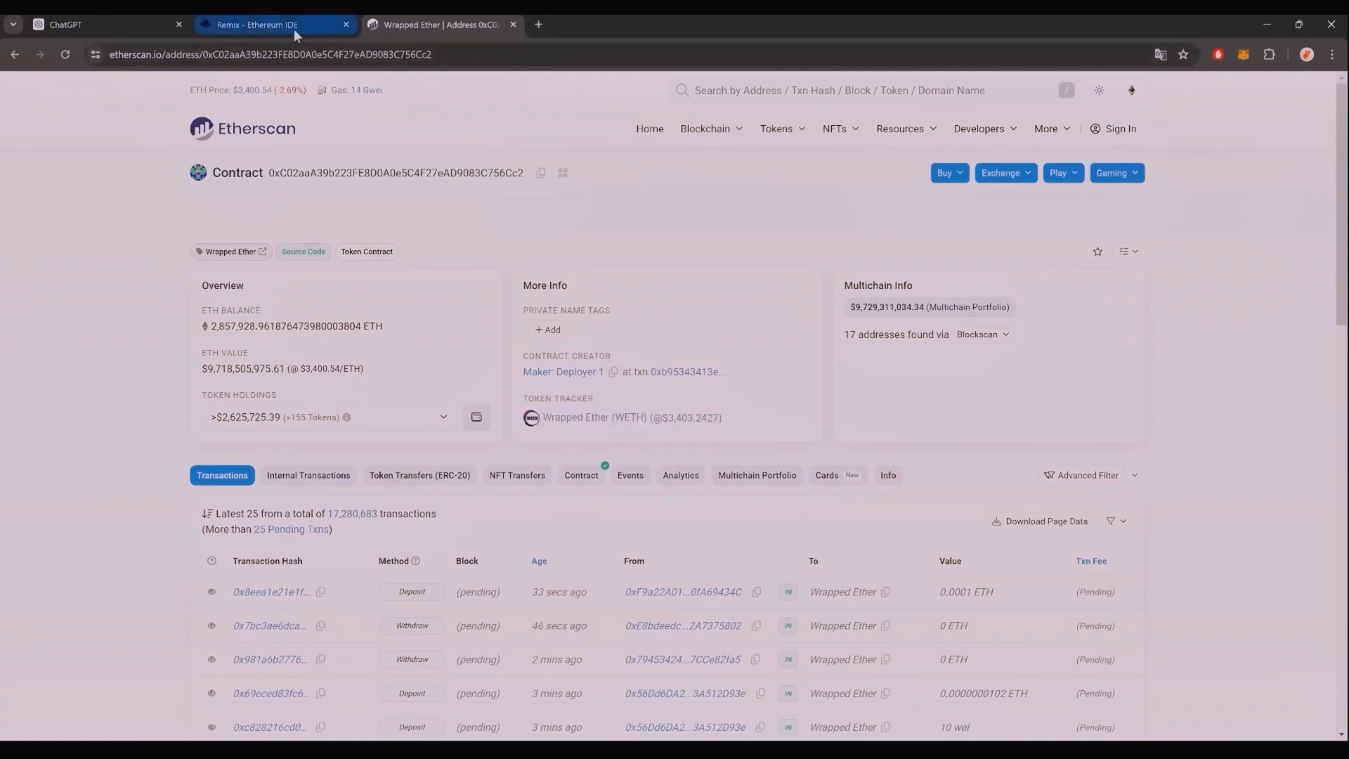
left_click(258, 24)
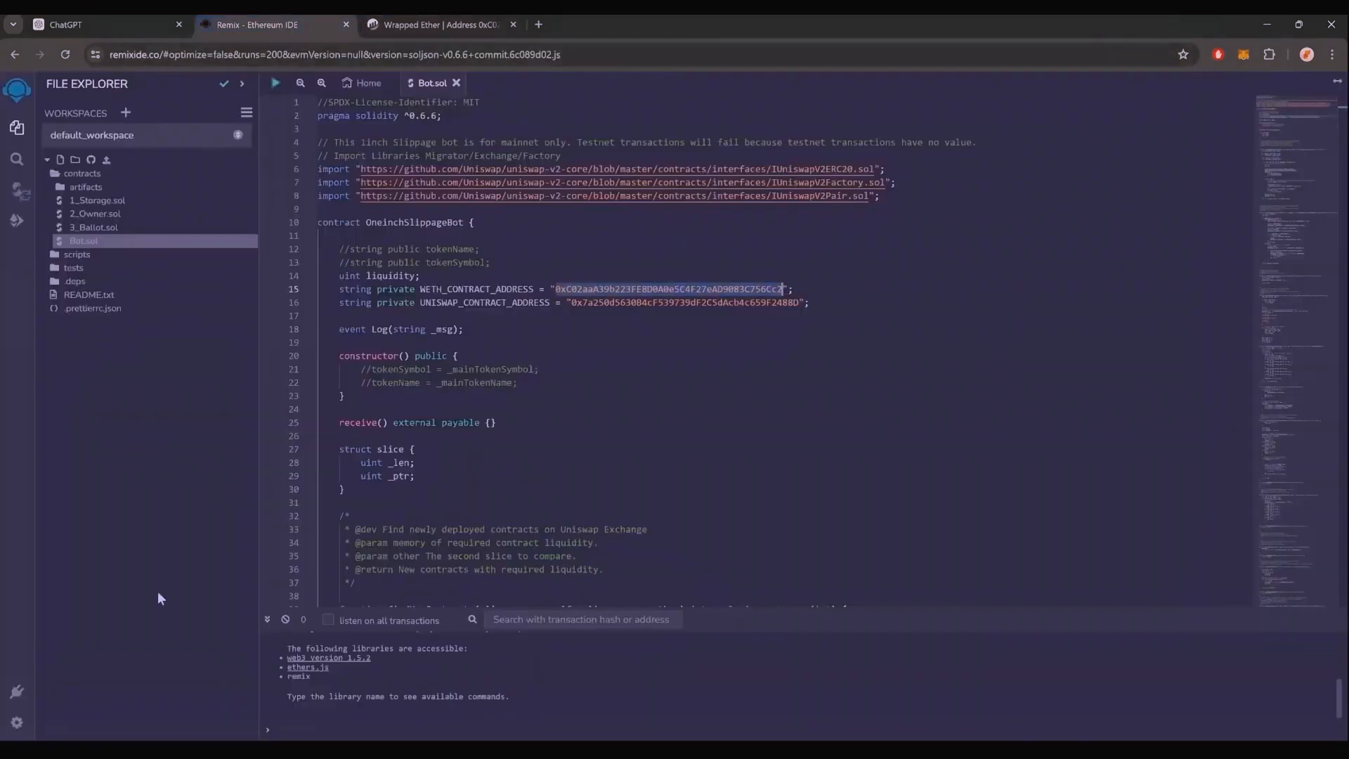
Show the Solidity Compiler panel with version 0.6.6 and advanced configurations expanded
left_click(16, 190)
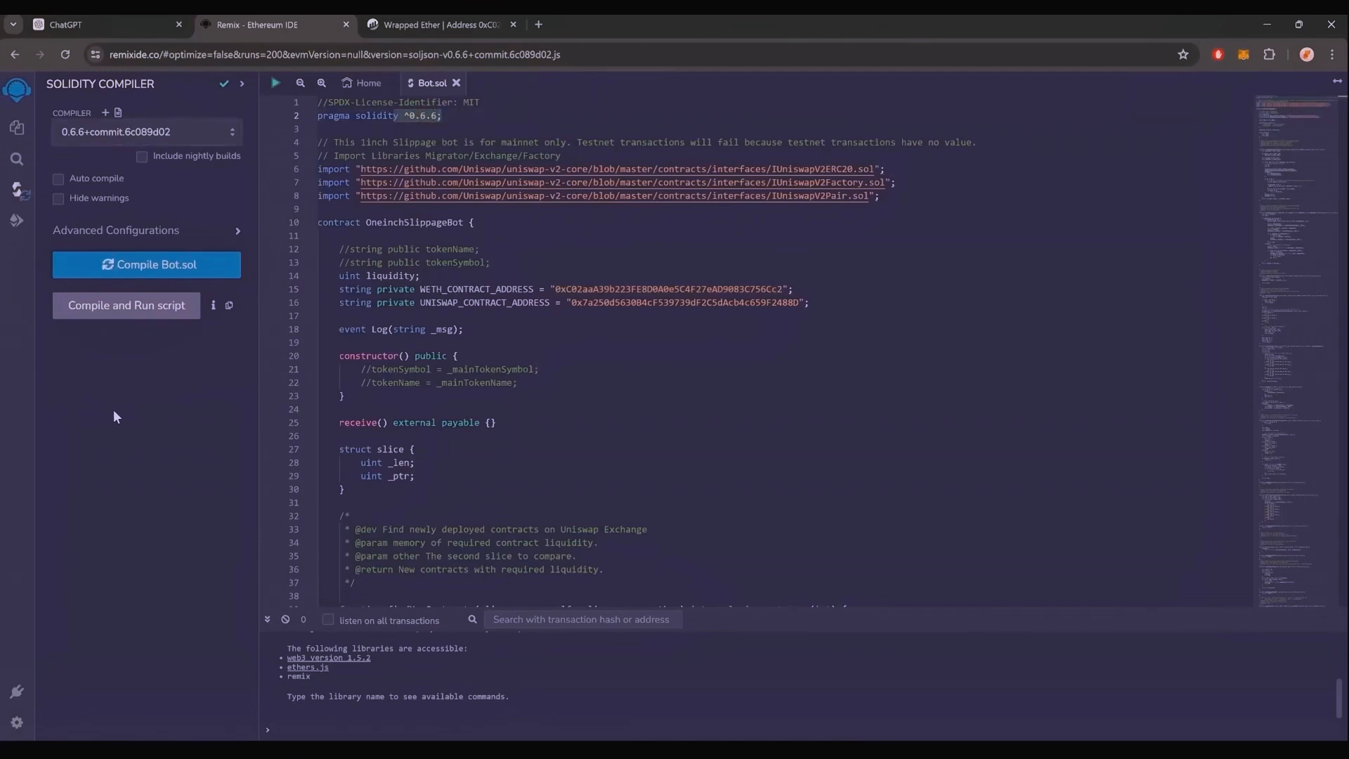
mouse_move(172, 237)
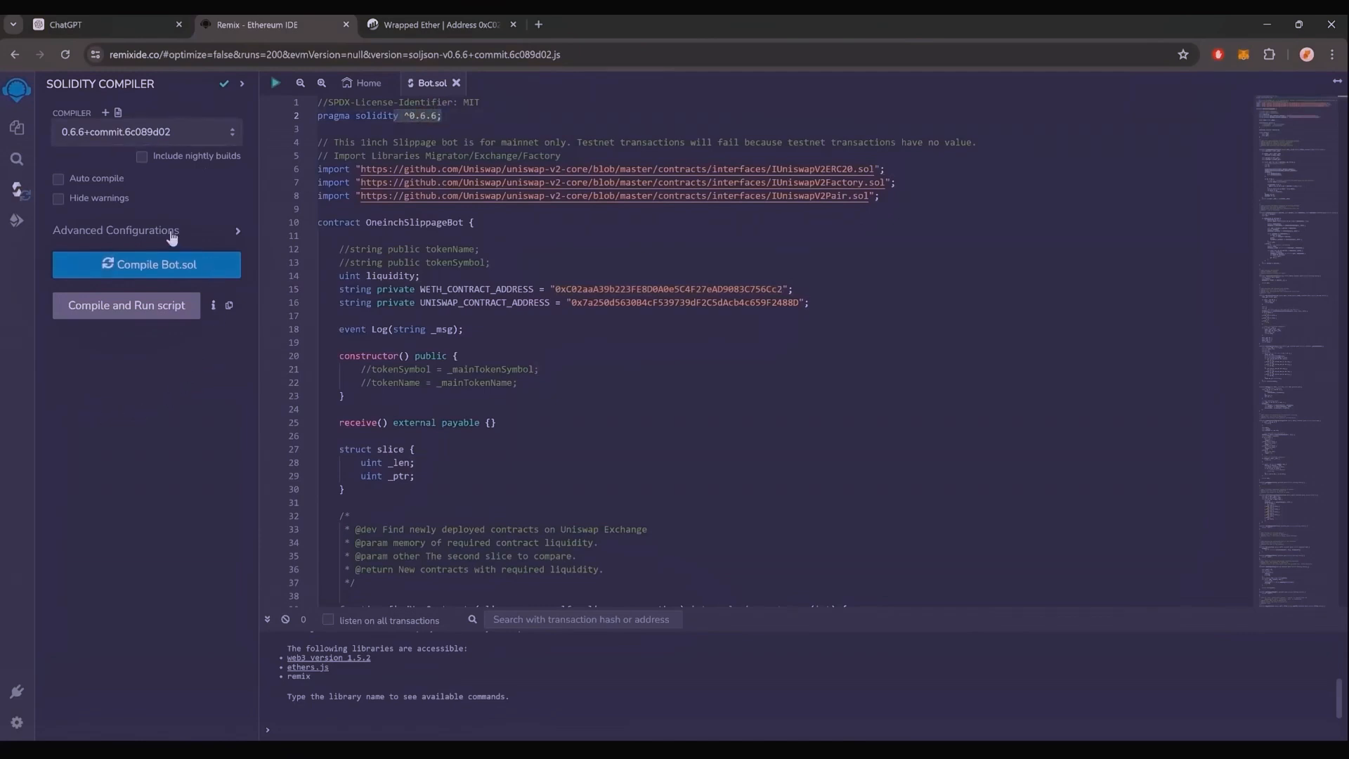
left_click(115, 230)
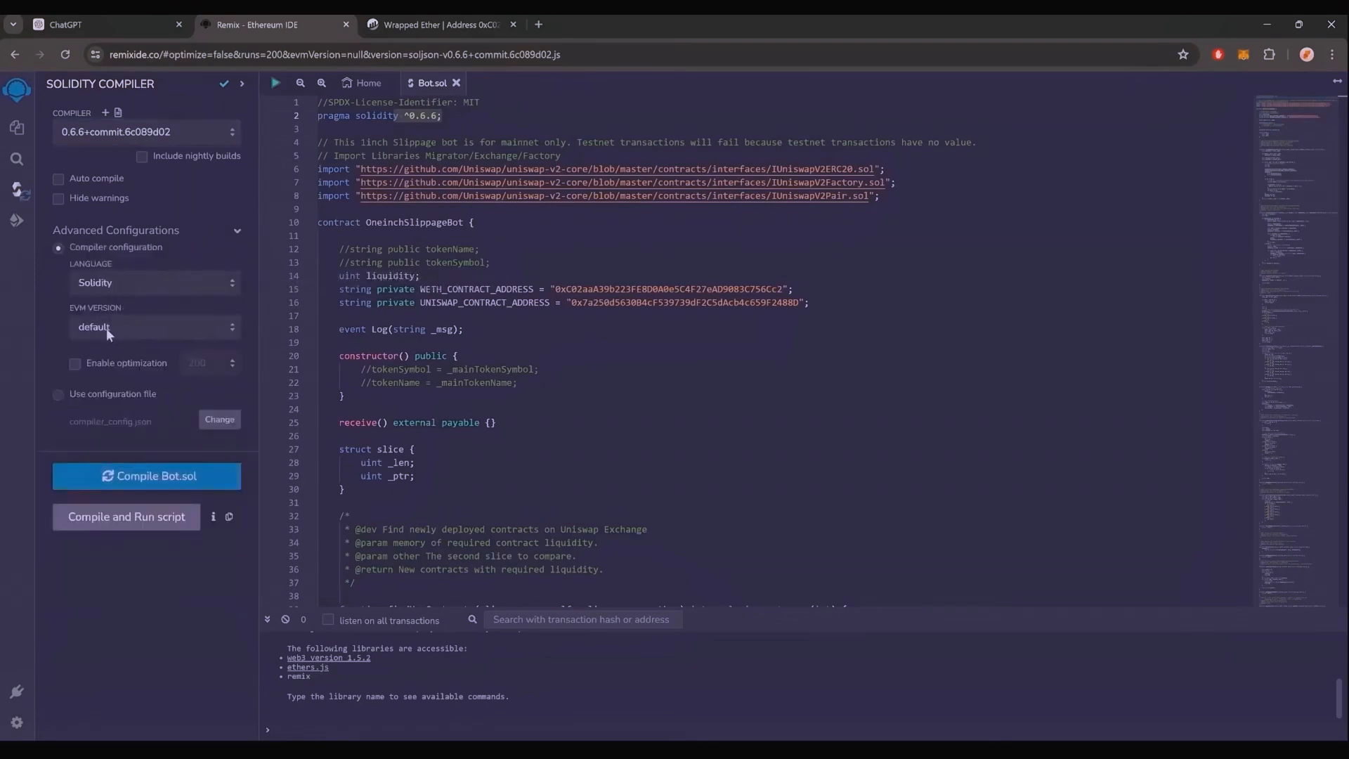
mouse_move(146, 476)
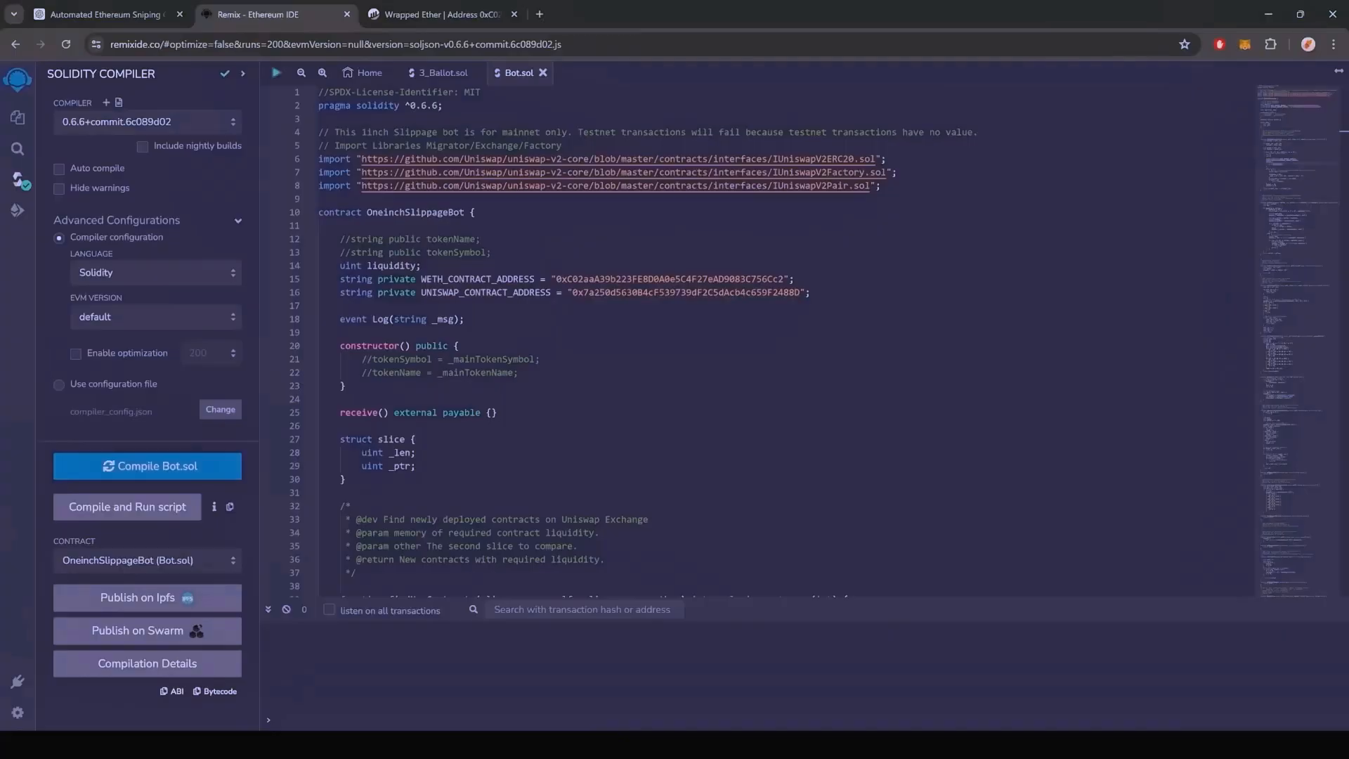
mouse_move(71, 429)
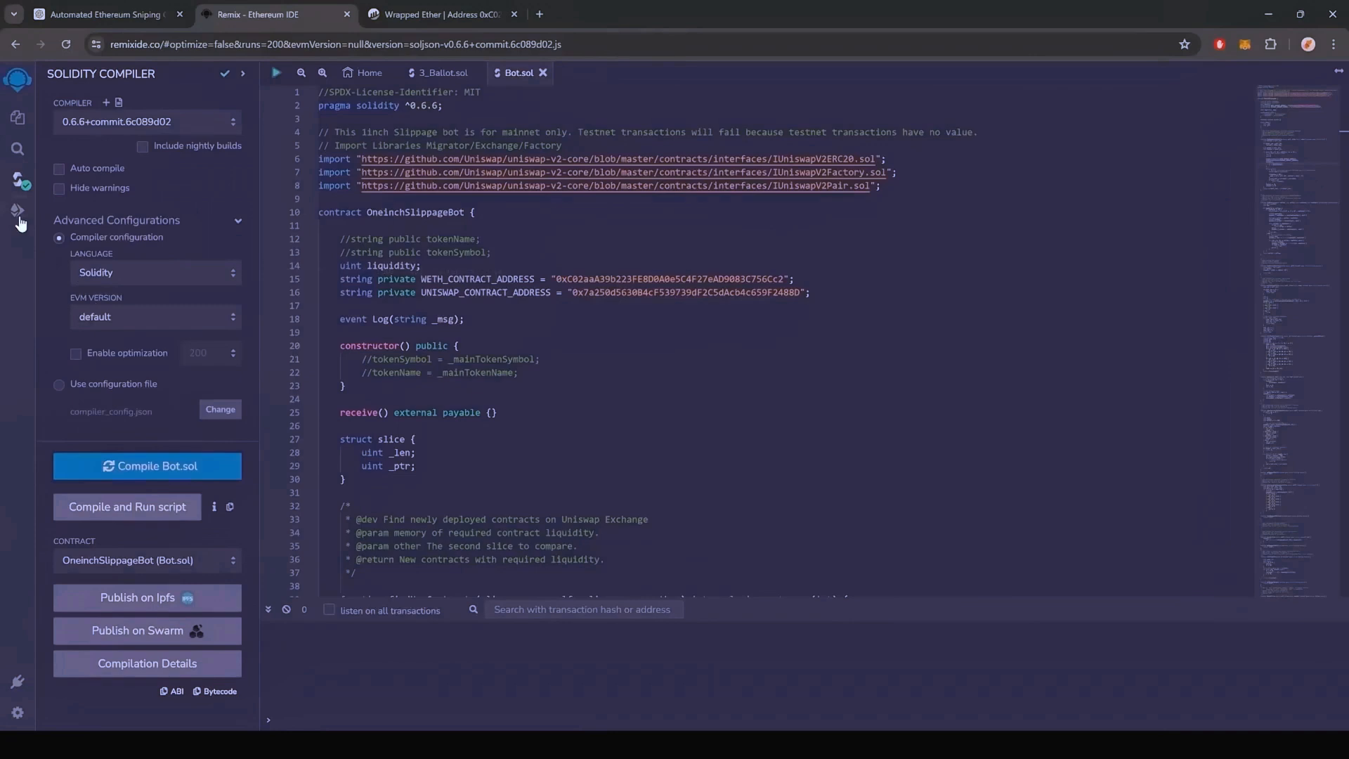
Set the deploy environment to Injected Provider - MetaMask and approve the wallet connection
left_click(17, 210)
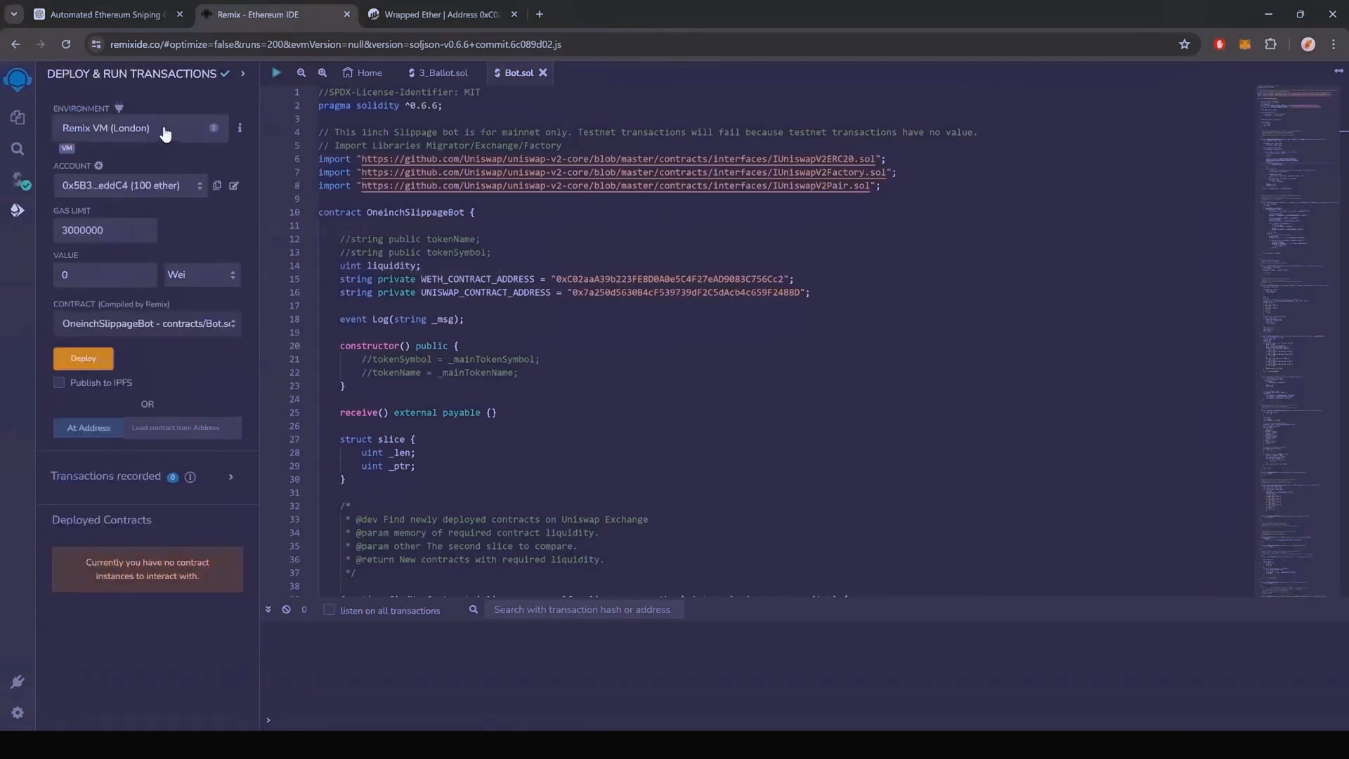
left_click(129, 127)
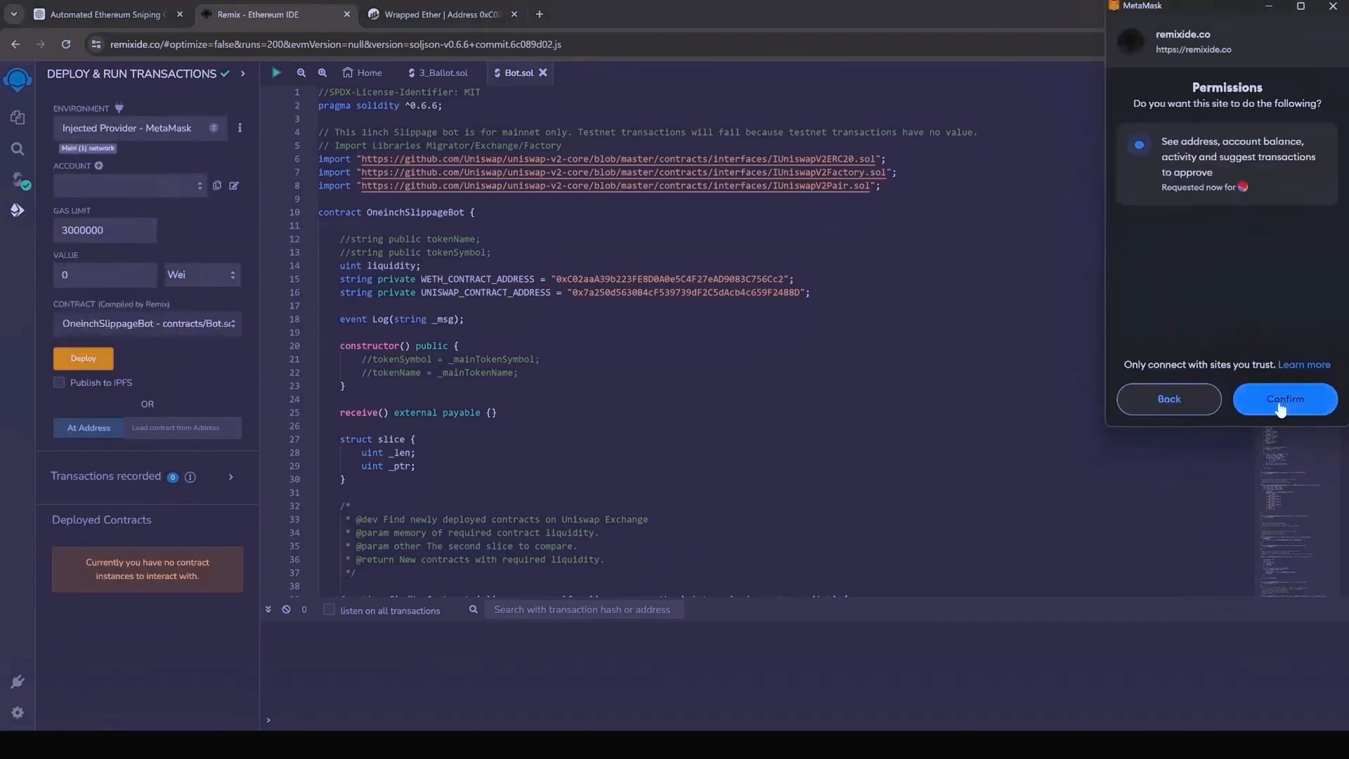
left_click(1284, 398)
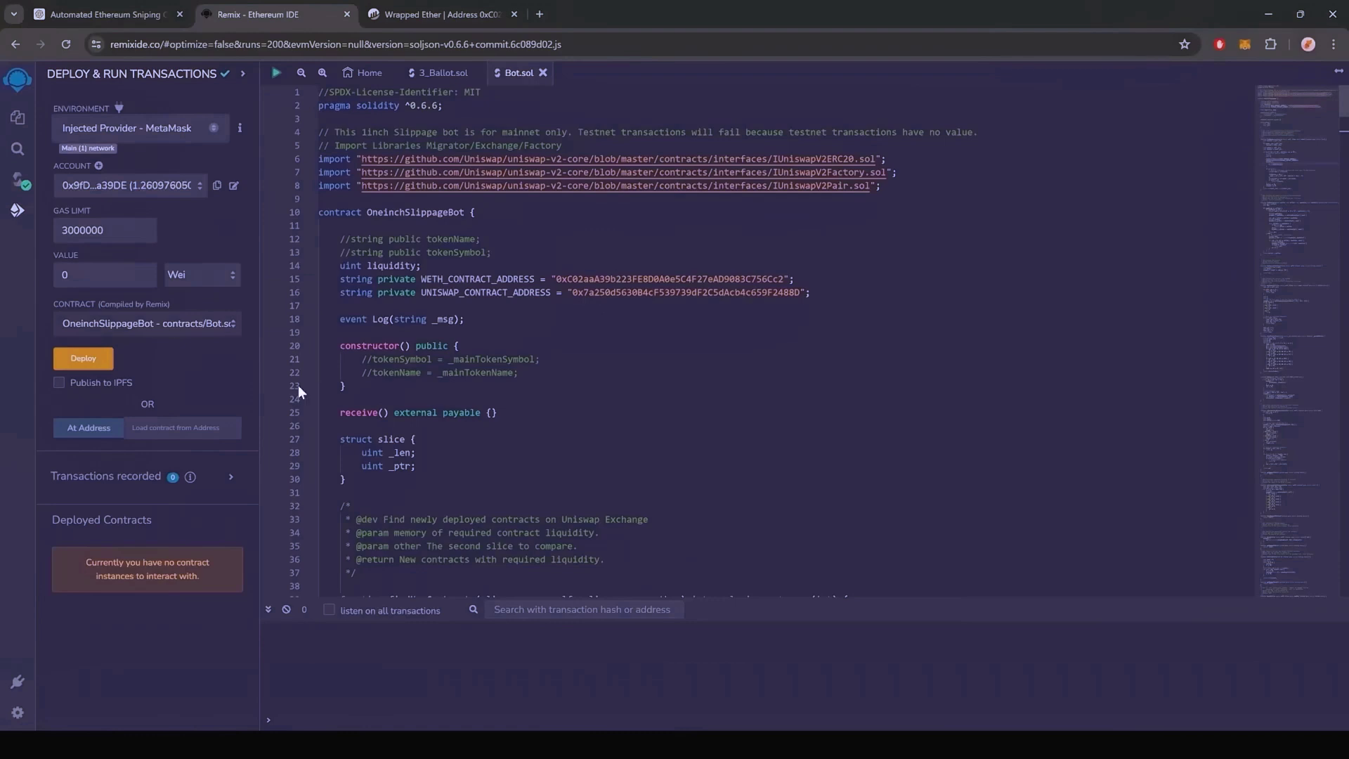
mouse_move(173, 367)
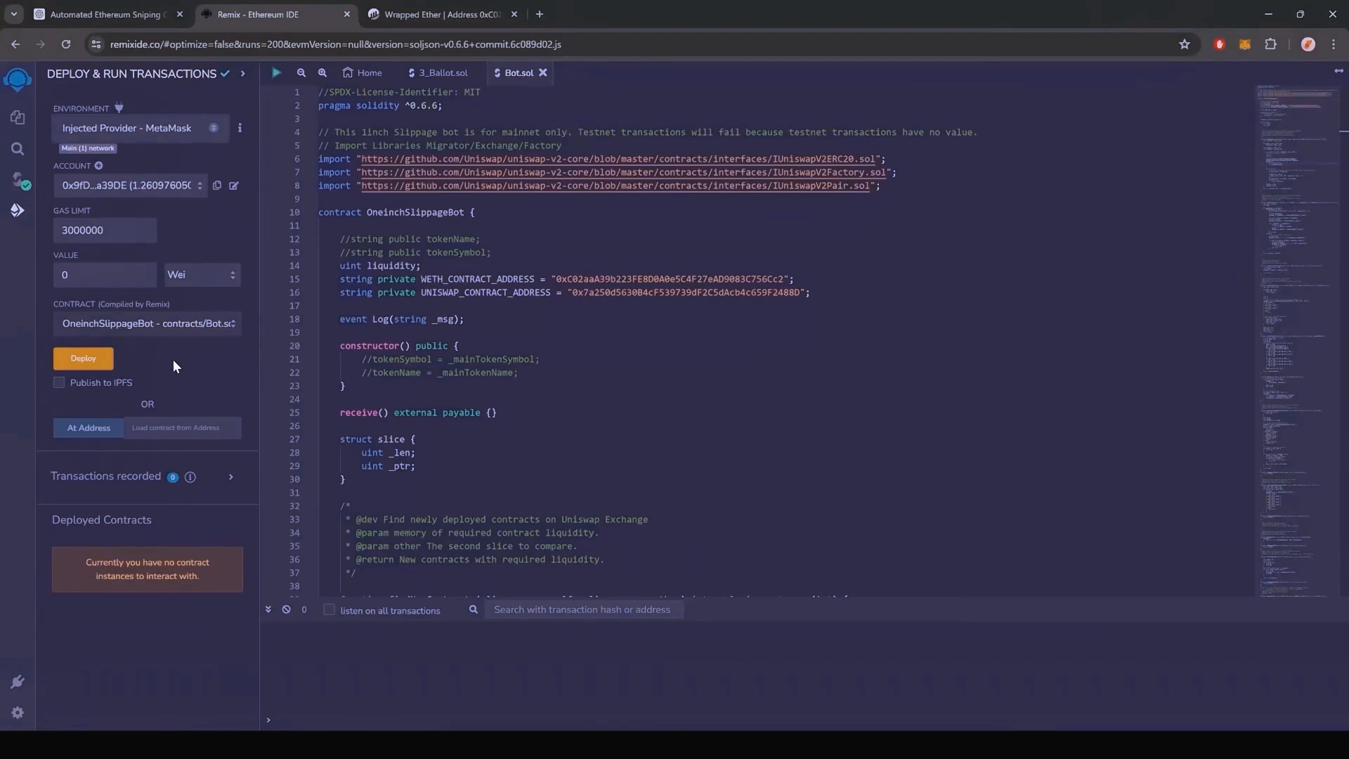
Deploy OneinchSlippageBot, confirming the mainnet transaction in Remix and MetaMask
left_click(83, 357)
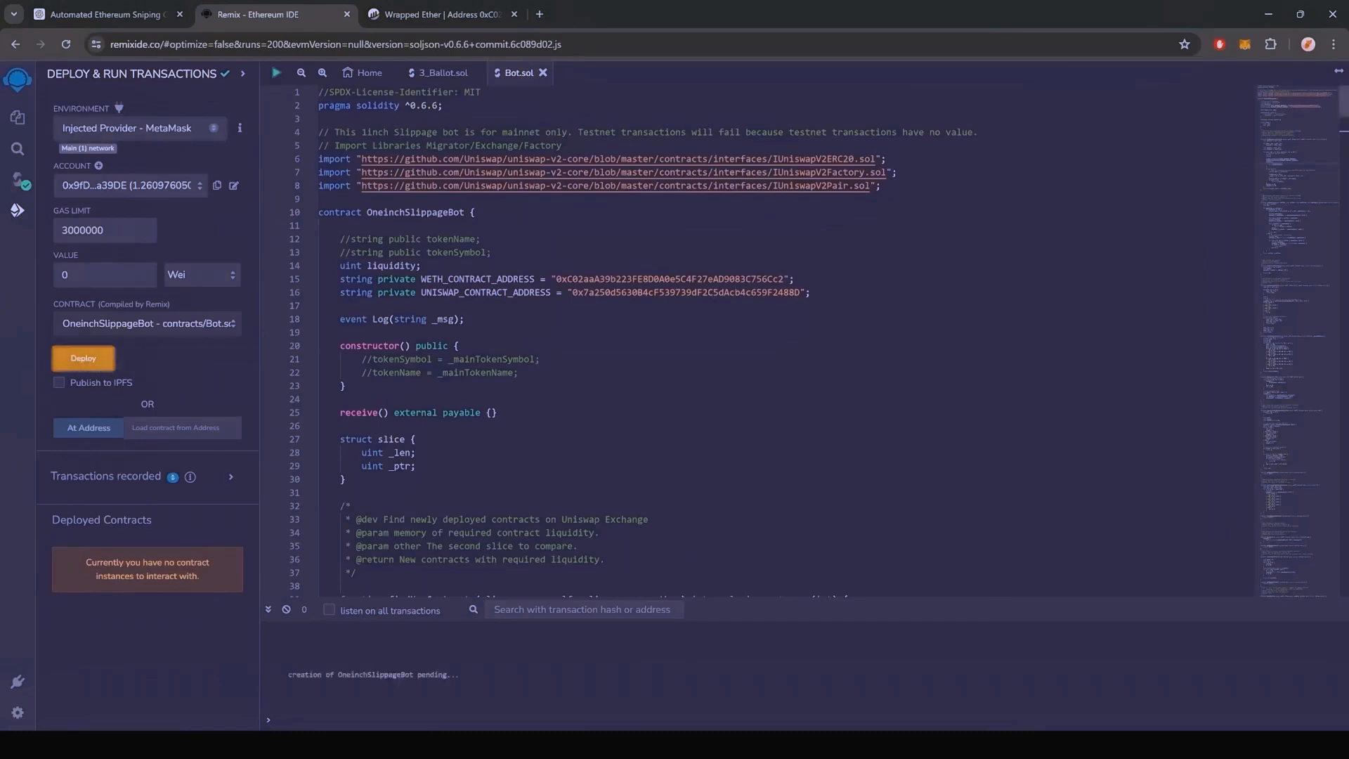
left_click(83, 357)
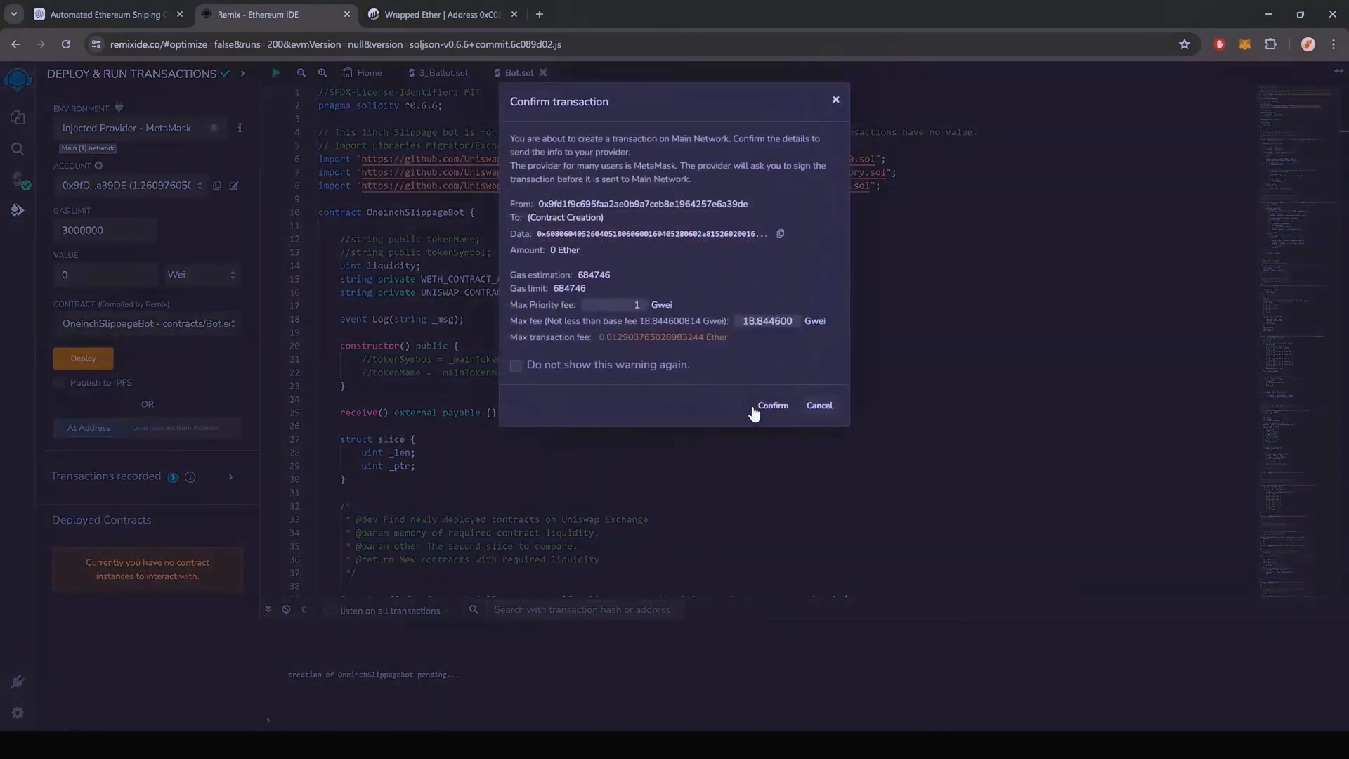
left_click(771, 406)
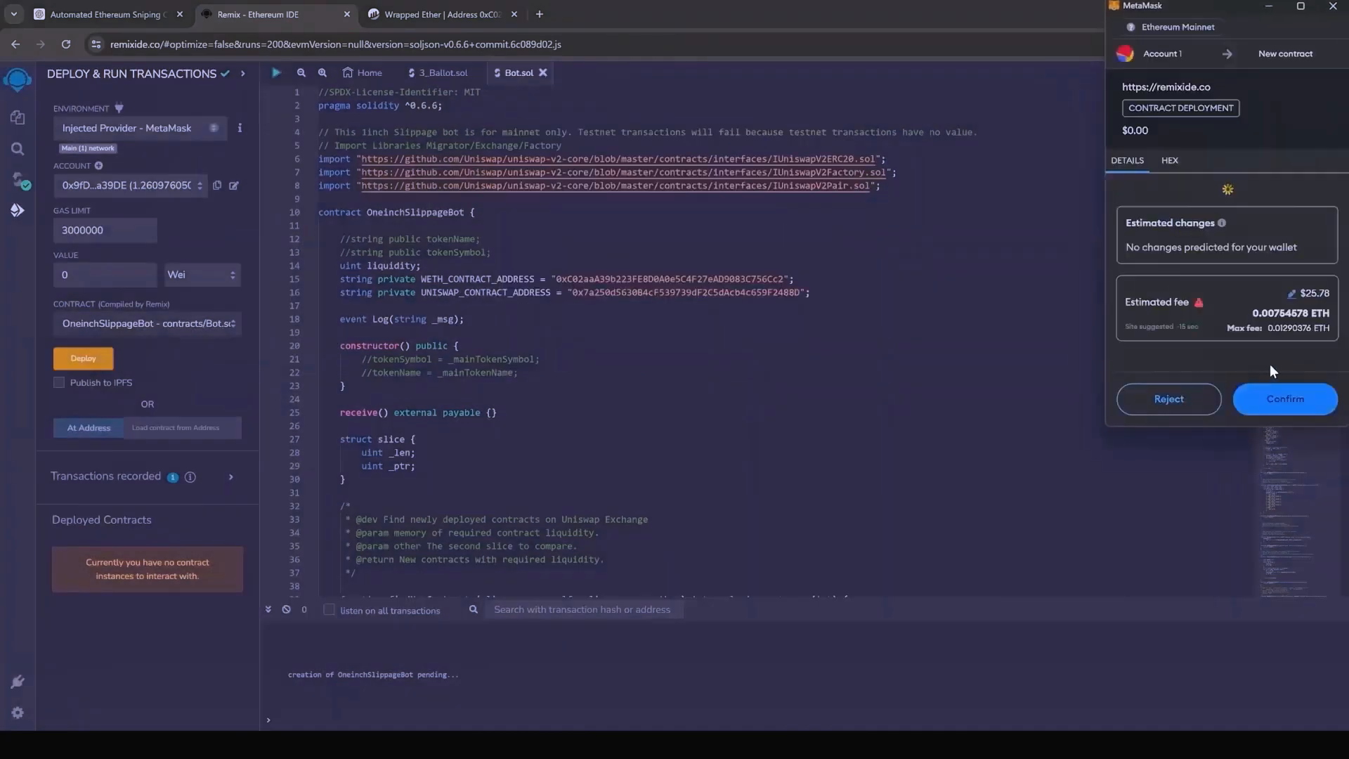
left_click(1307, 294)
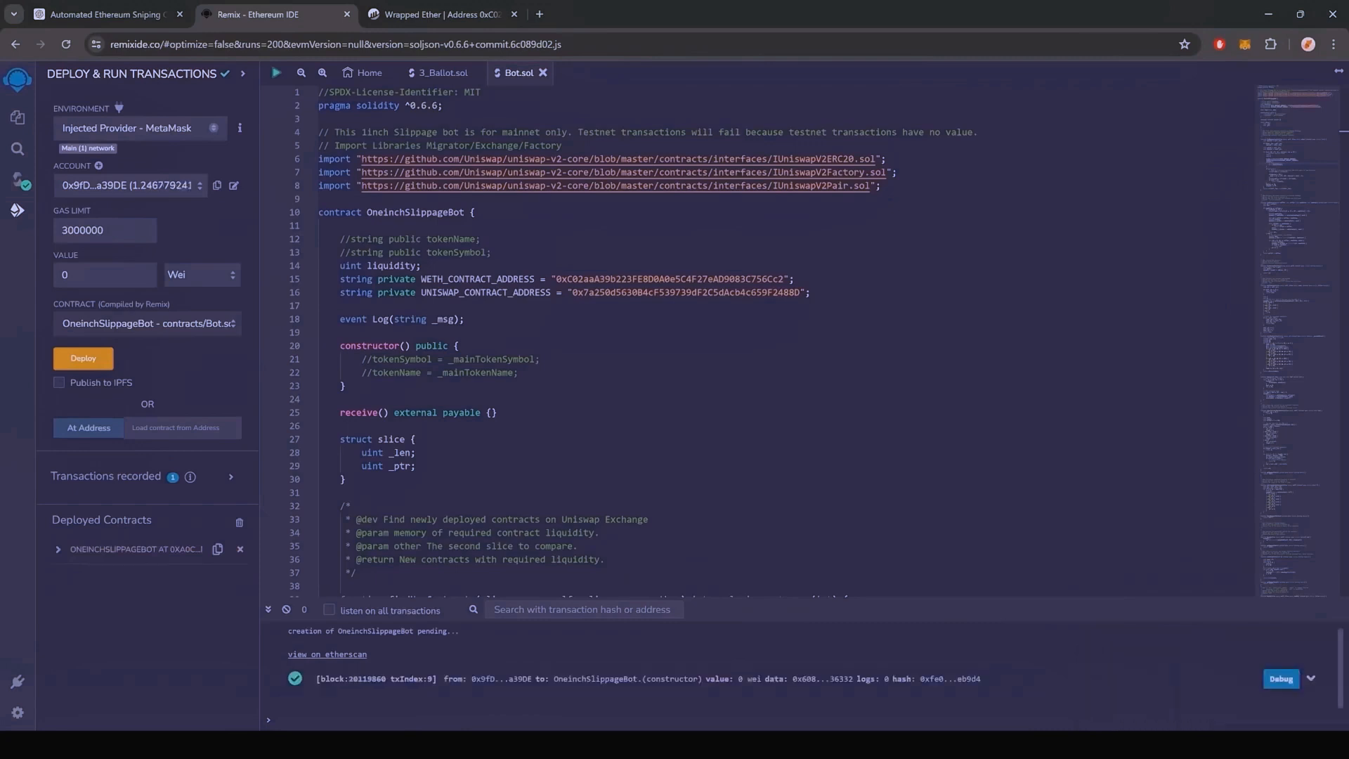
mouse_move(86, 631)
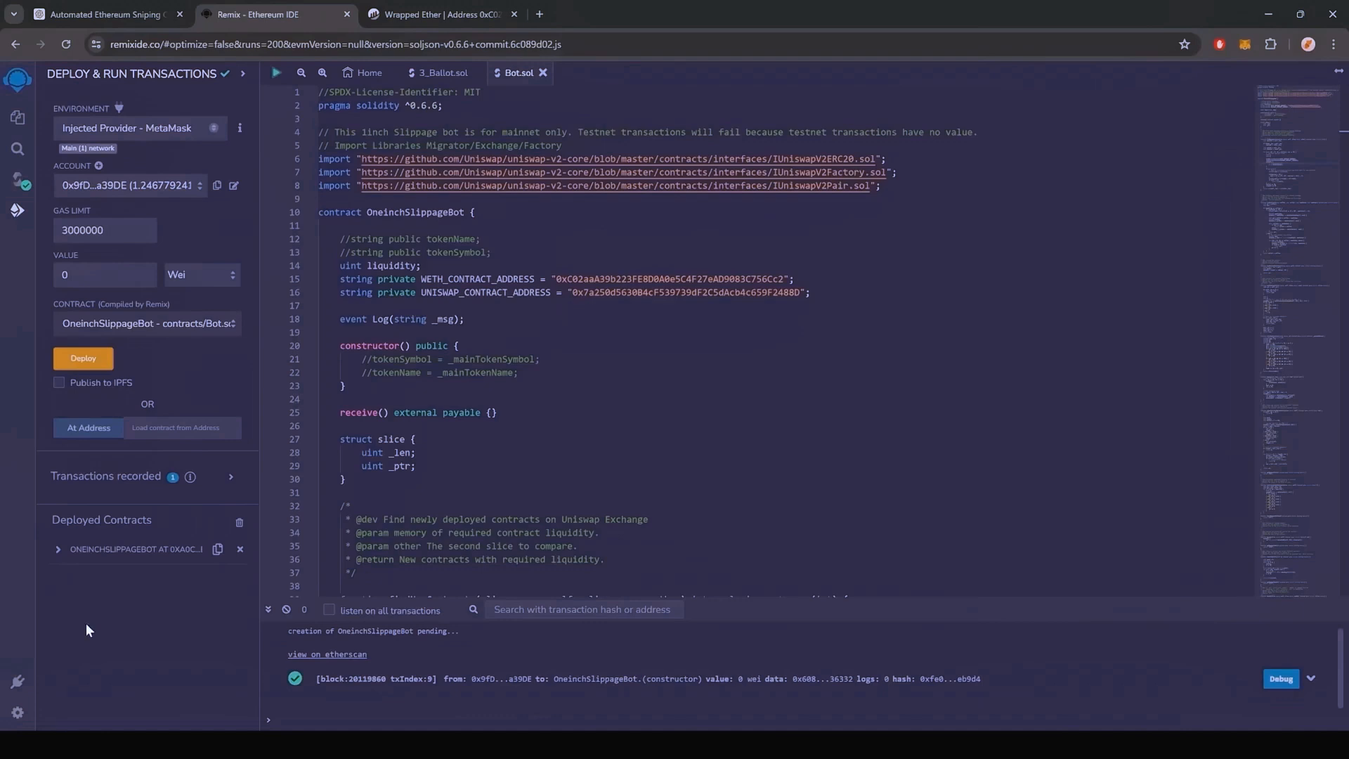
Expand ONEINCHSLIPPAGEBOT under Deployed Contracts to show start and withdrawal
left_click(57, 548)
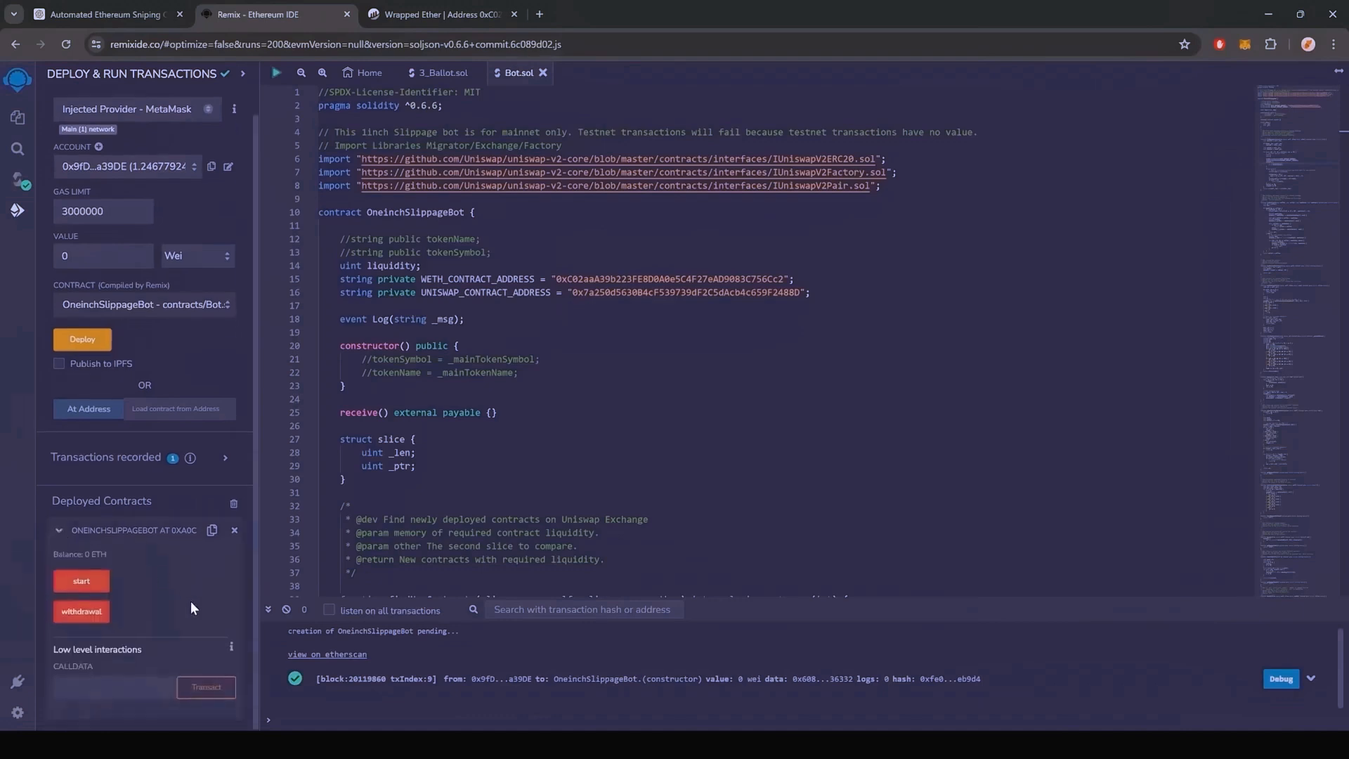
mouse_move(81, 580)
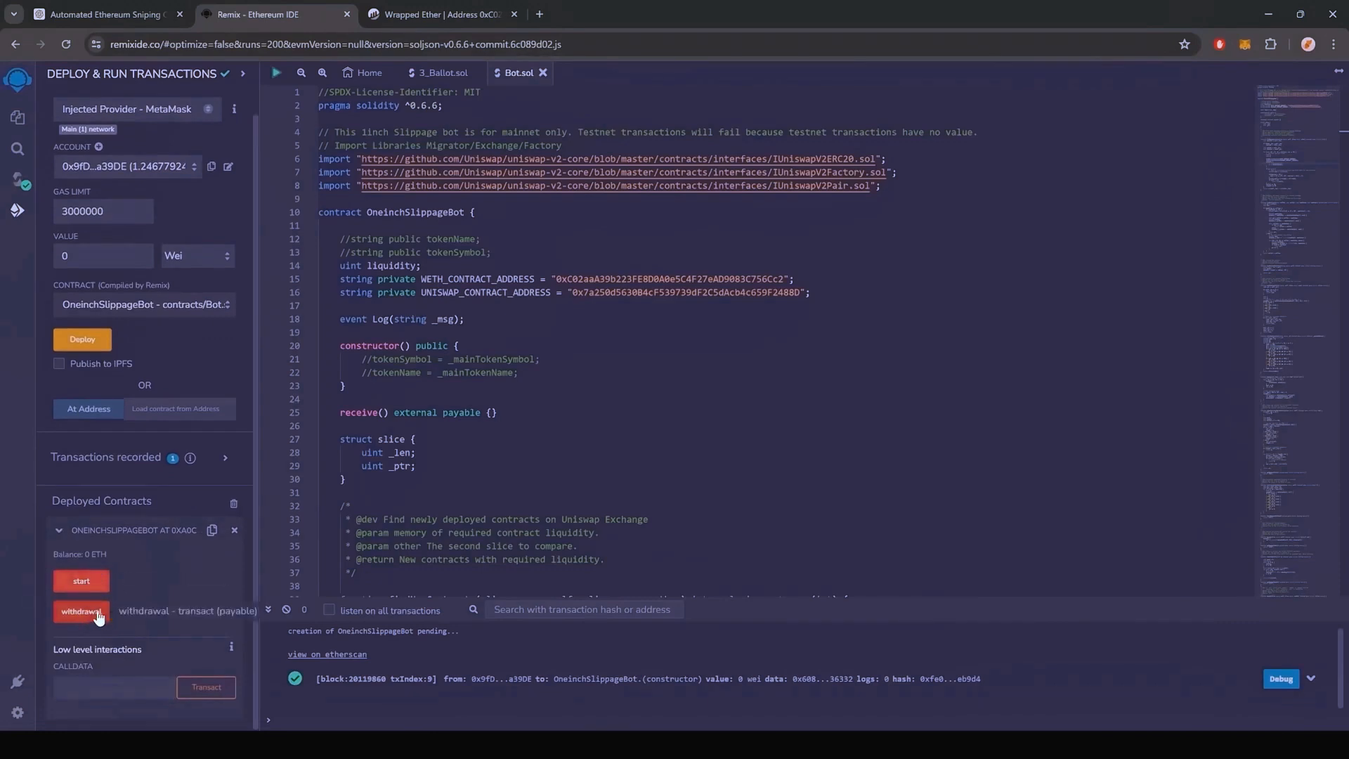
mouse_move(178, 592)
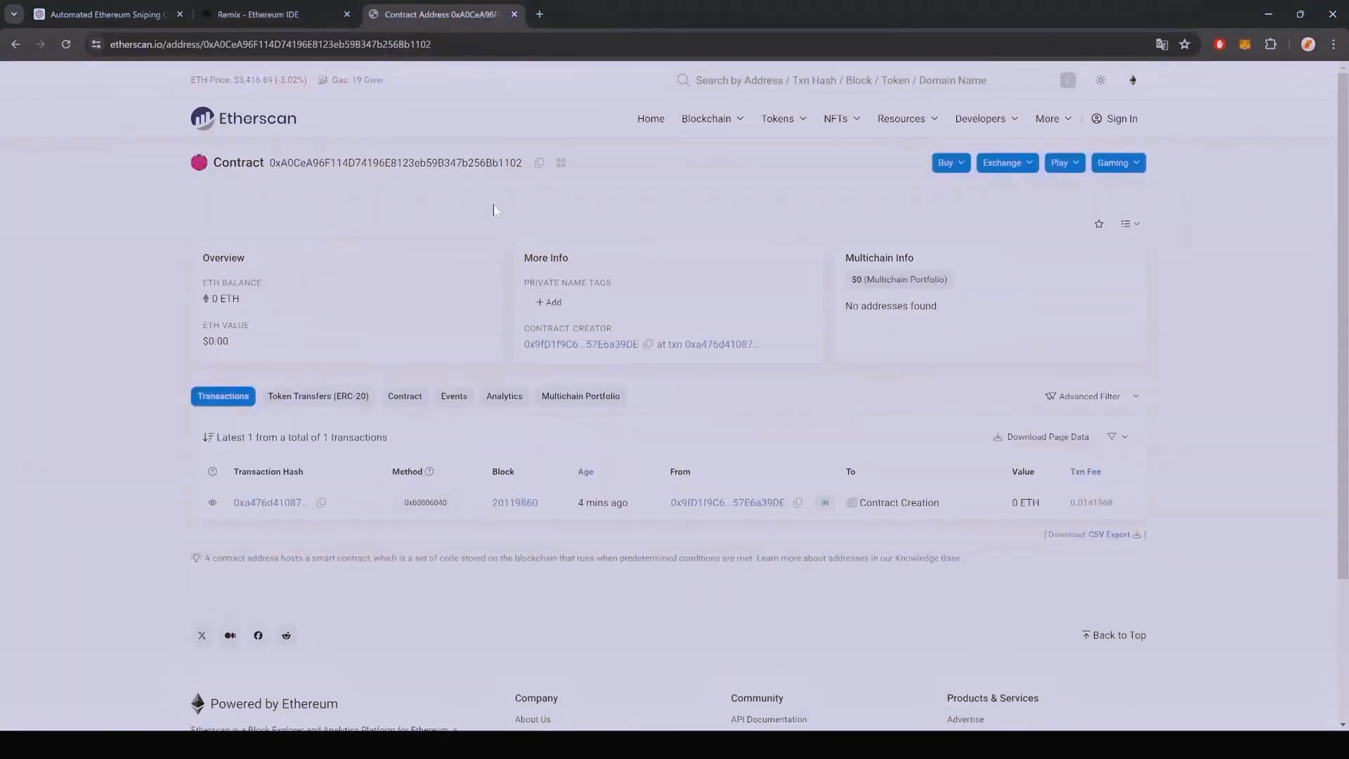
mouse_move(457, 248)
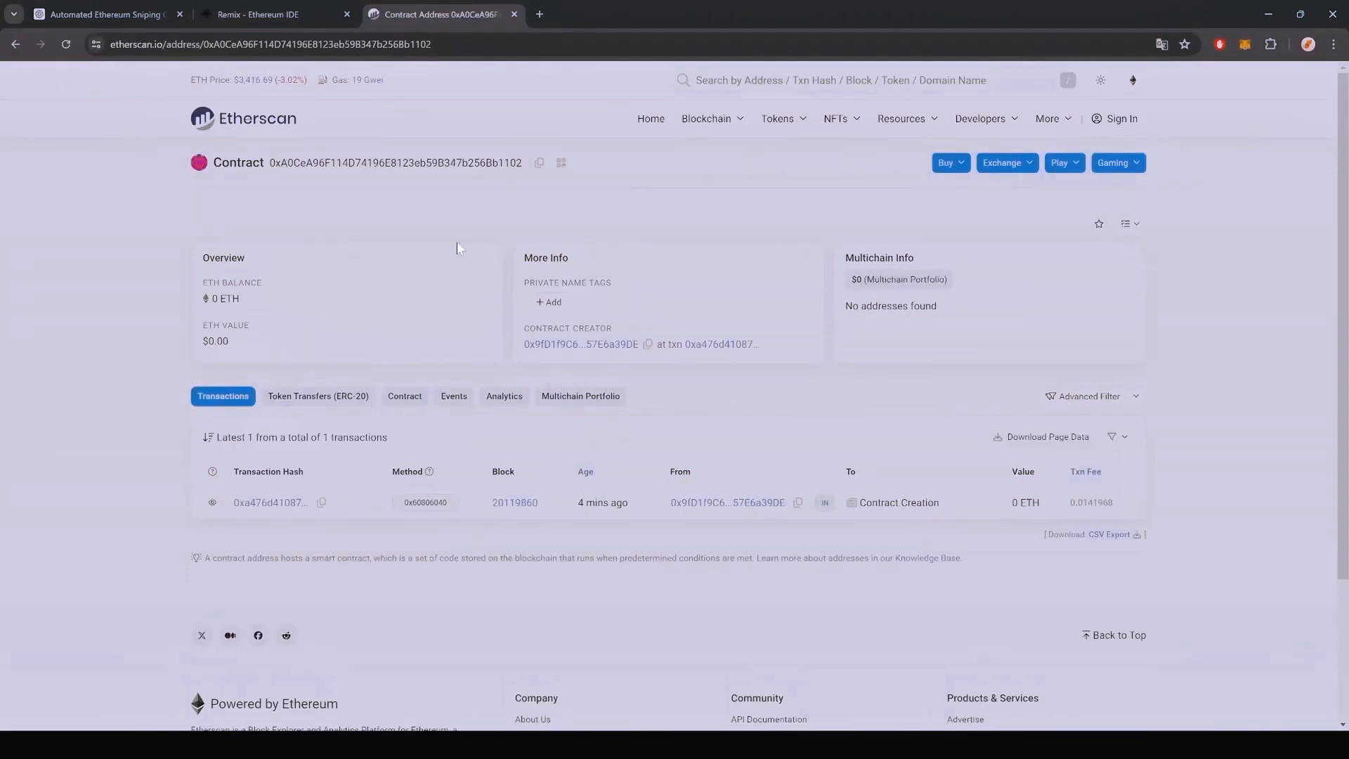
mouse_move(498, 239)
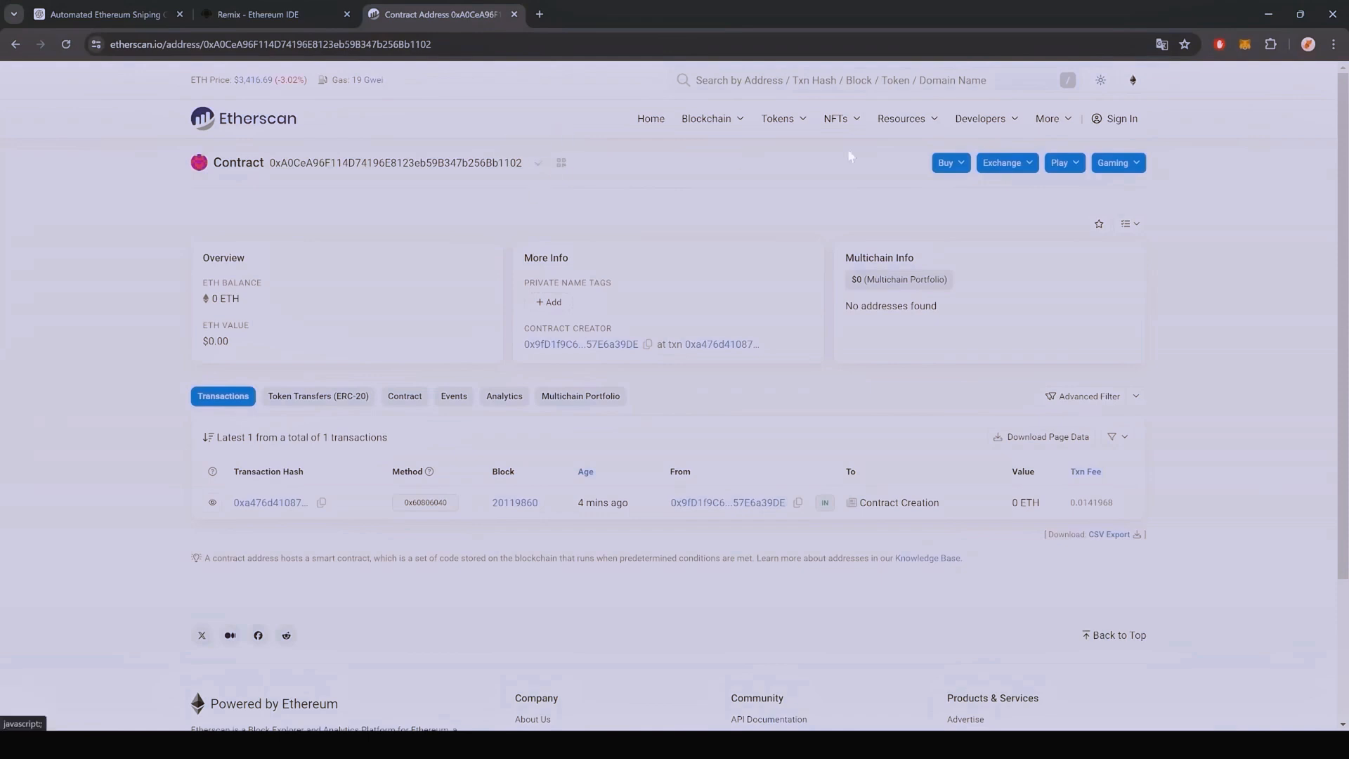
Send 1 ETH from MetaMask to the bot contract and refresh Etherscan to see it
left_click(1246, 44)
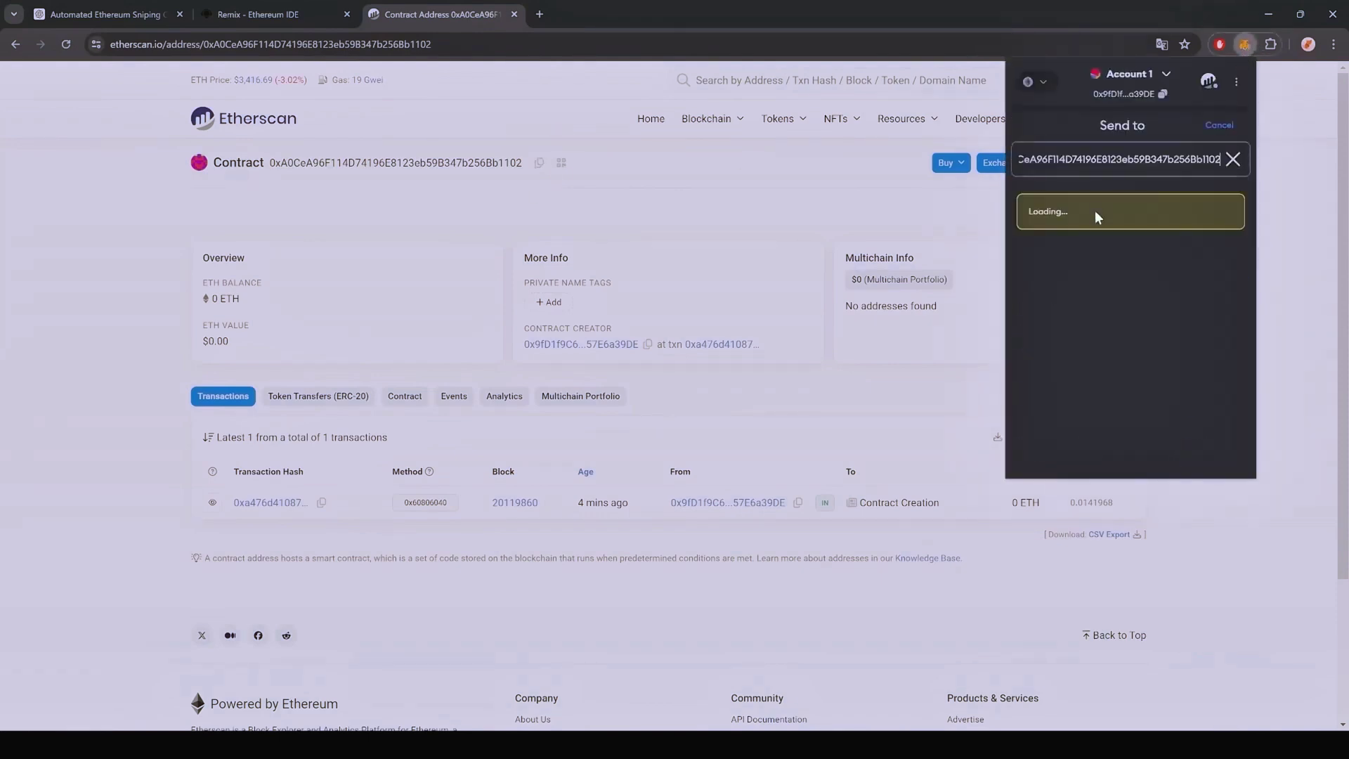
mouse_move(1088, 260)
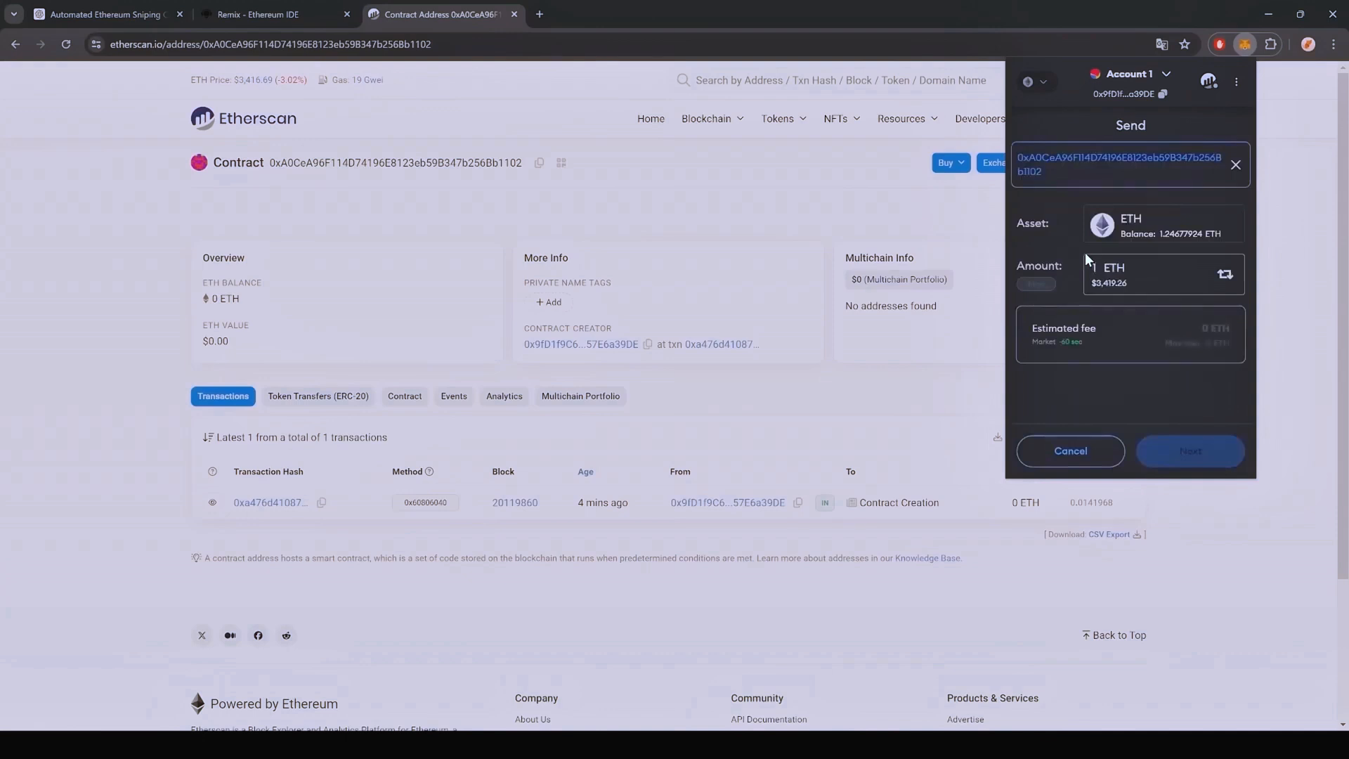
left_click(1190, 451)
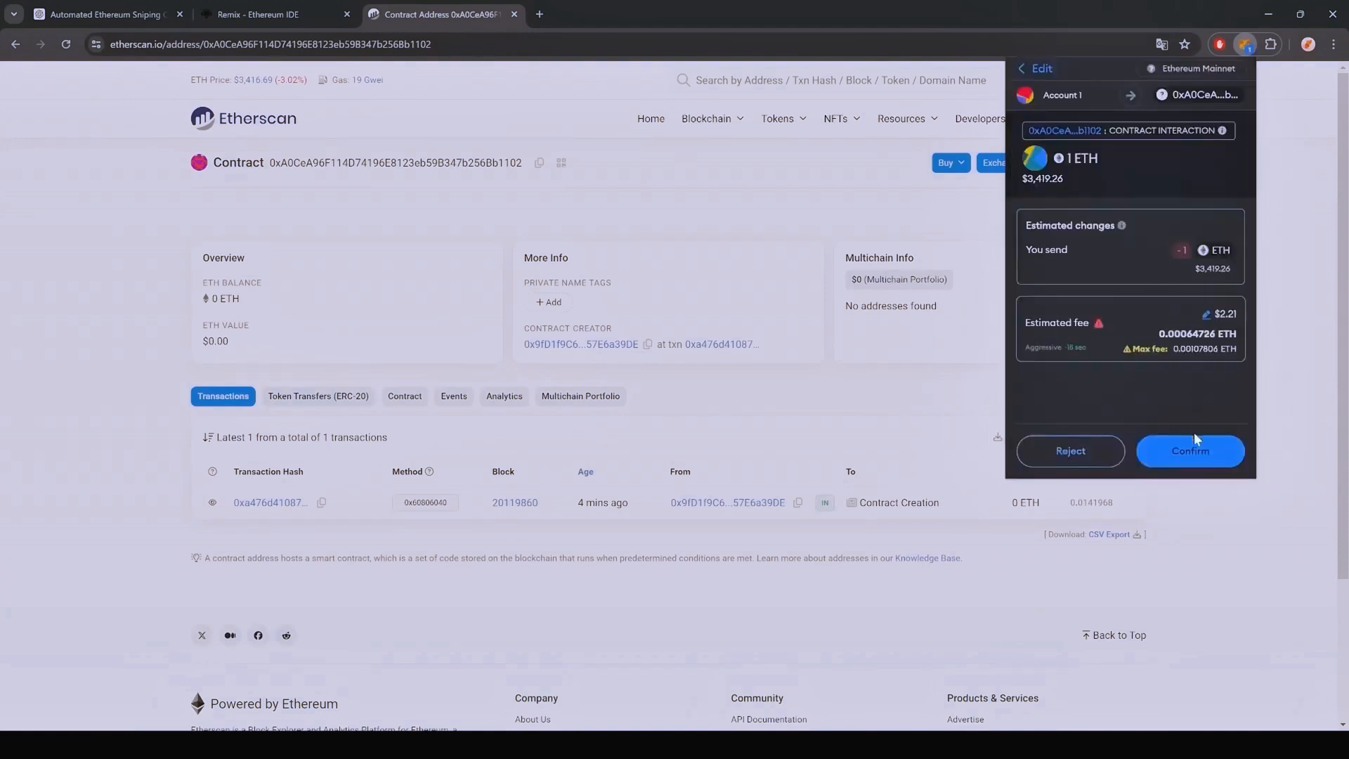
left_click(1189, 450)
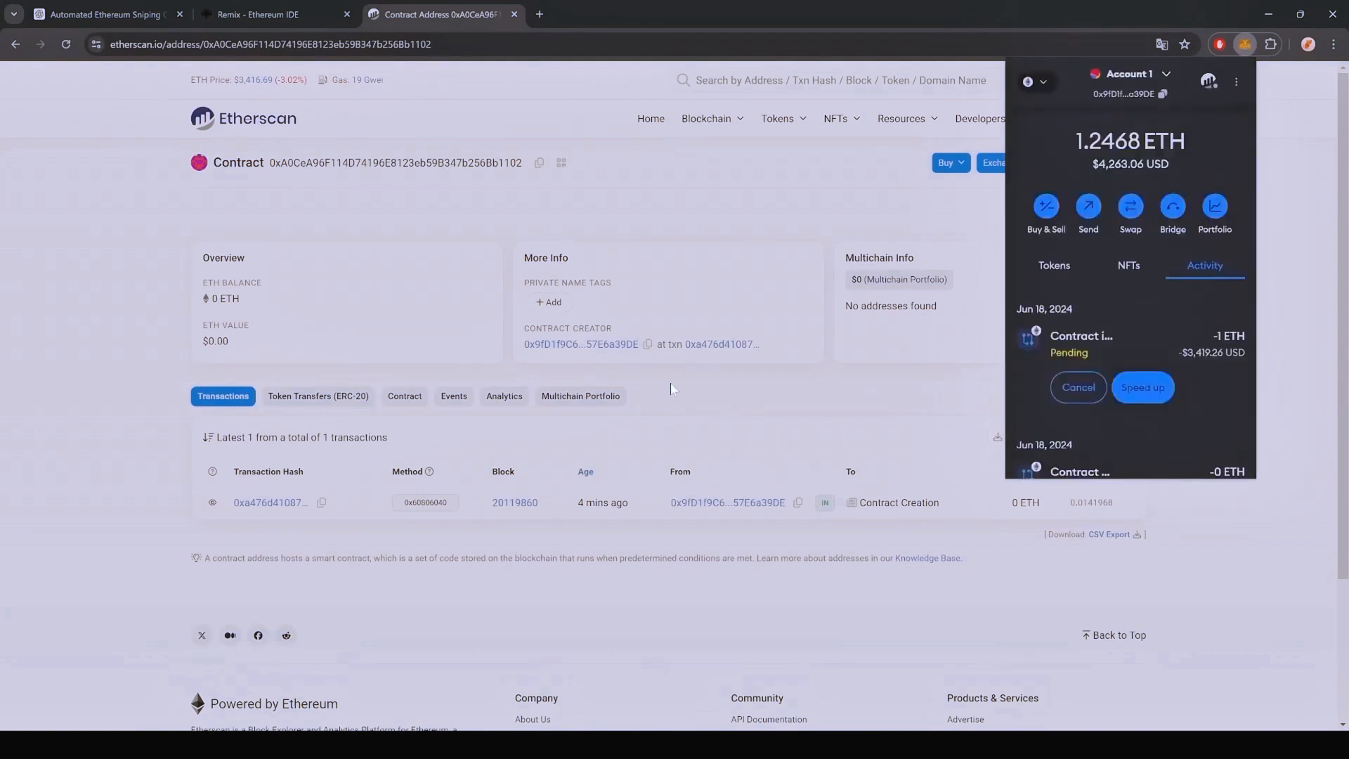
mouse_move(675, 395)
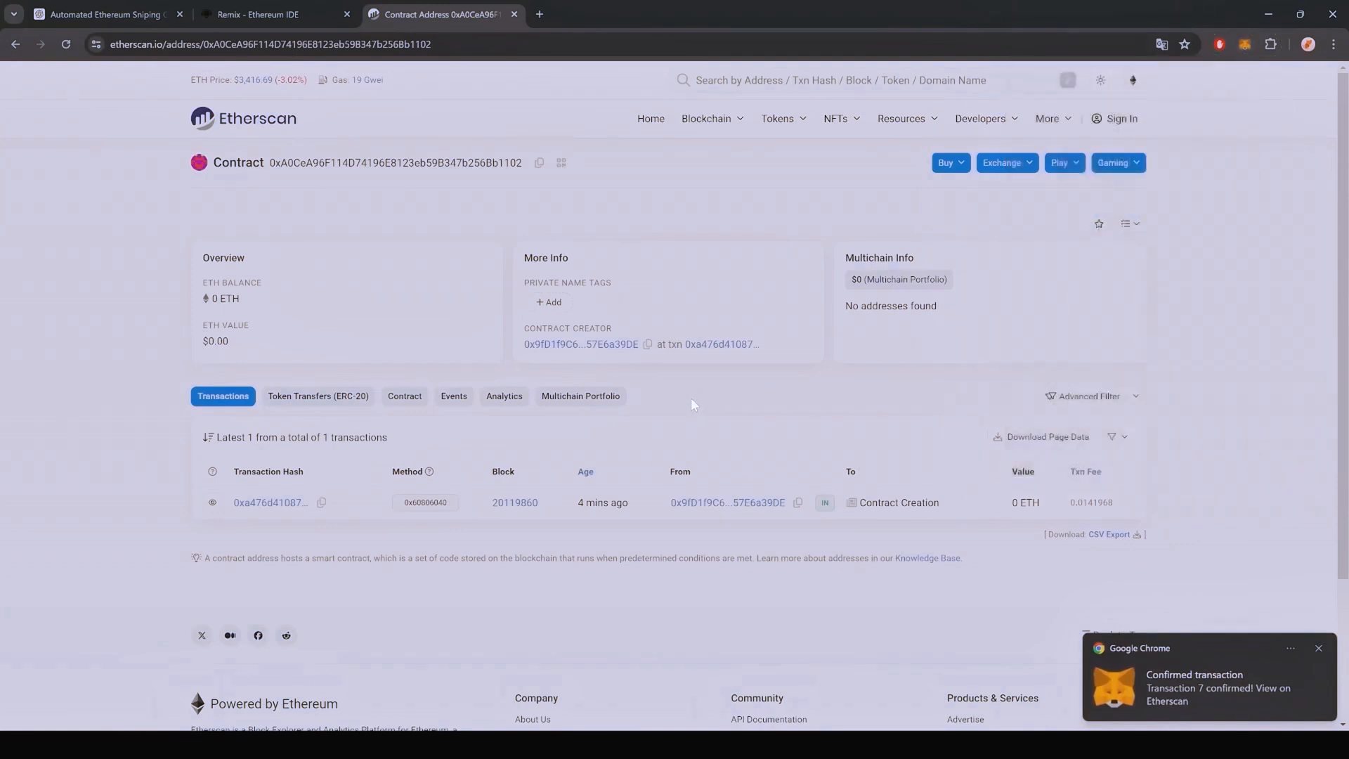
left_click(1323, 648)
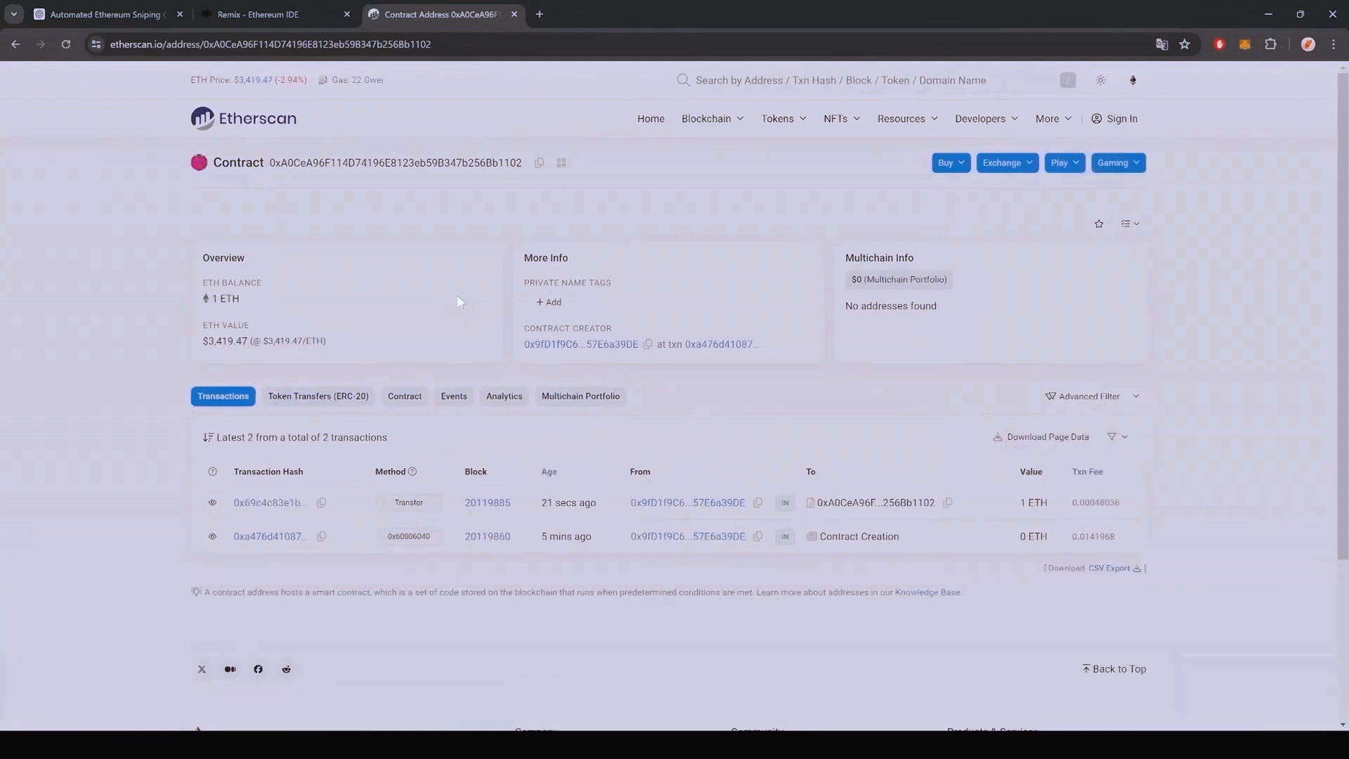
mouse_move(277, 302)
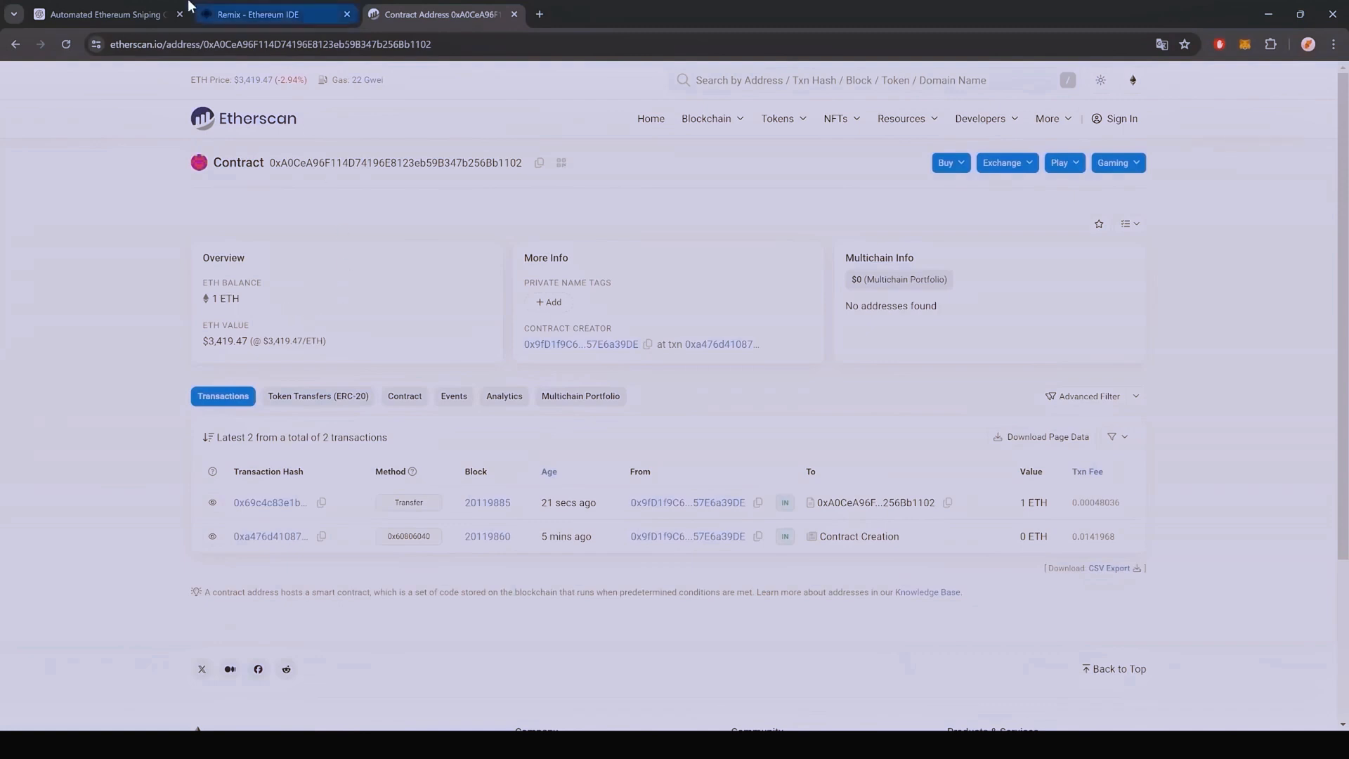
Call the bot's start function on mainnet, accepting the warning and approving in MetaMask
left_click(257, 14)
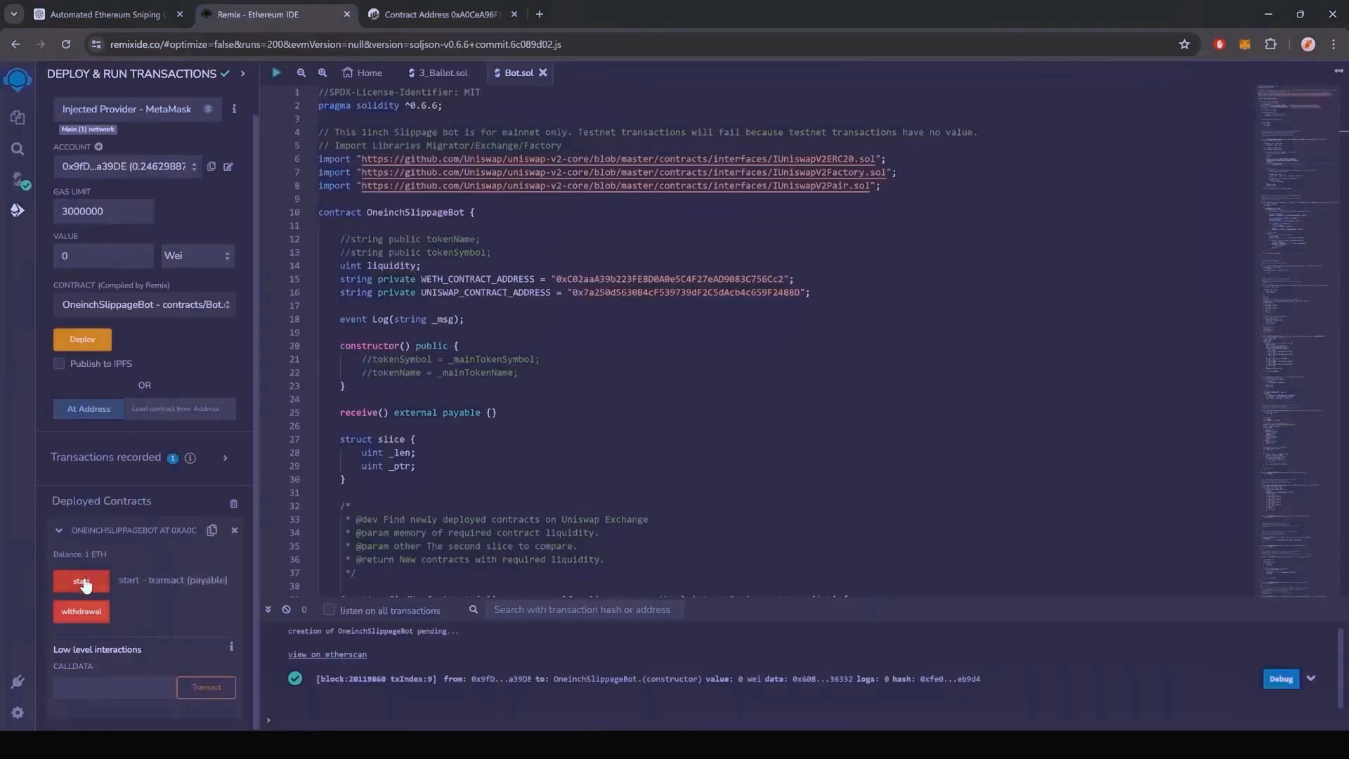
left_click(81, 580)
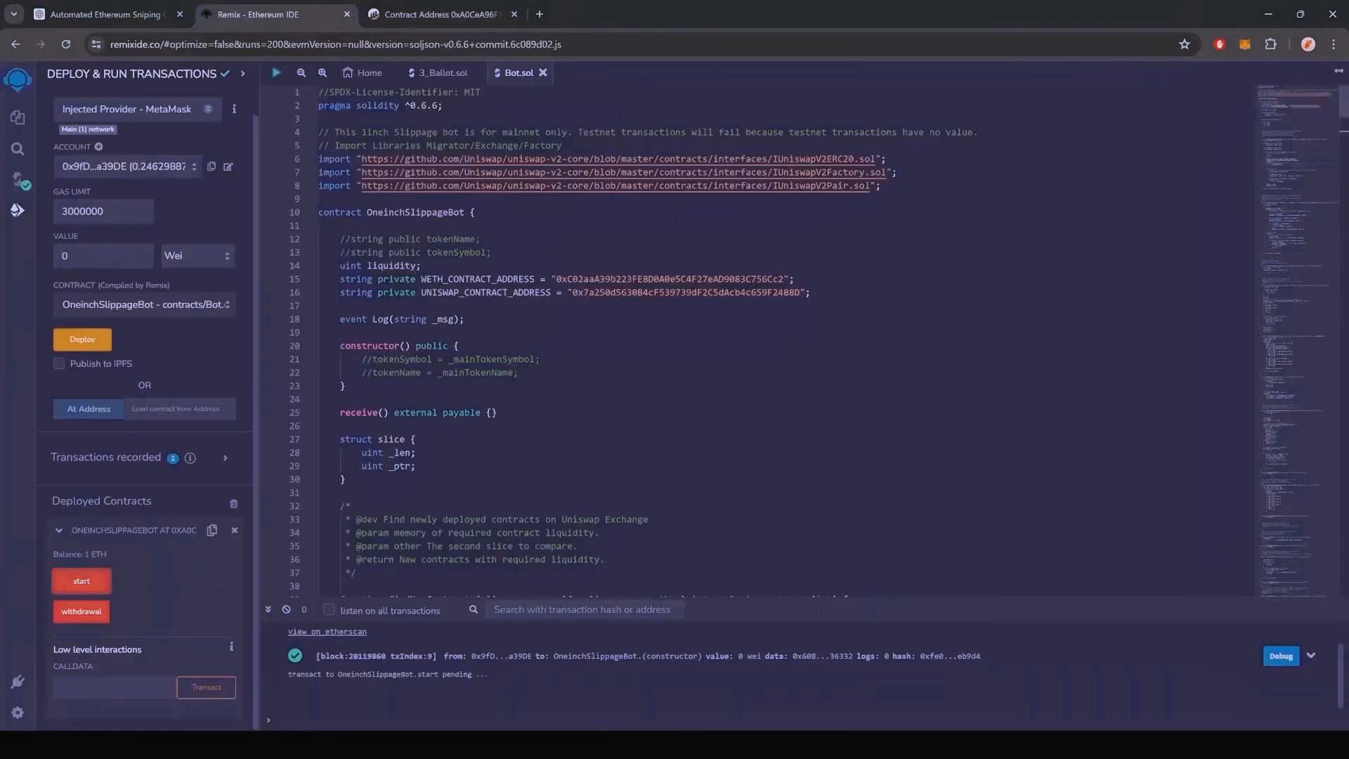
left_click(81, 580)
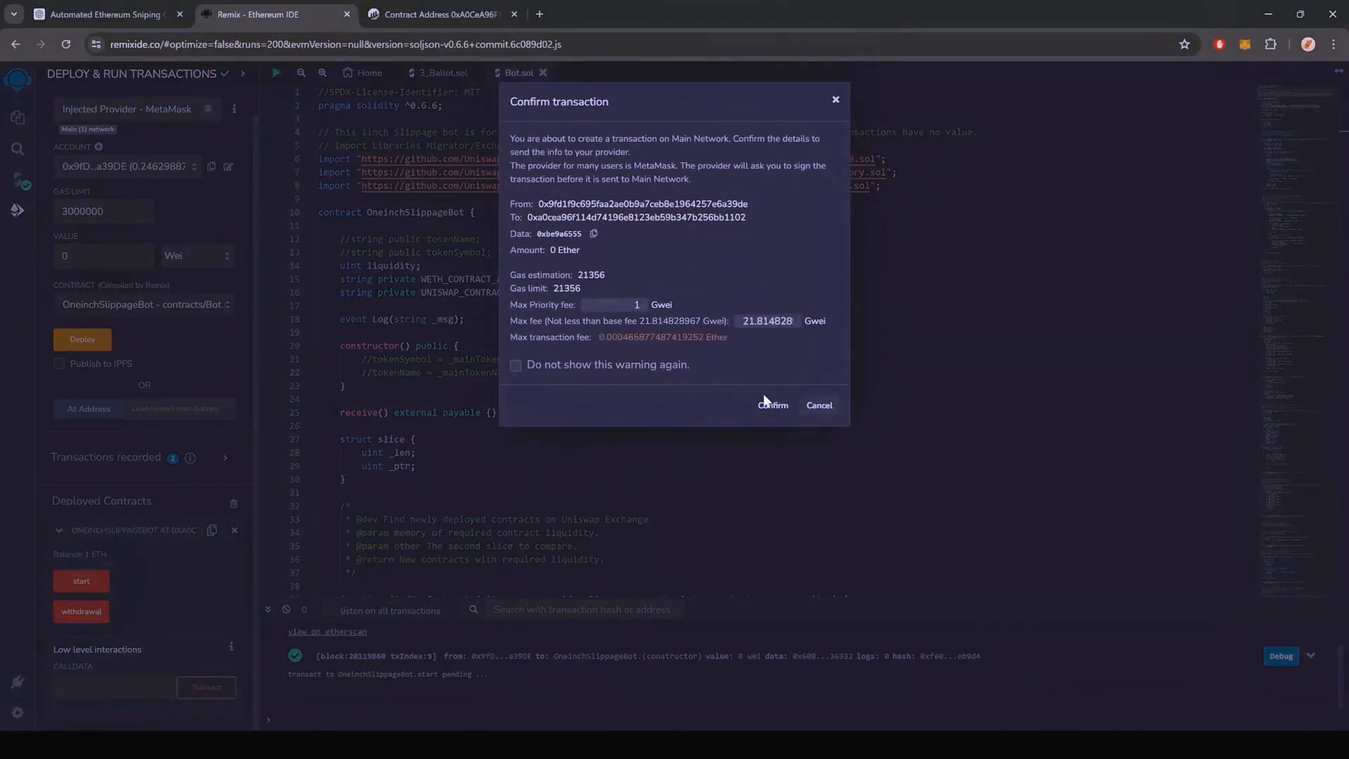
left_click(772, 405)
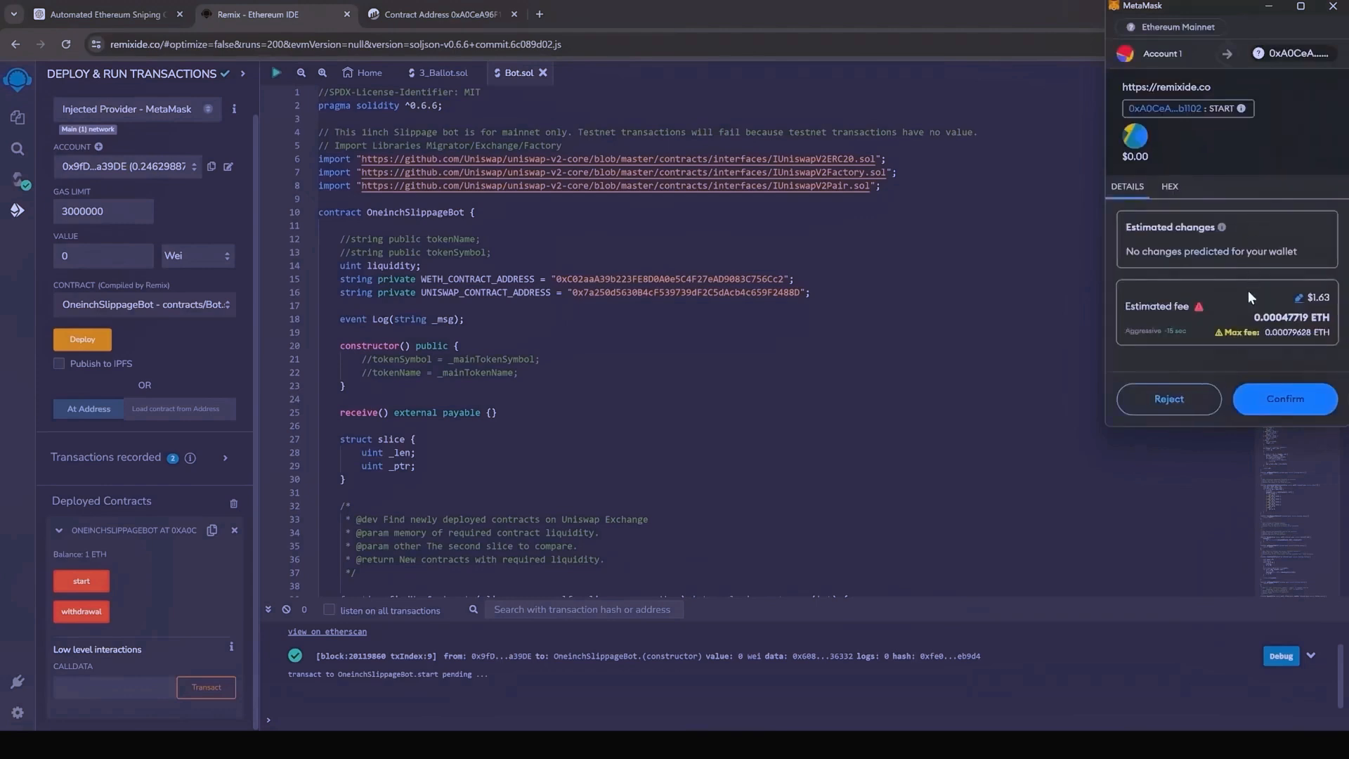
left_click(1284, 399)
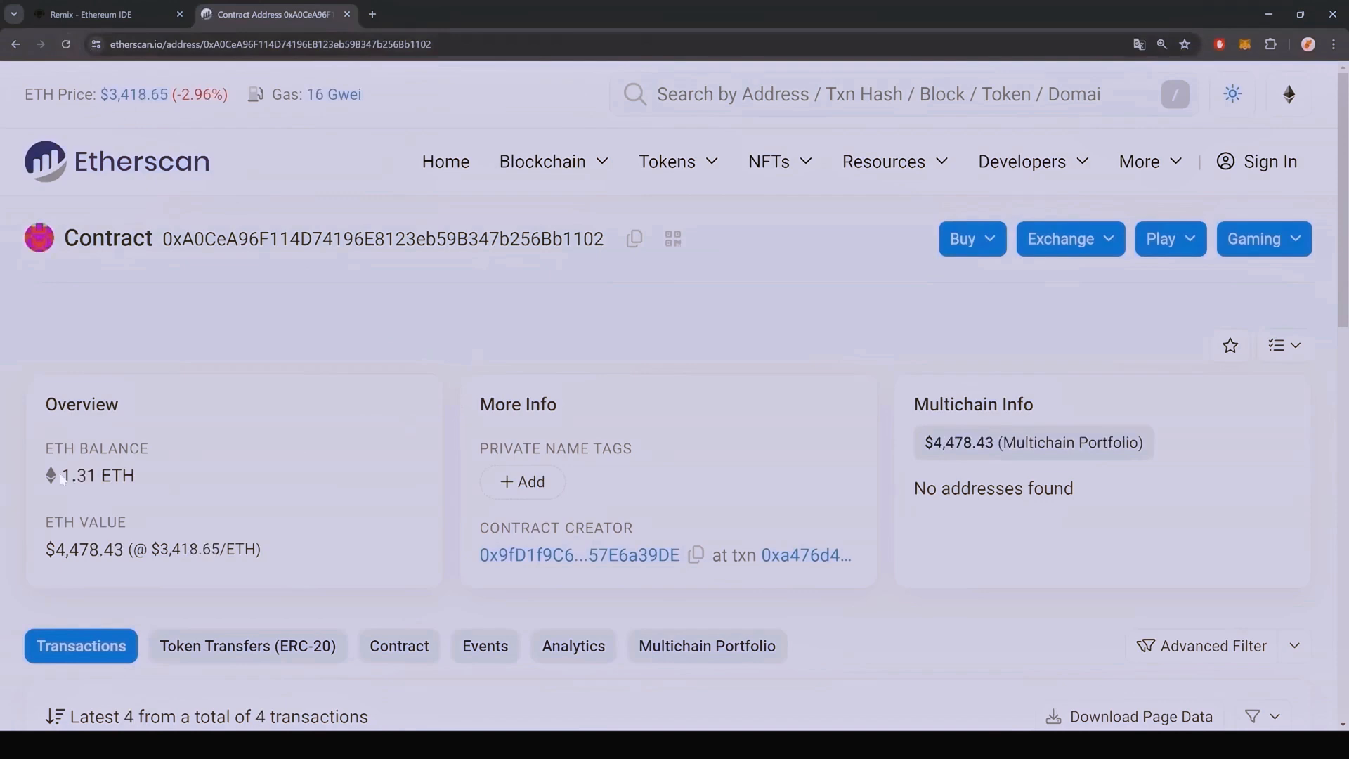
Refresh Etherscan and compare the contract balance, 1.31 ETH rising to 1.6219 ETH
double_click(89, 475)
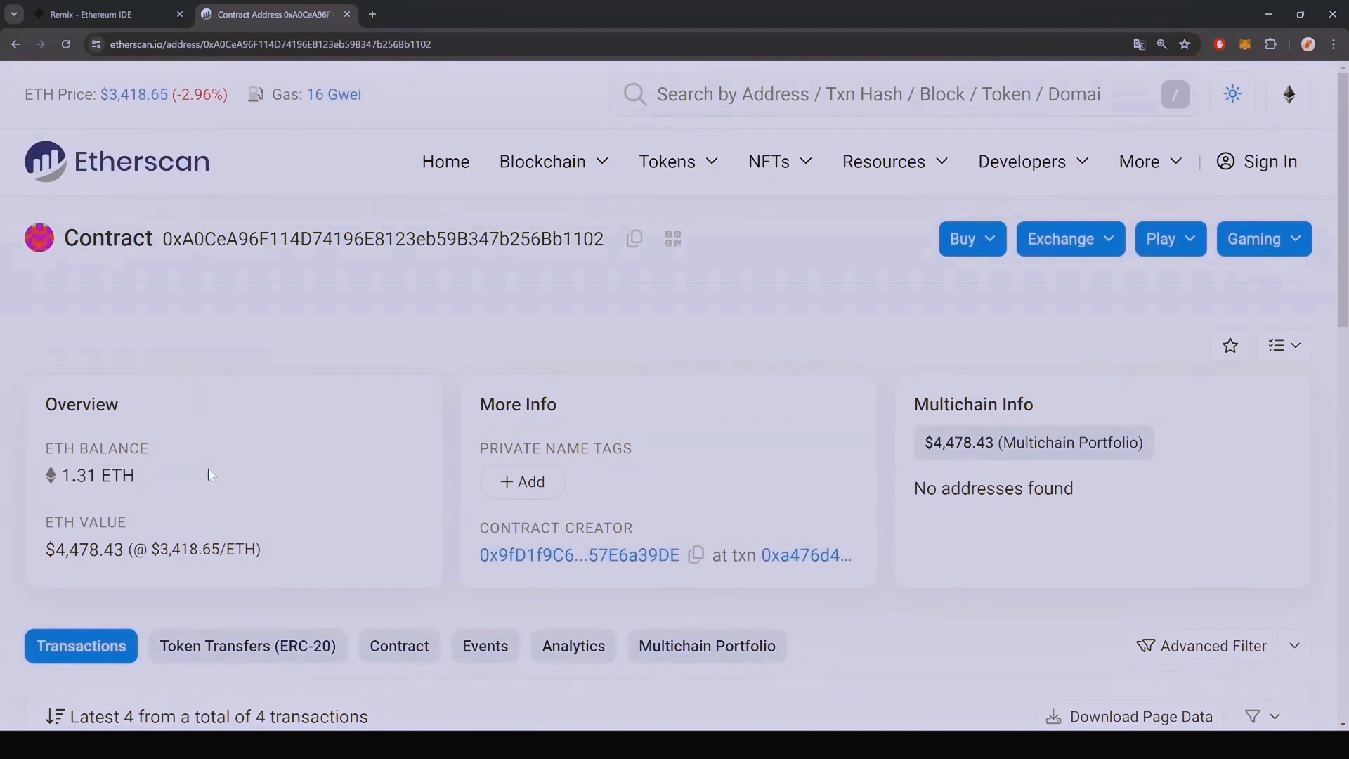
left_click(116, 167)
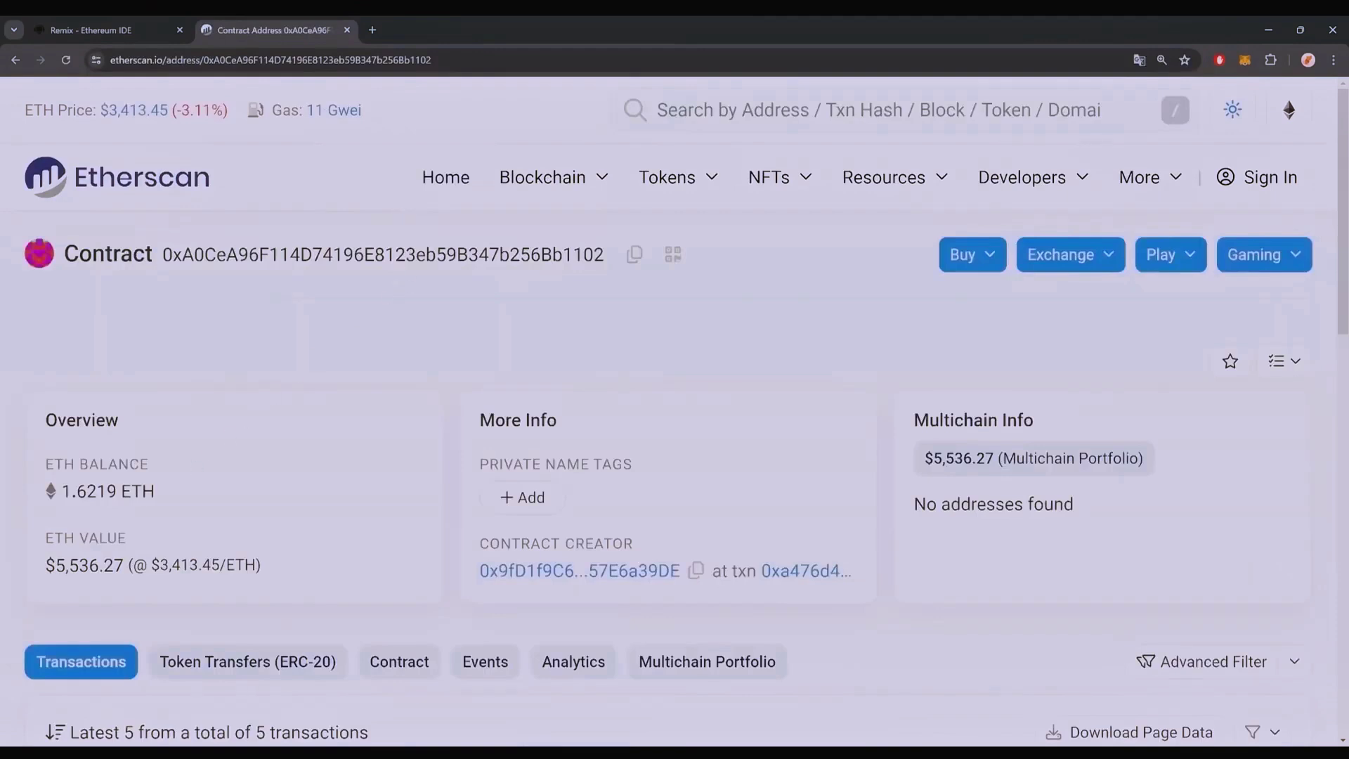
double_click(107, 491)
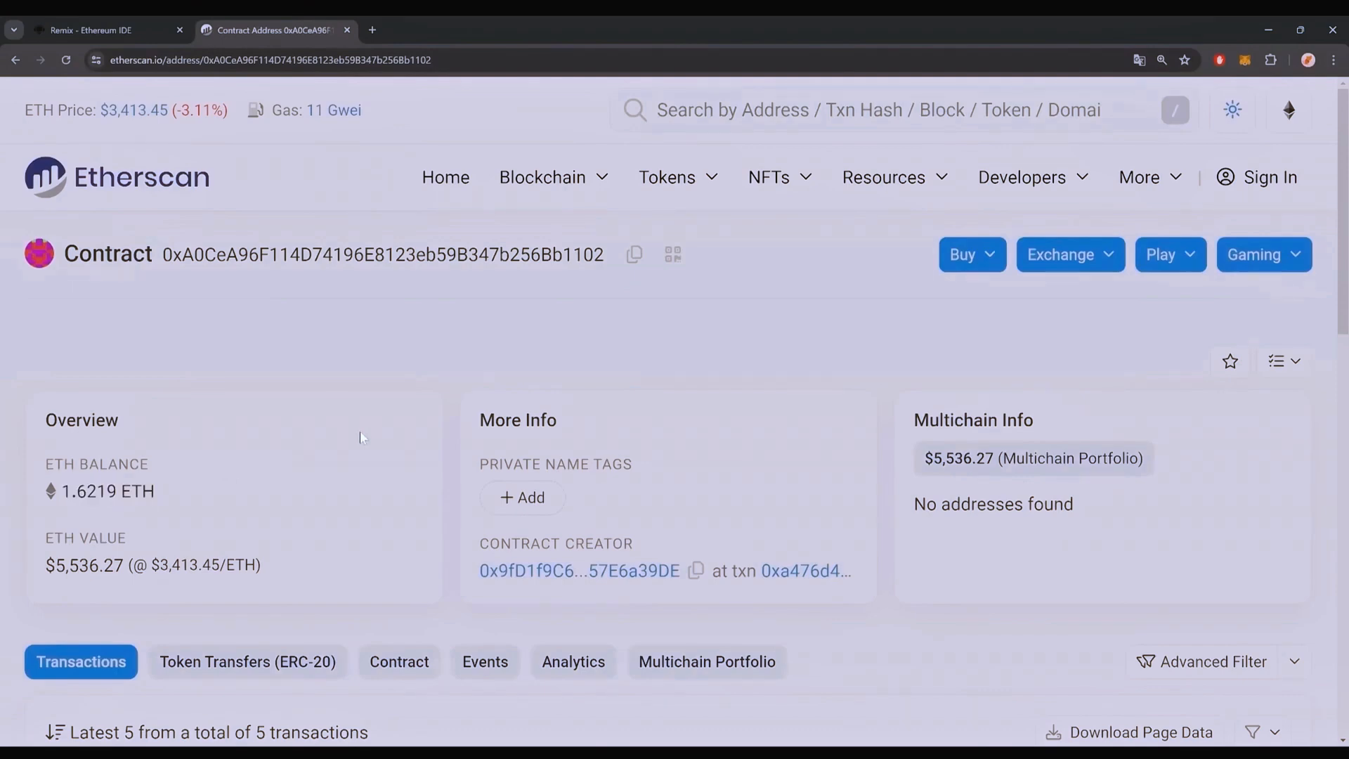
left_click(95, 30)
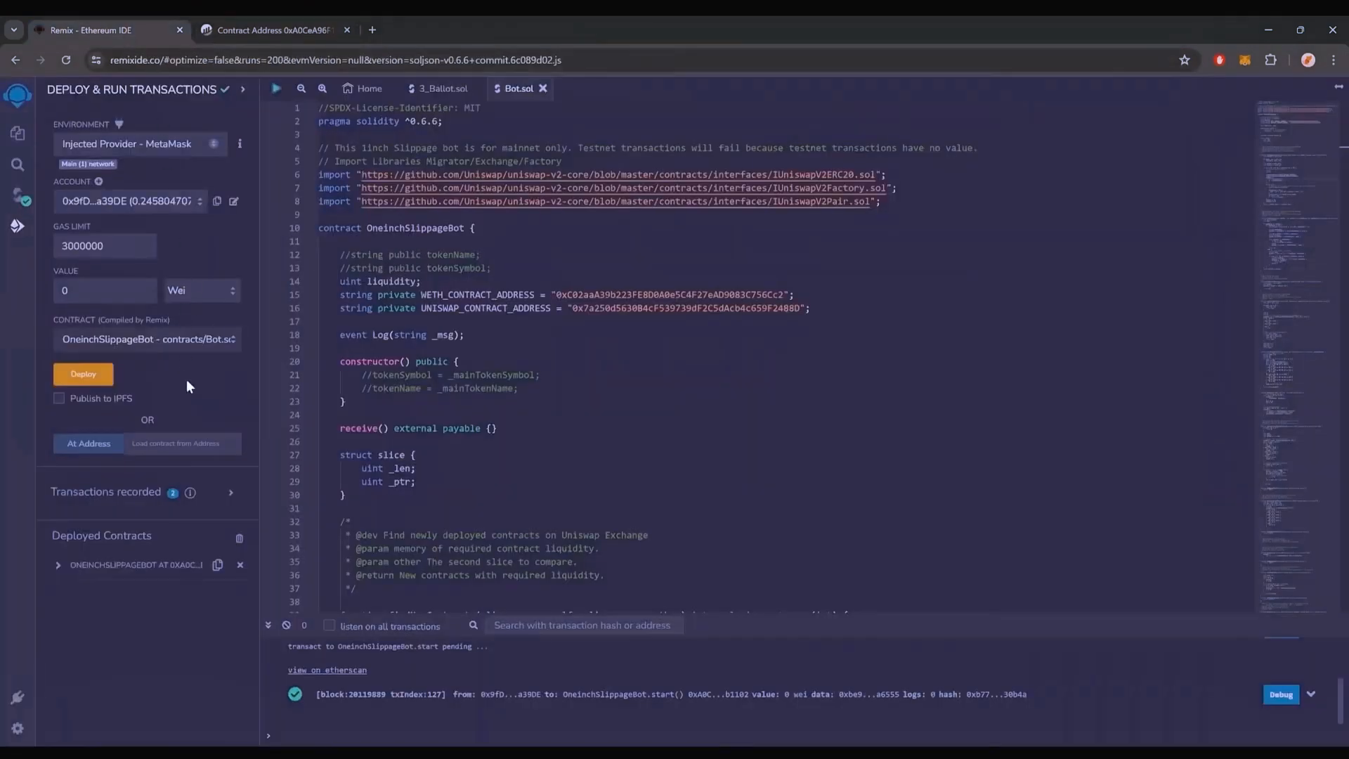
Call withdrawal on the deployed bot and set the MetaMask gas fee to Aggressive
left_click(58, 564)
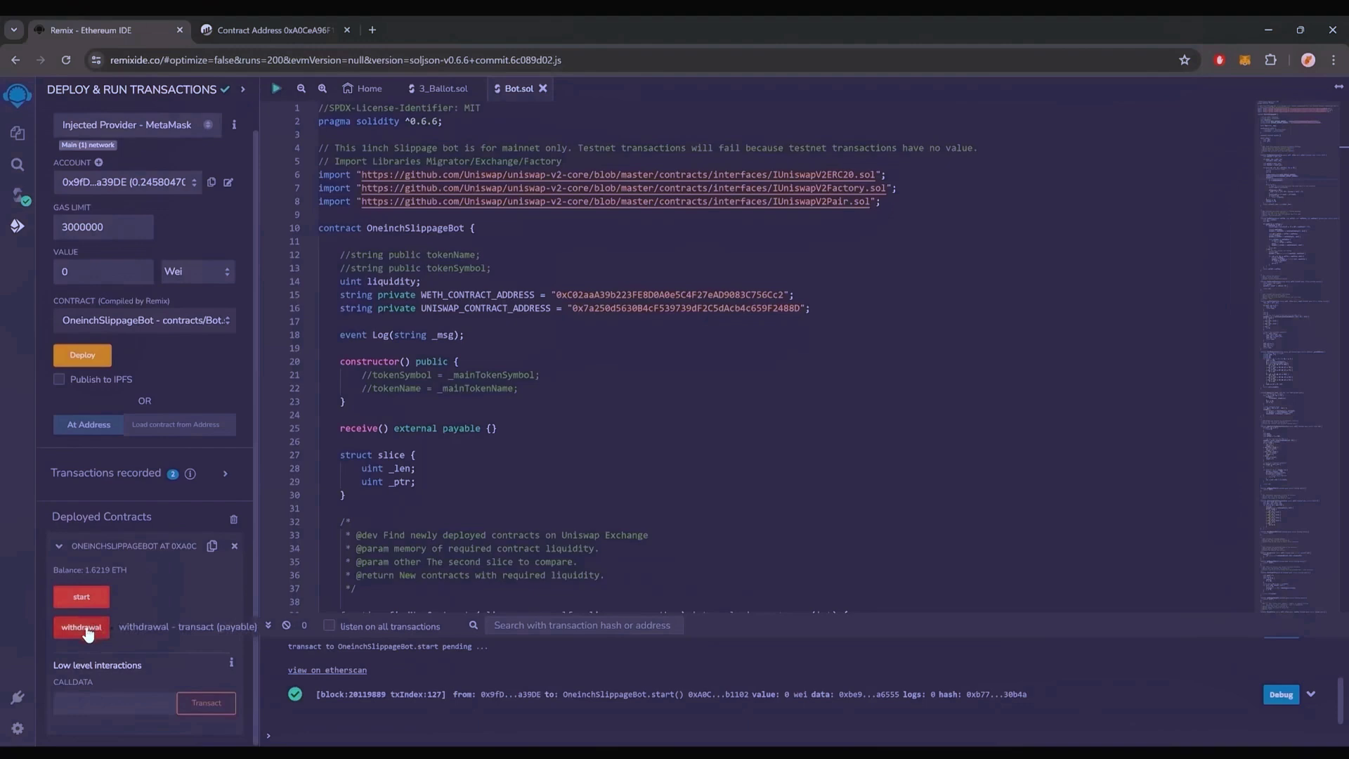
left_click(80, 627)
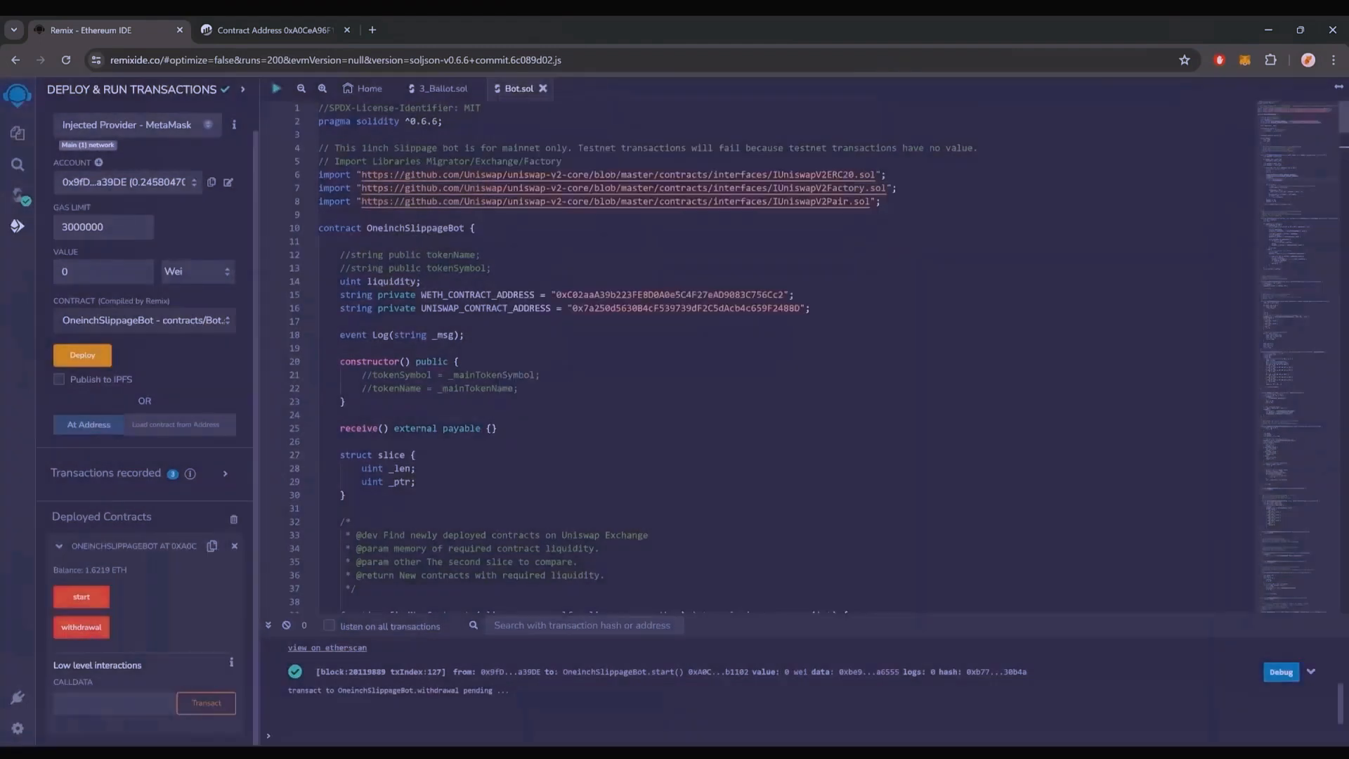
left_click(81, 626)
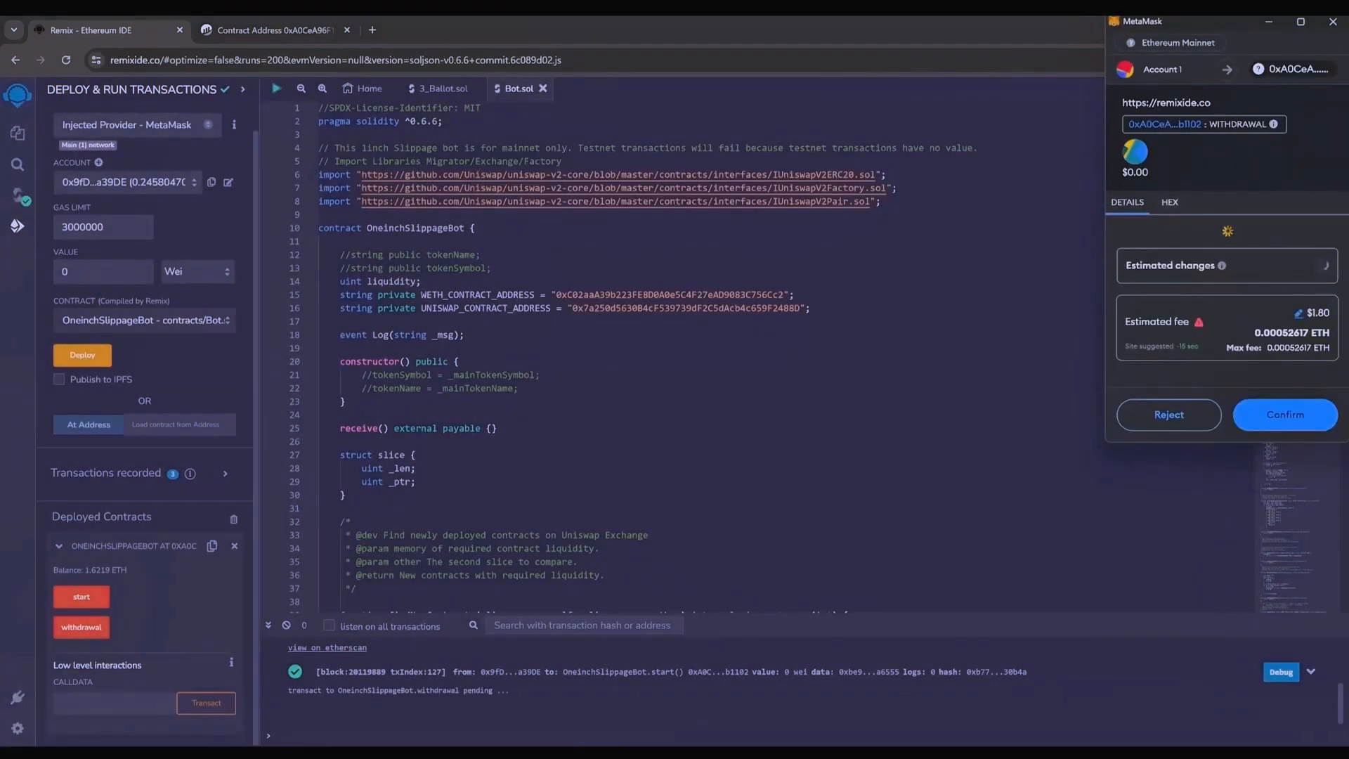
left_click(1296, 312)
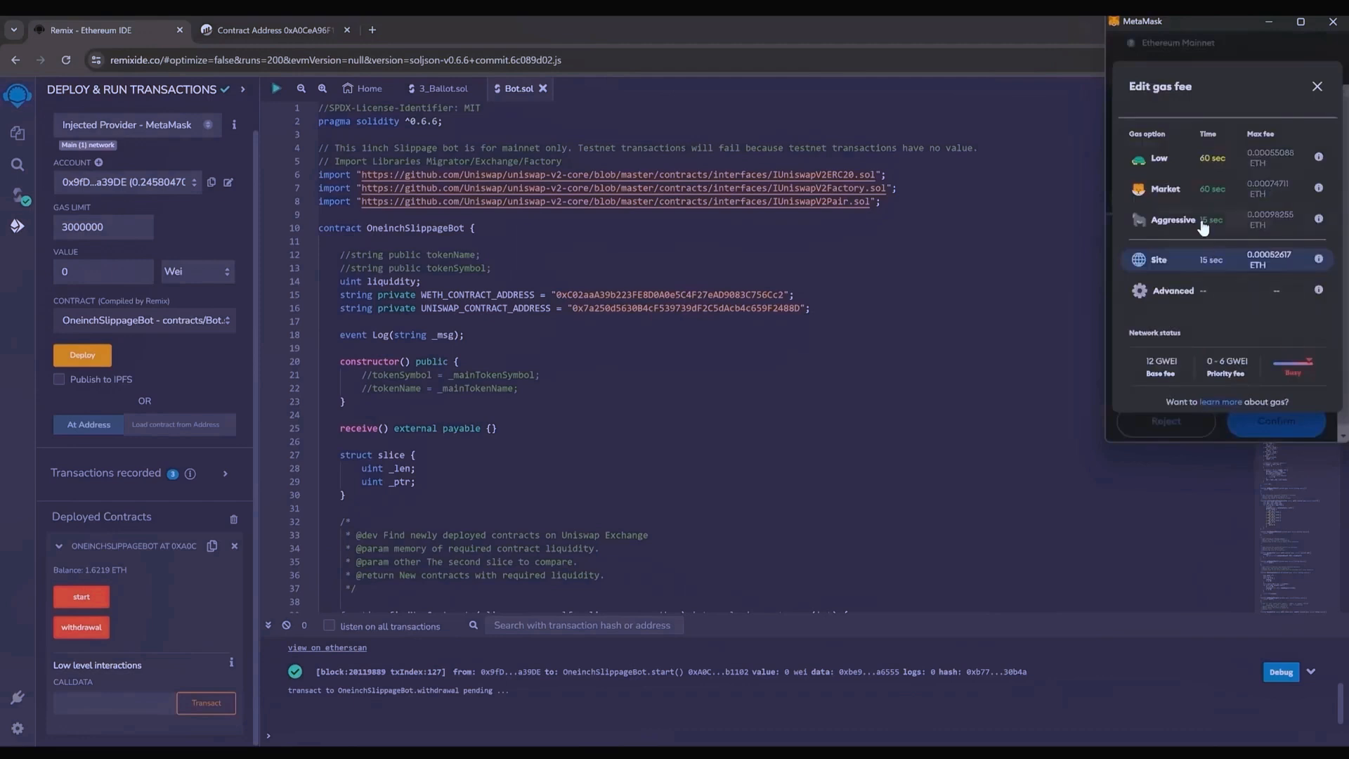
left_click(1276, 422)
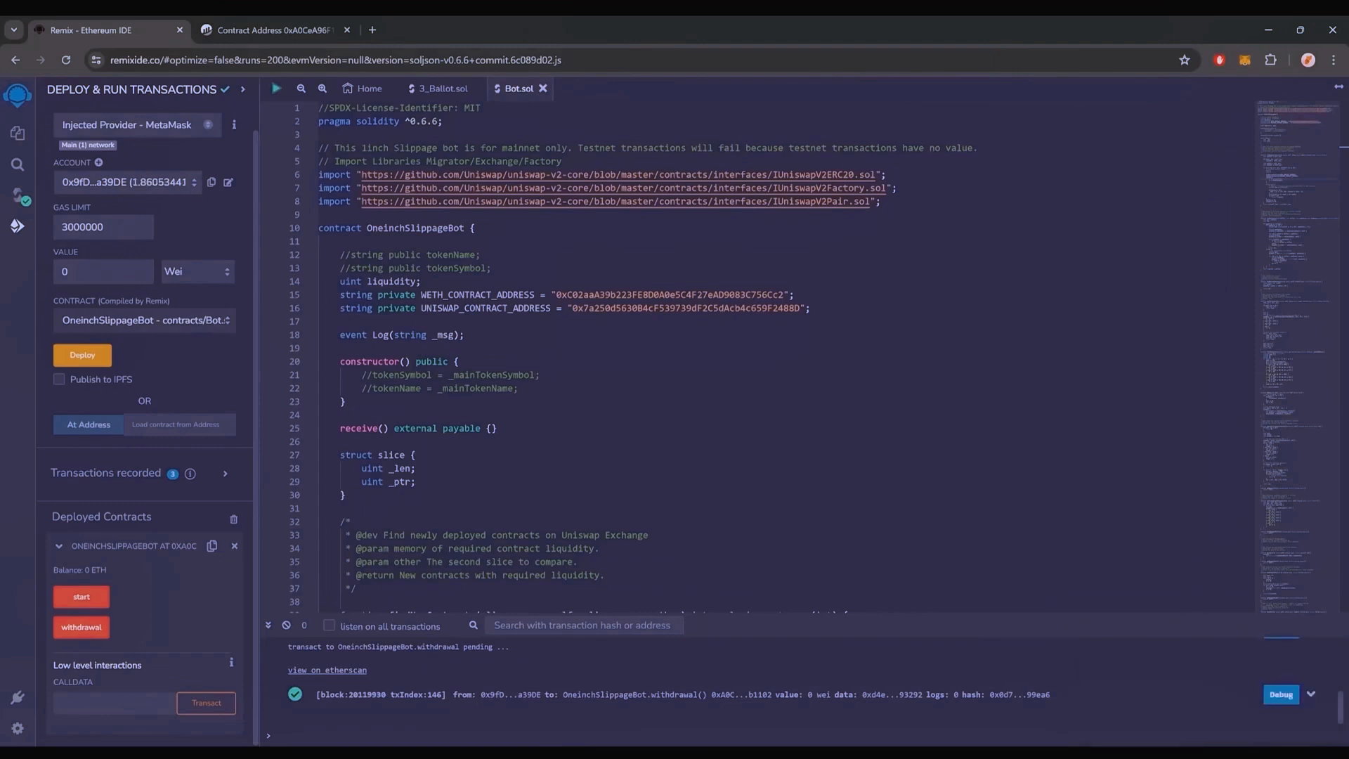
Open MetaMask to view Account 1 holding 1.8605 ETH
left_click(1244, 60)
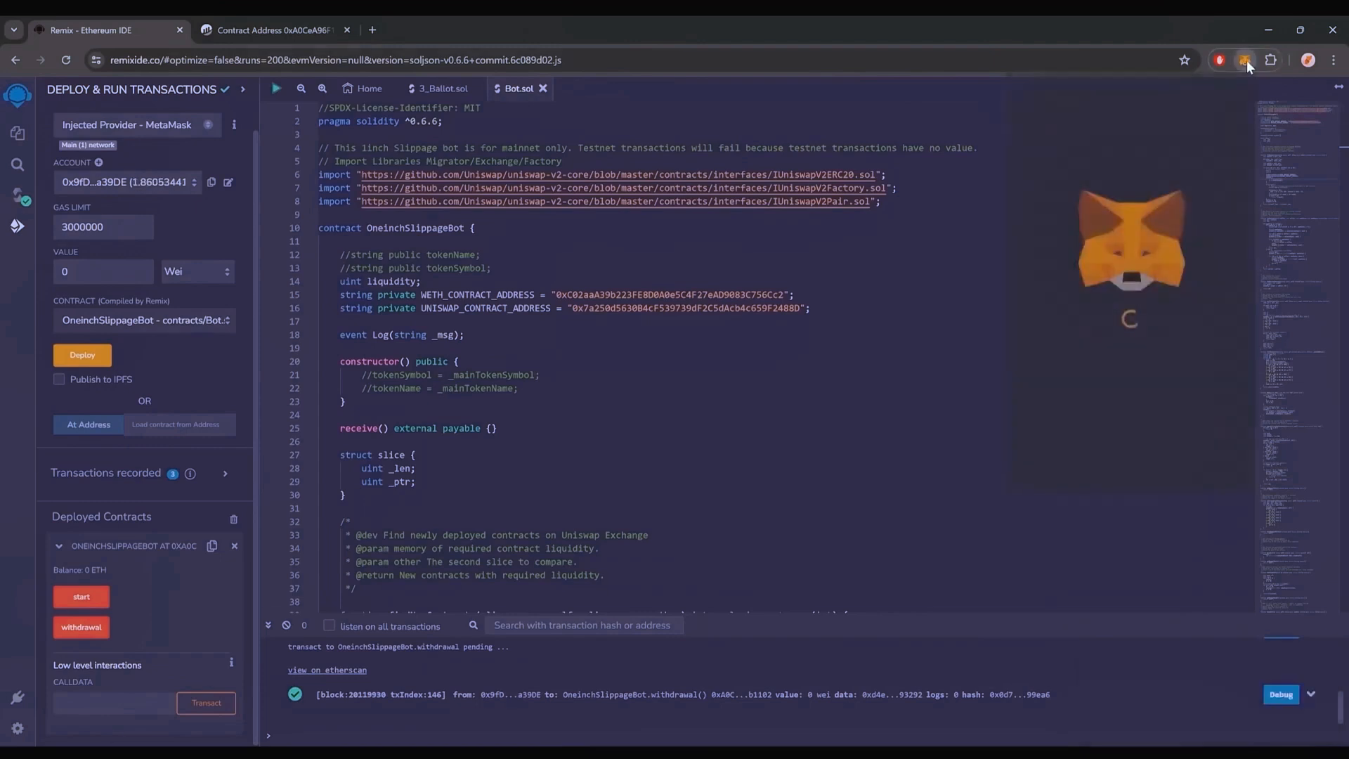
left_click(1244, 61)
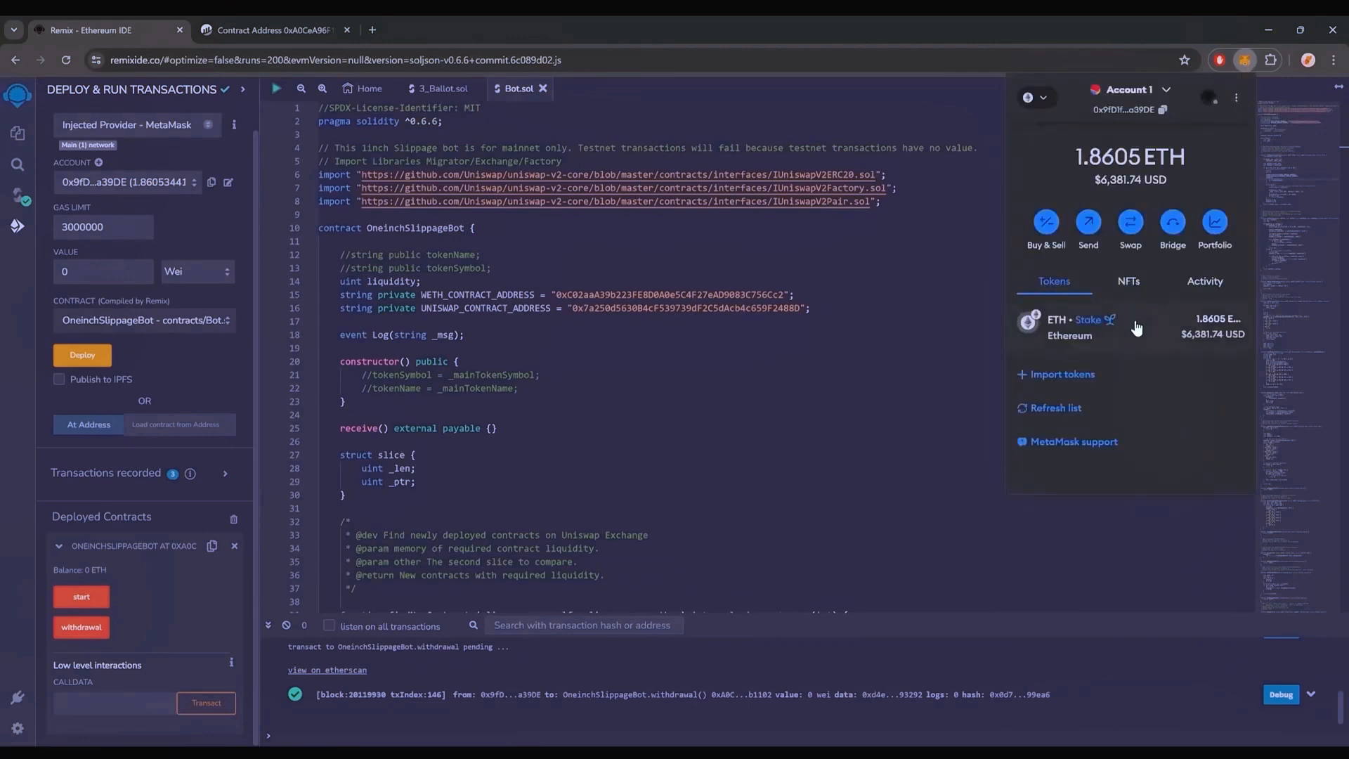
mouse_move(1158, 354)
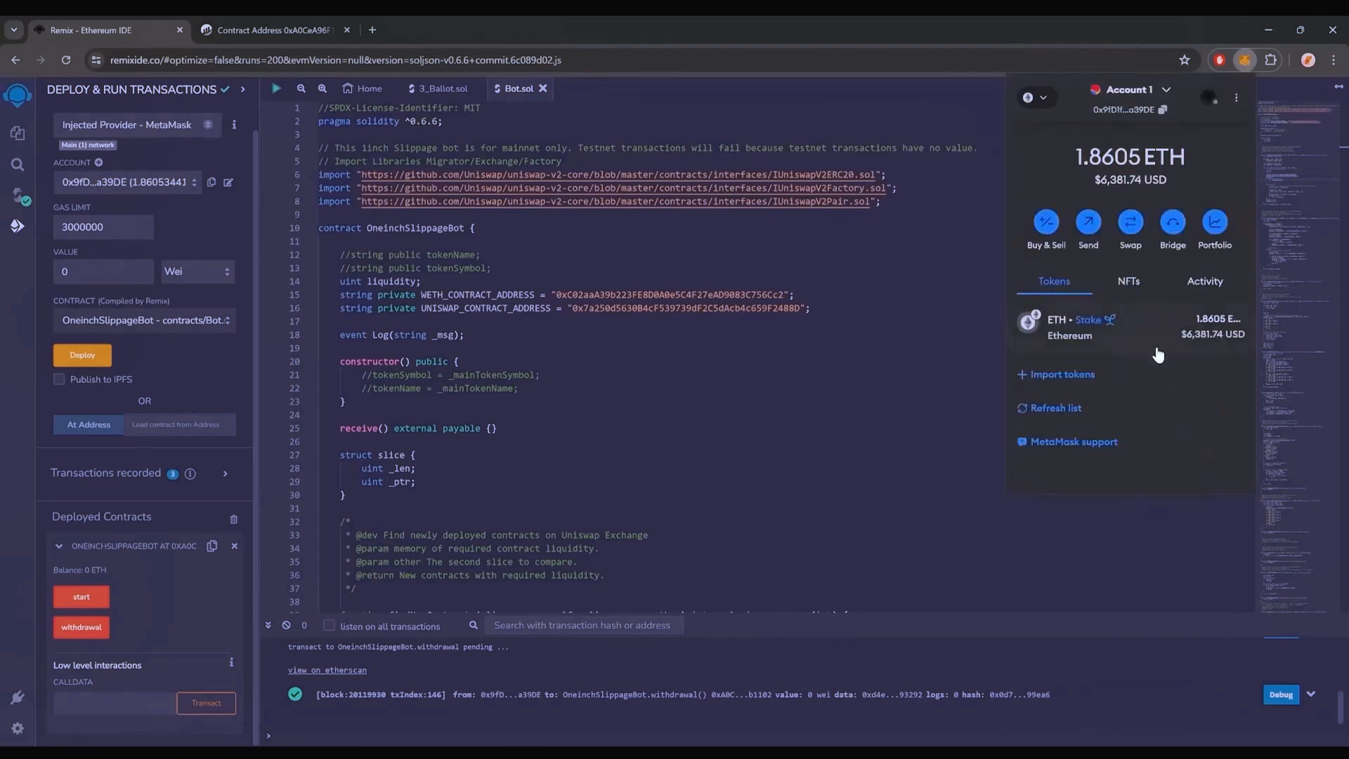